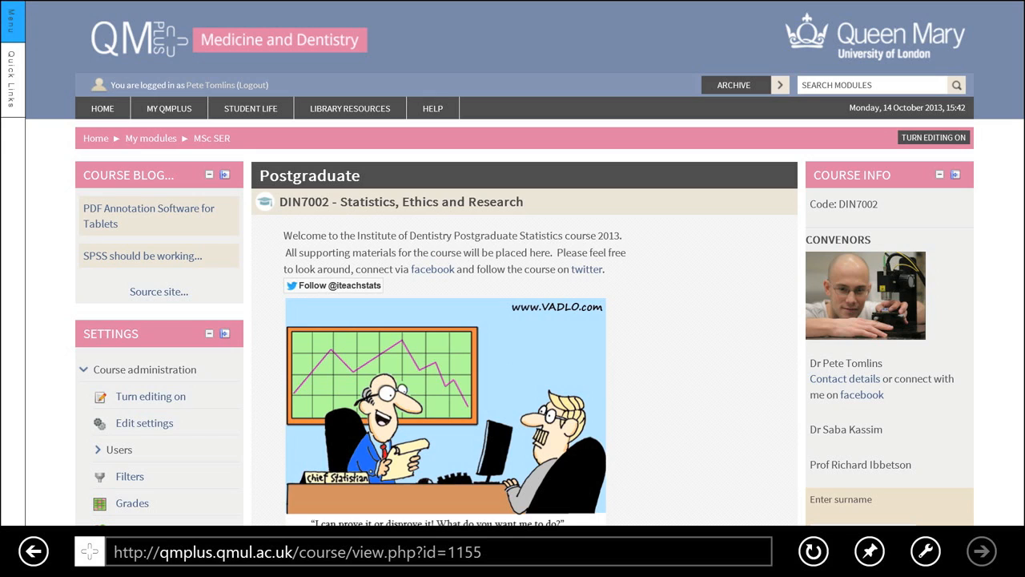
Download the Lecture 2 'Sample of a population (n=100)' file from the Statistics Data section
scroll(down, 3)
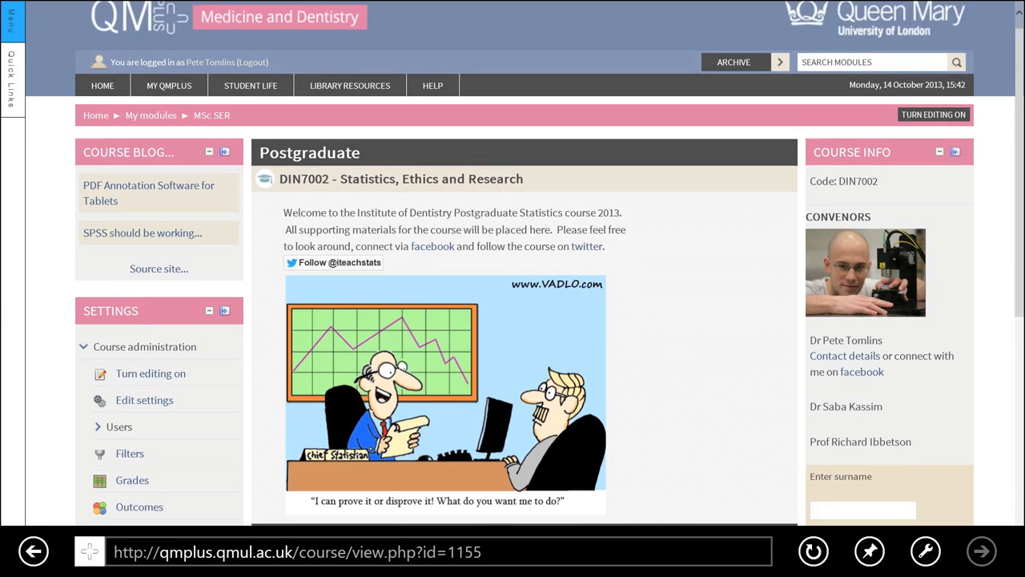
scroll(down, 3)
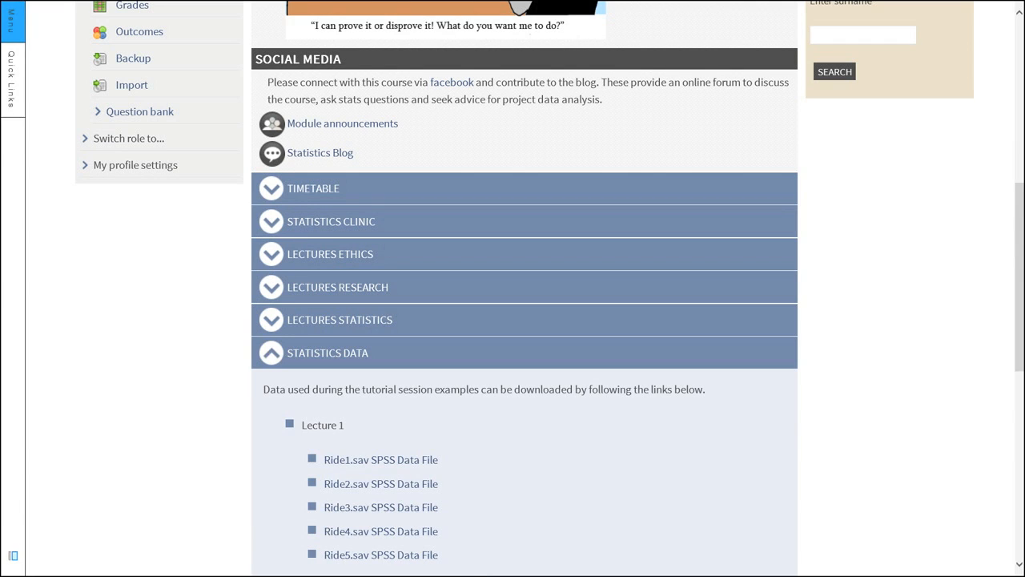
scroll(down, 3)
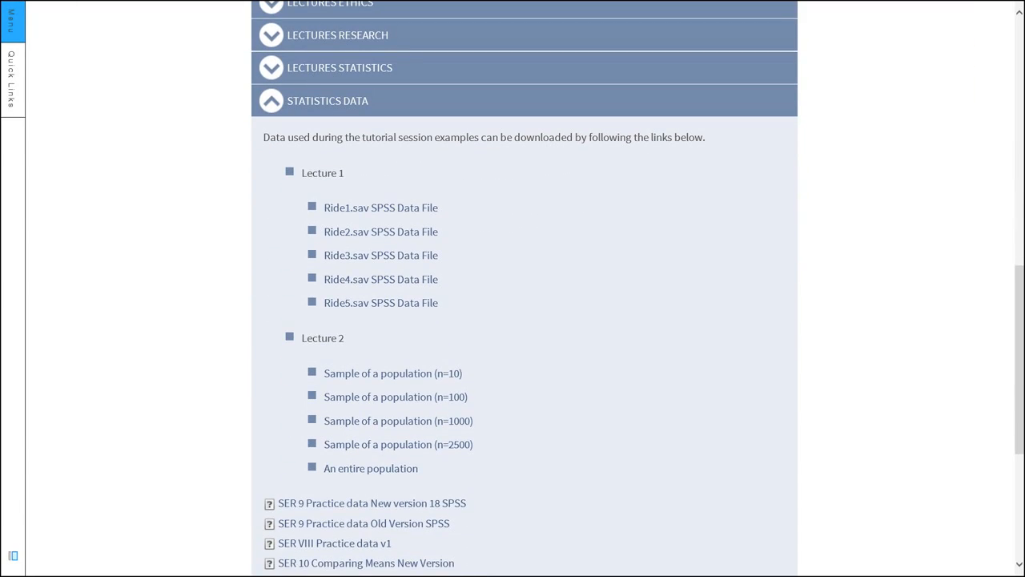
mouse_move(393, 371)
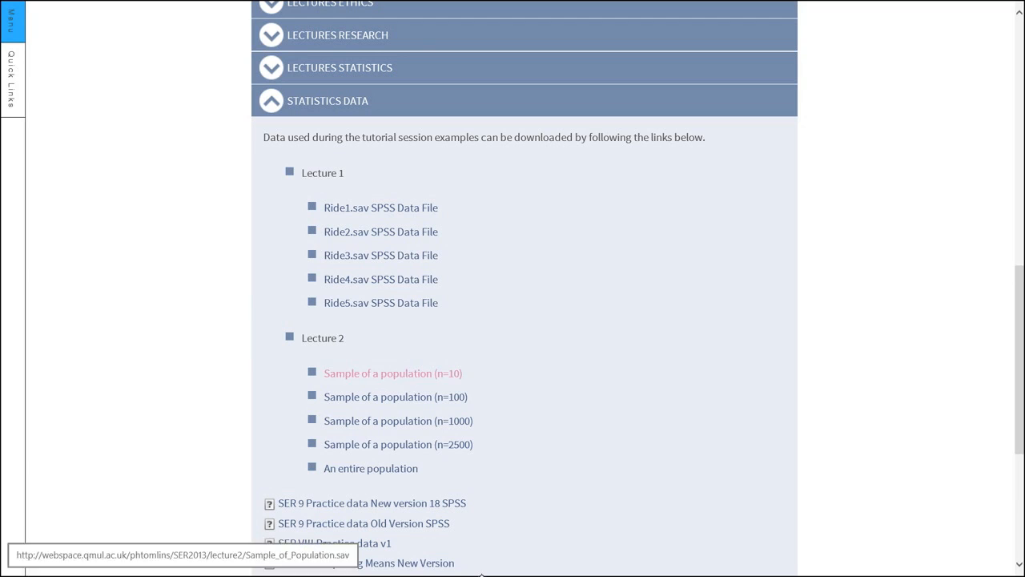
mouse_move(370, 468)
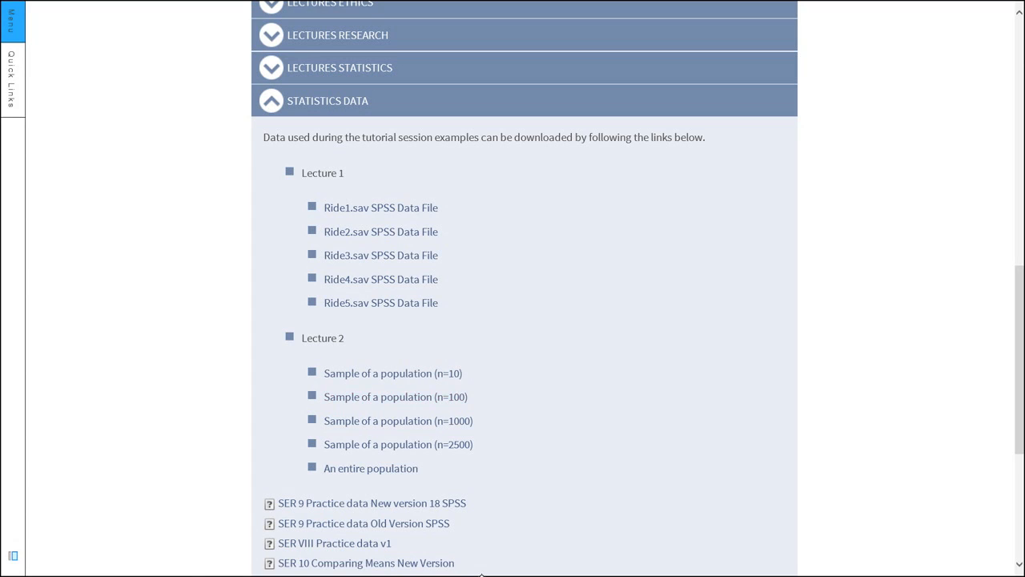
mouse_move(394, 397)
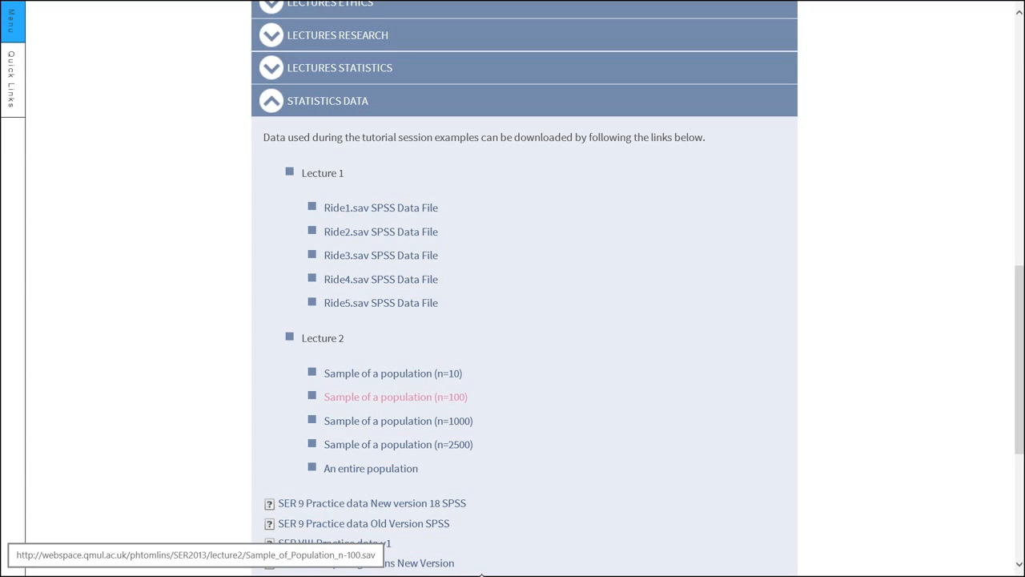
click(394, 397)
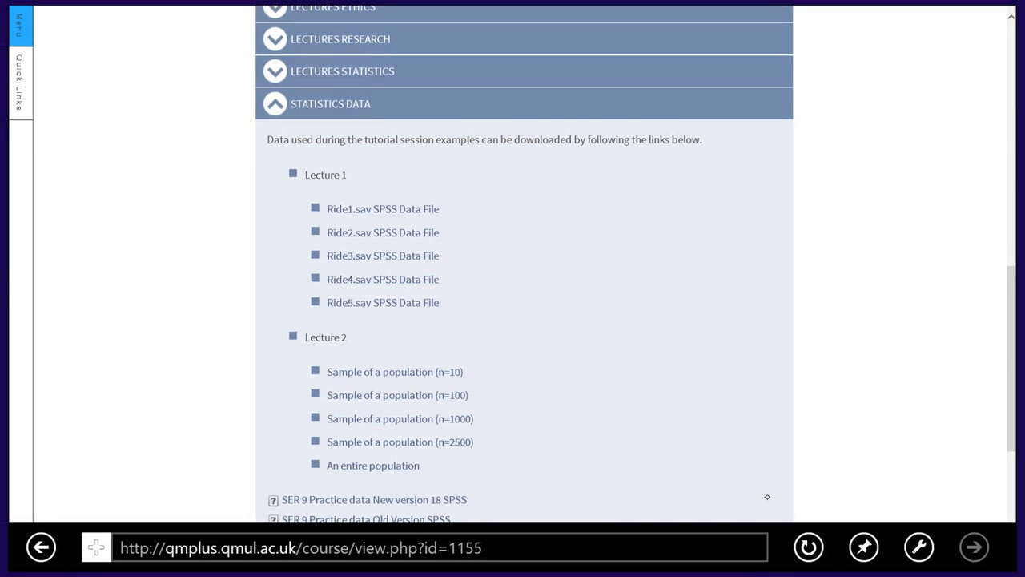
Load Sample_of_Population_n-100.sav with ID, Height, Weight, Age and Gender into the Data Editor
click(397, 394)
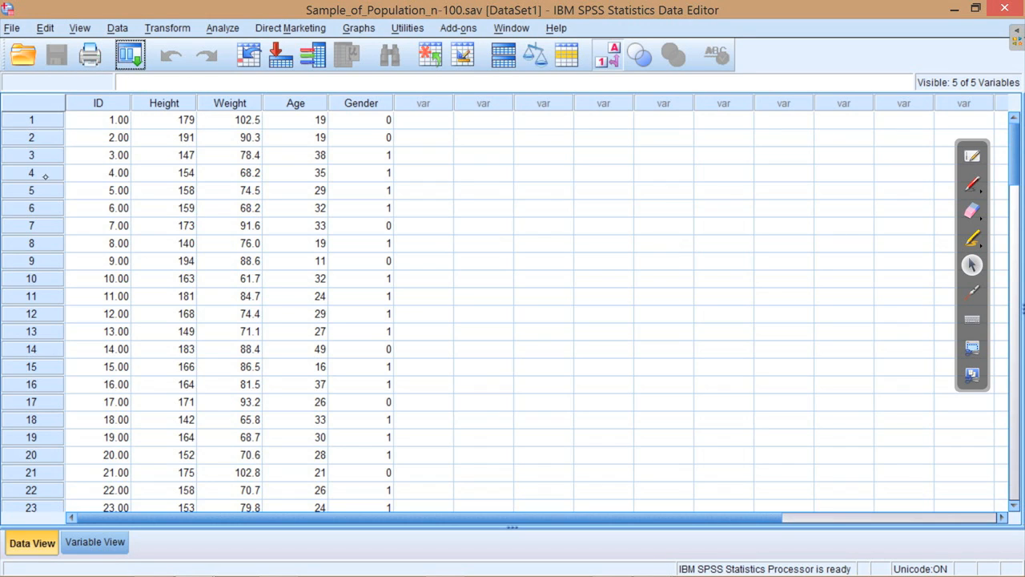
mouse_move(99, 165)
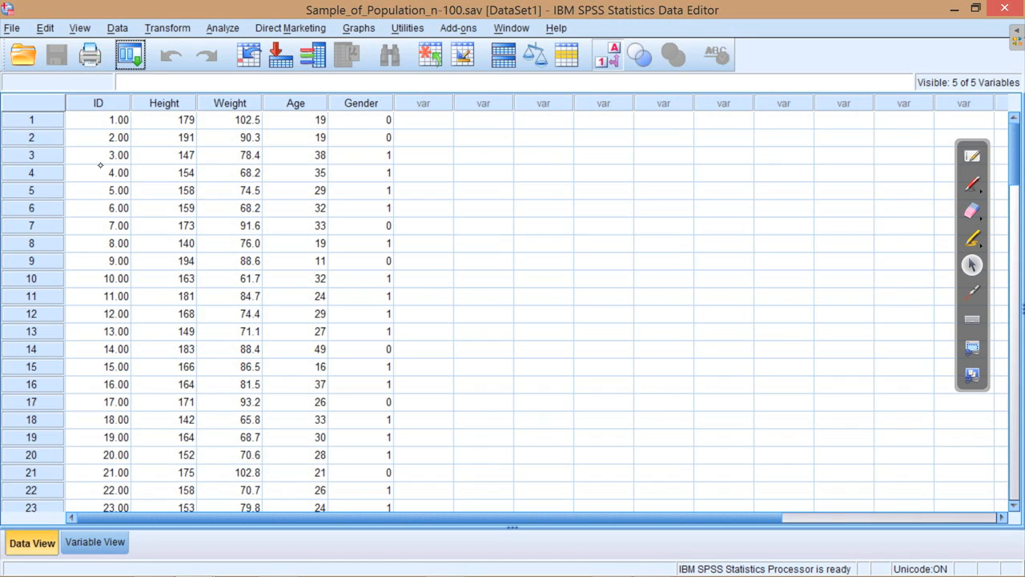
mouse_move(213, 140)
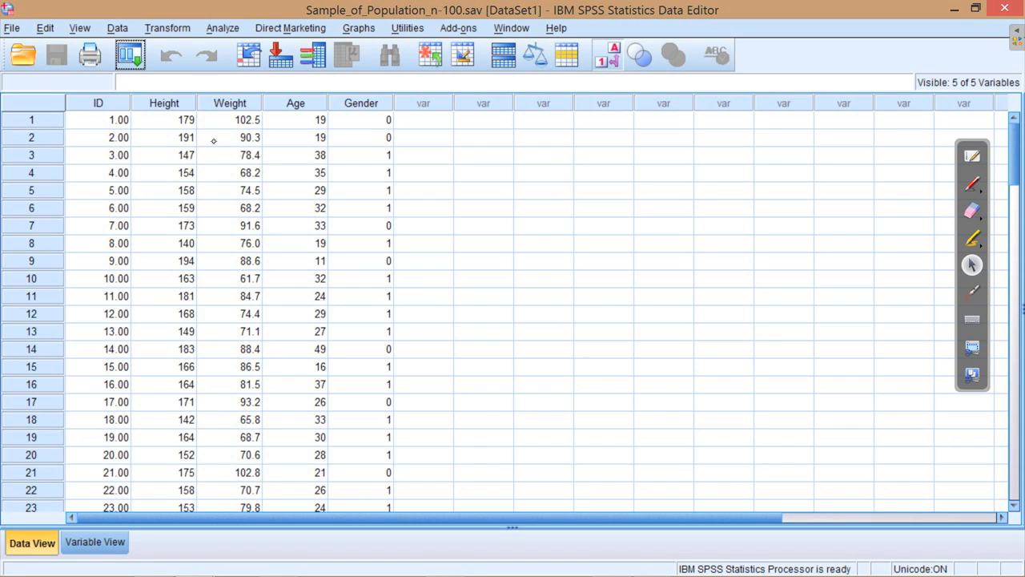
mouse_move(136, 138)
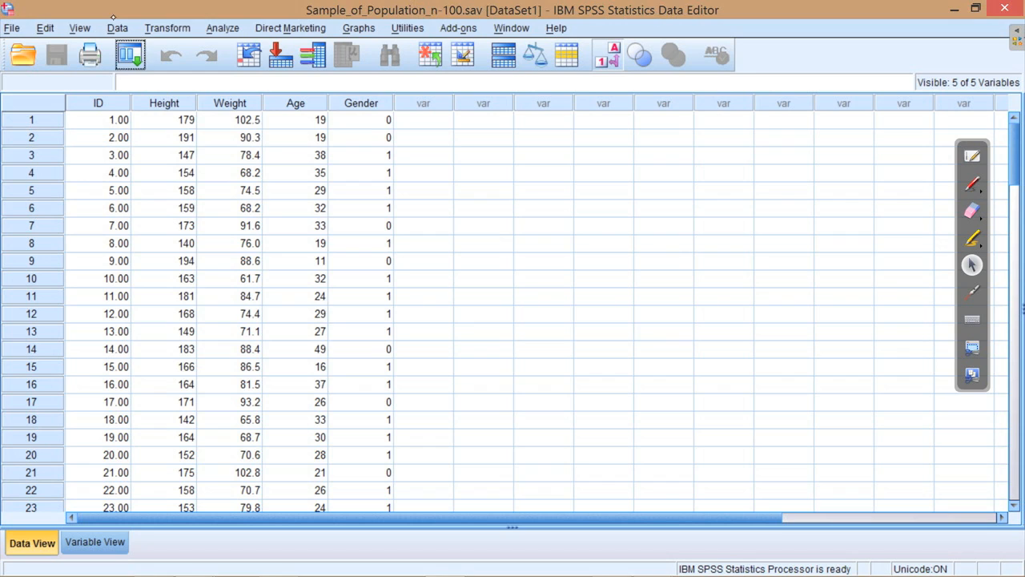
Start Visual Binning via Transform and scan Height in cm as the variable to bin
click(166, 29)
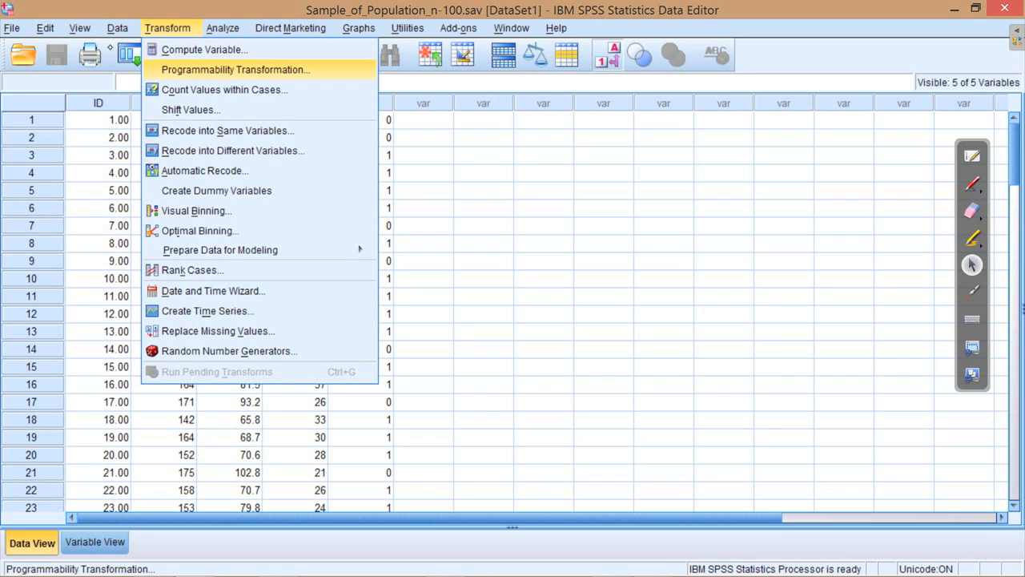
mouse_move(201, 231)
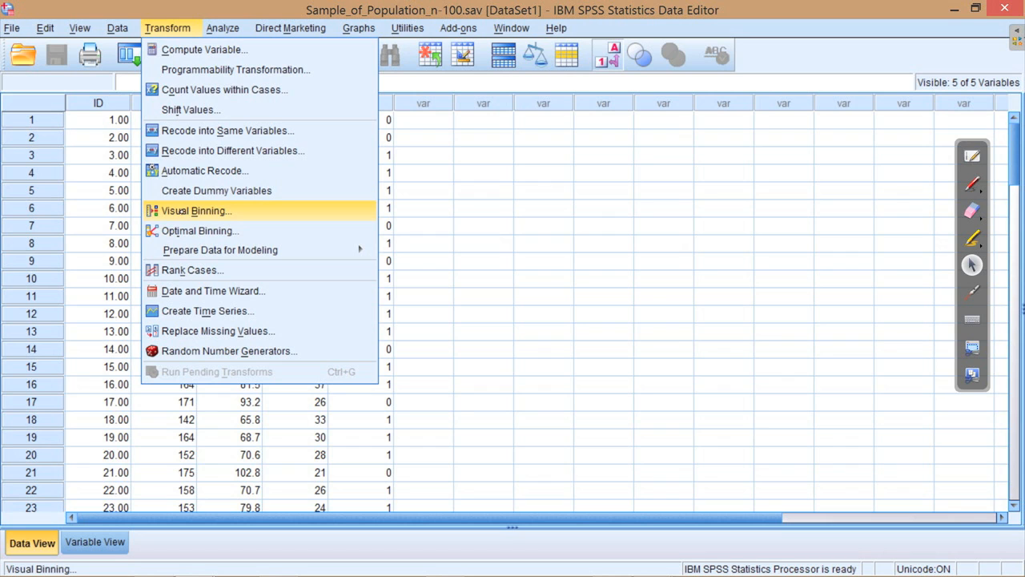
click(196, 210)
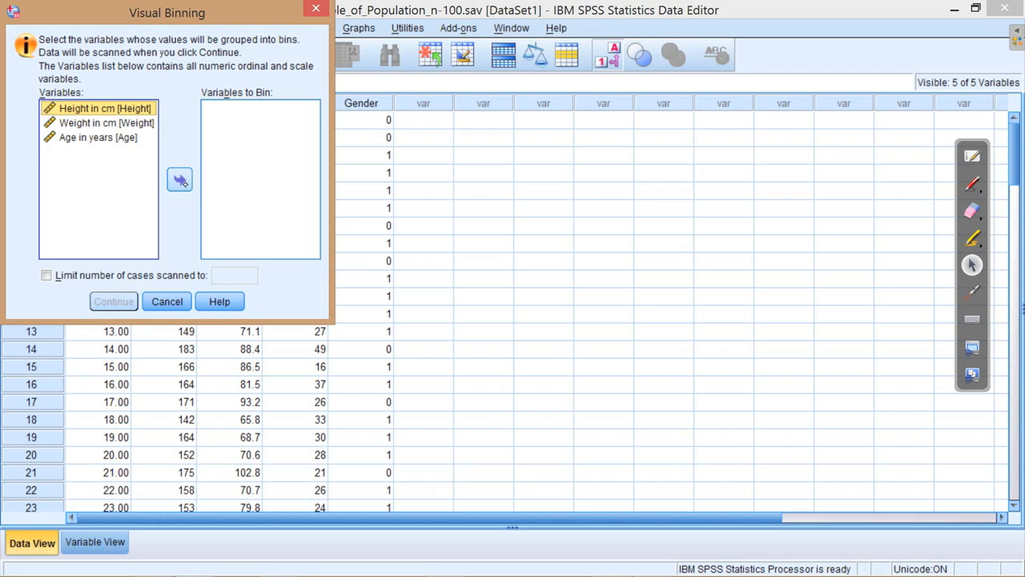
click(179, 179)
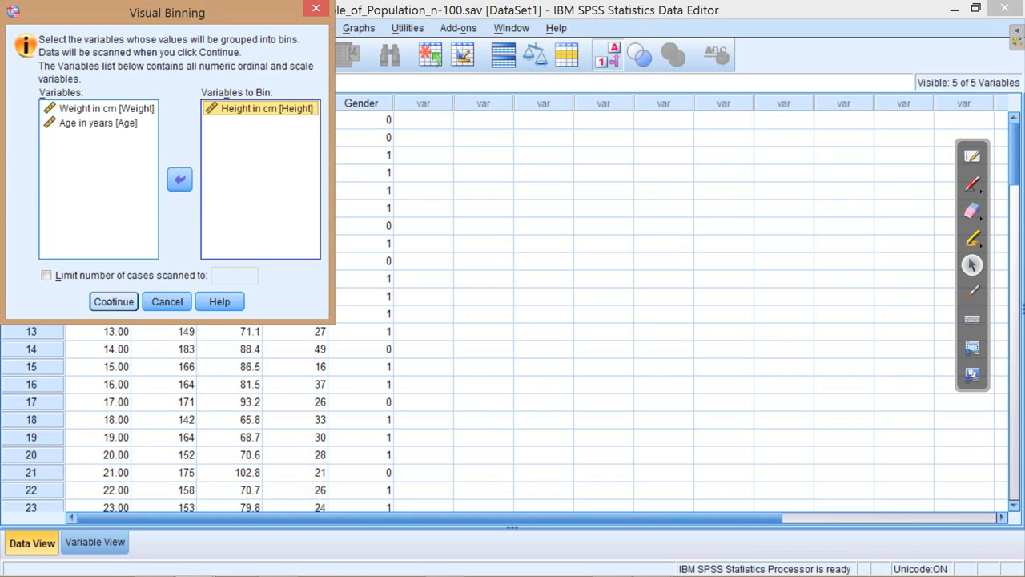
click(113, 301)
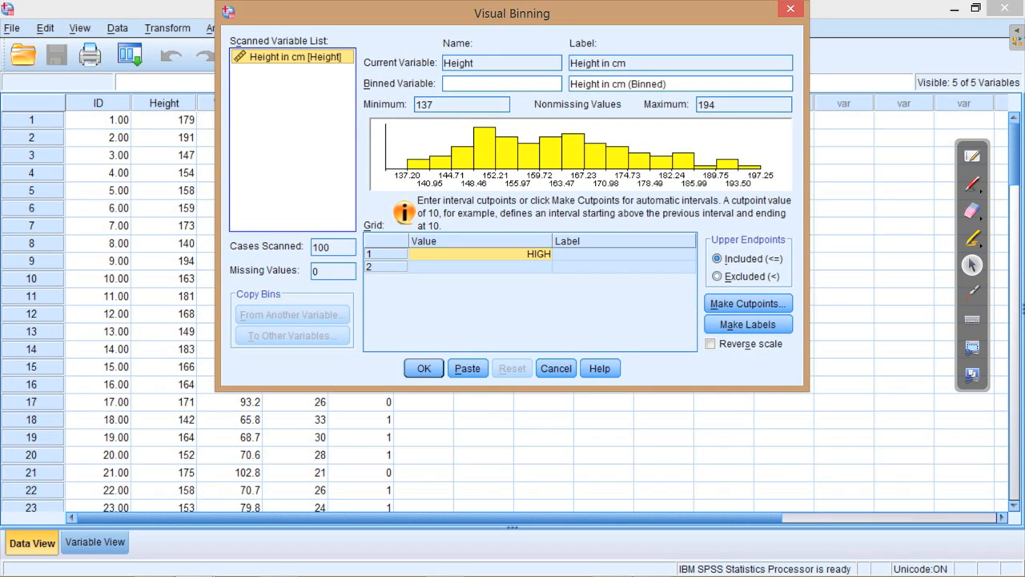
mouse_move(314, 91)
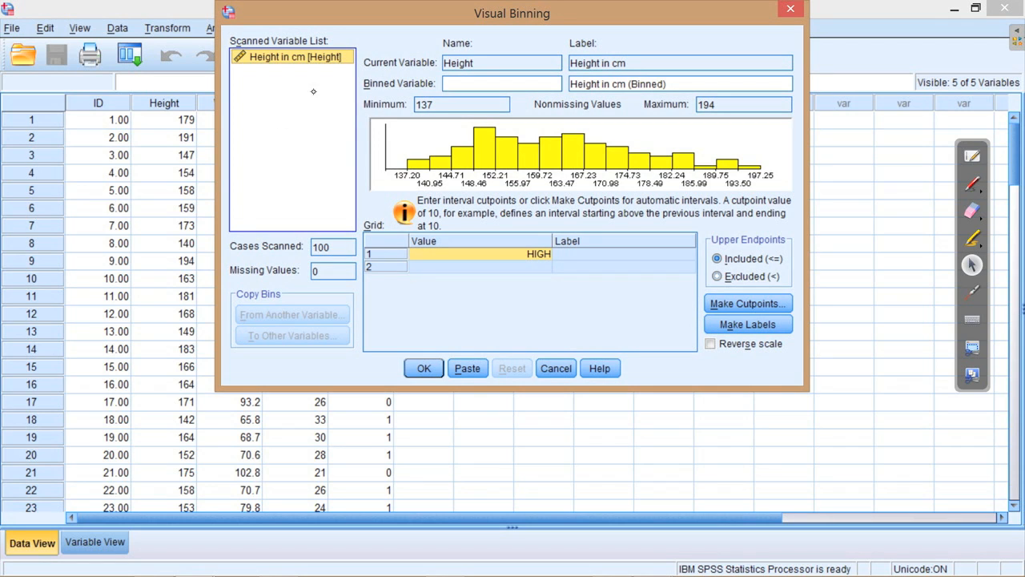
mouse_move(503, 113)
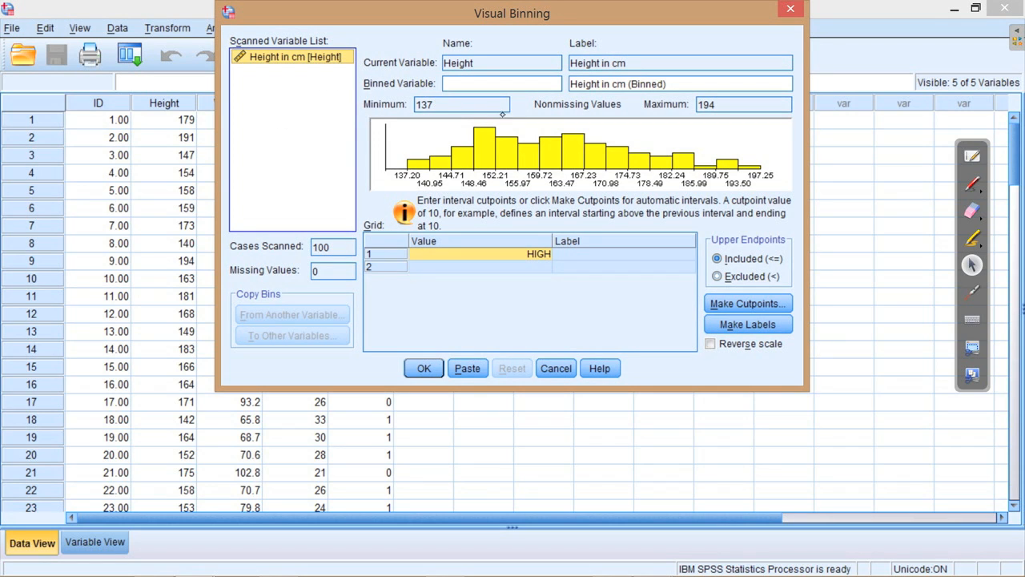
mouse_move(292, 101)
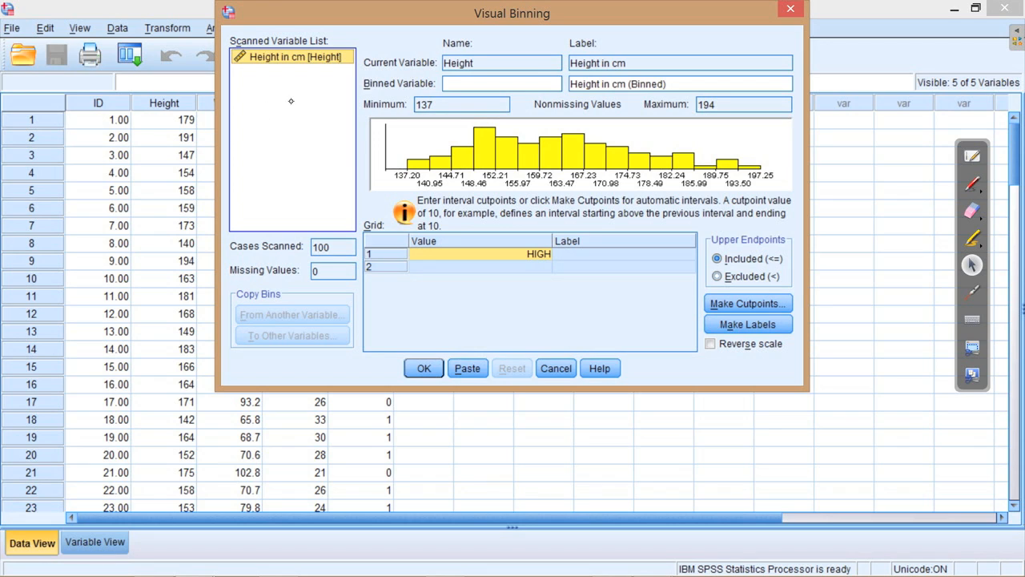
mouse_move(487, 119)
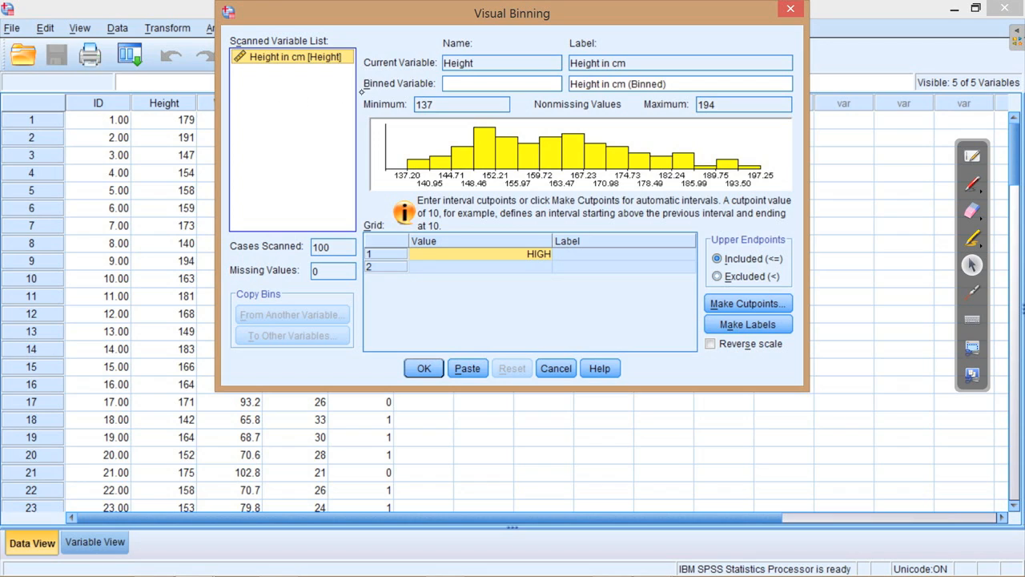
mouse_move(282, 115)
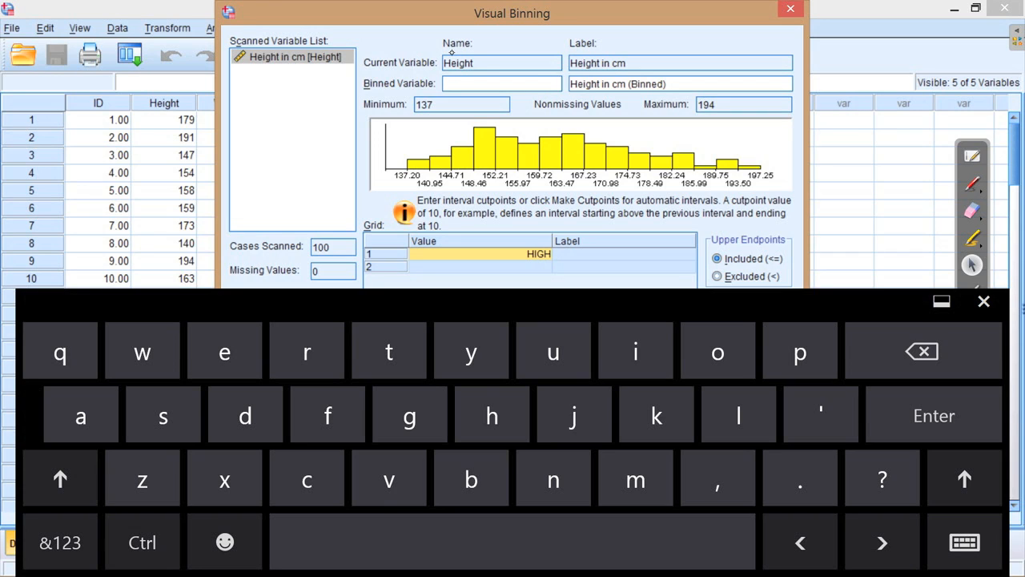
Name the binned Height variable heightBins and dismiss the touch keyboard
text(h)
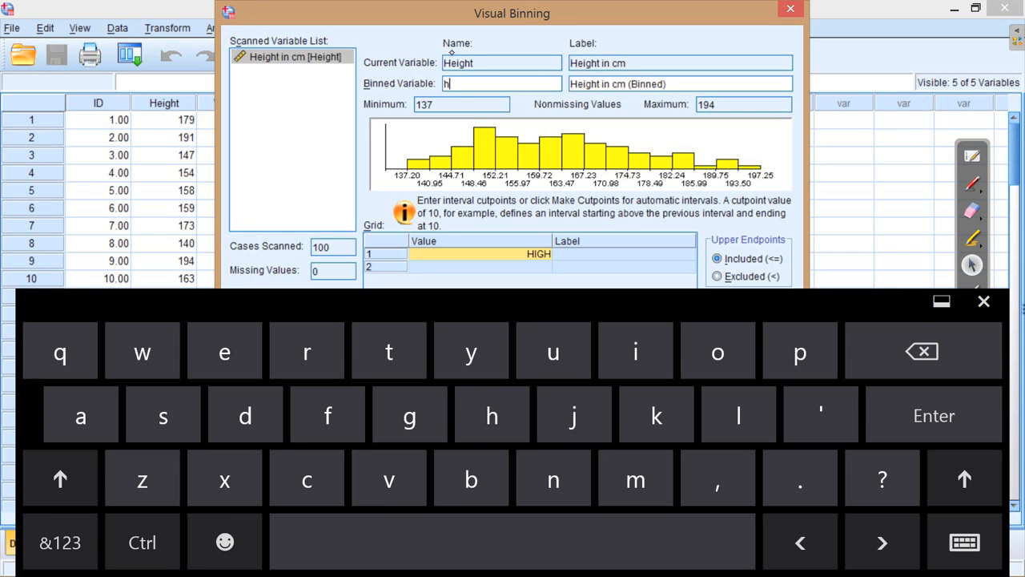
text(eig)
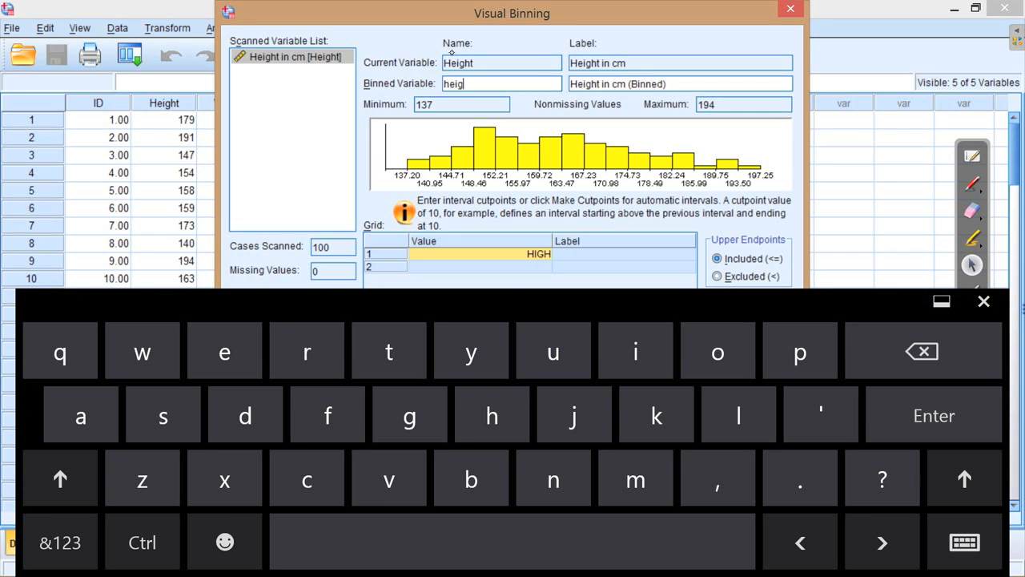
text(ht)
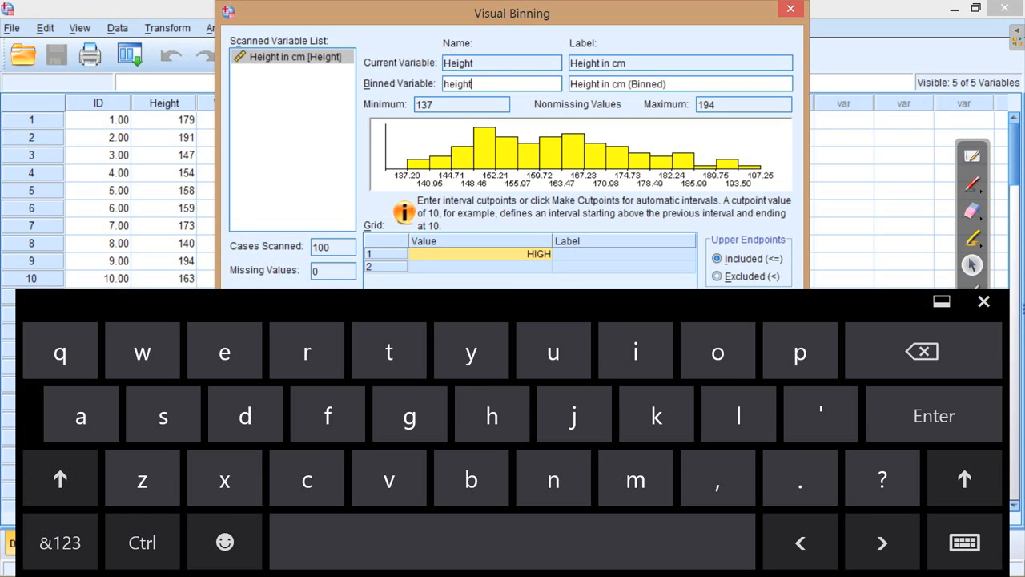
text(B)
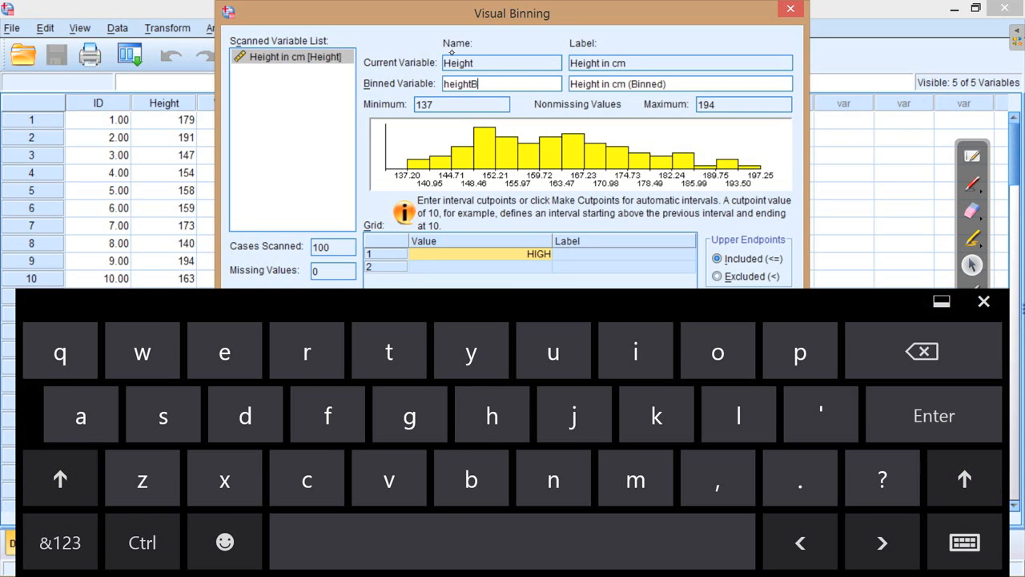
text(ins)
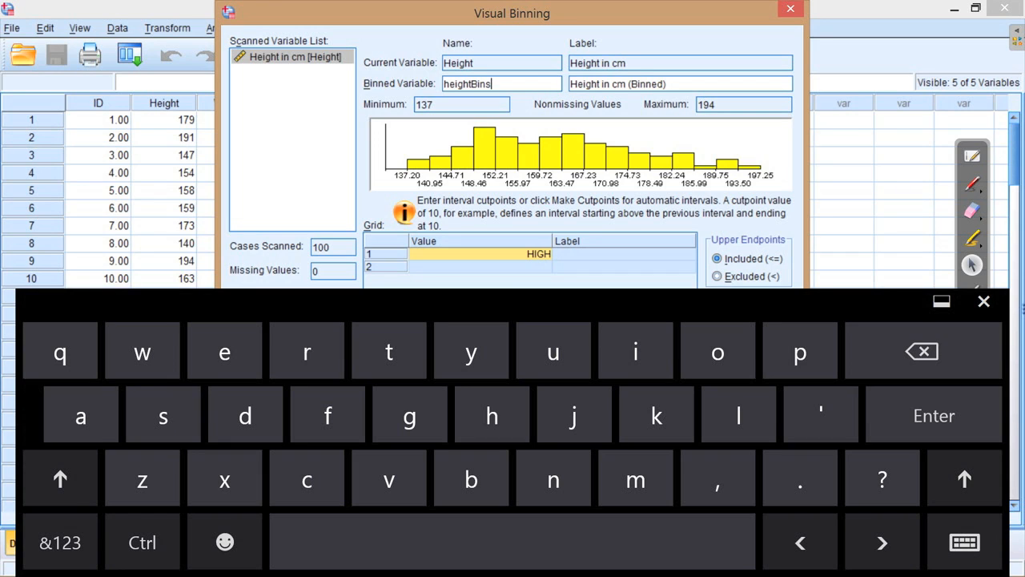
mouse_move(983, 301)
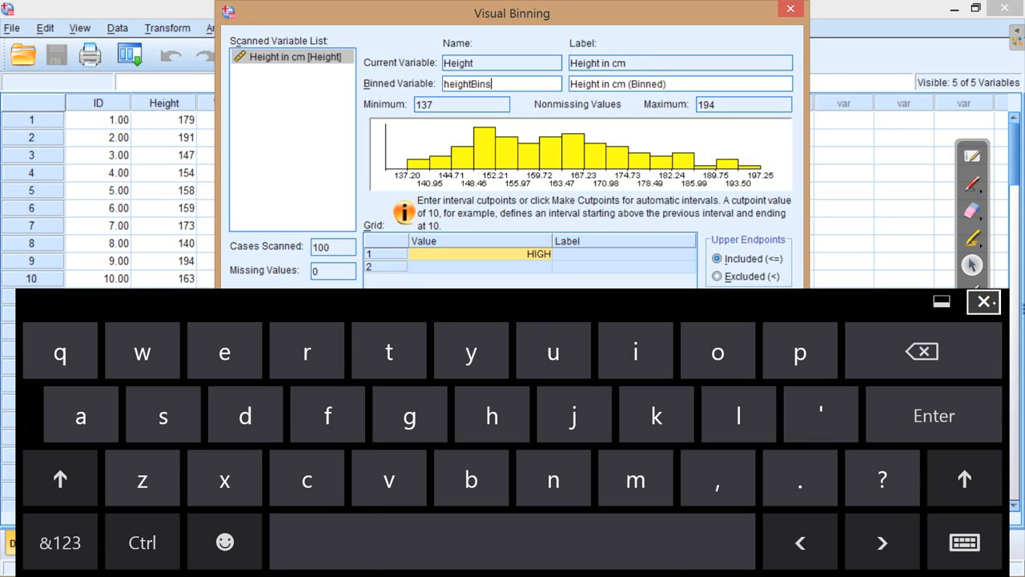
click(984, 301)
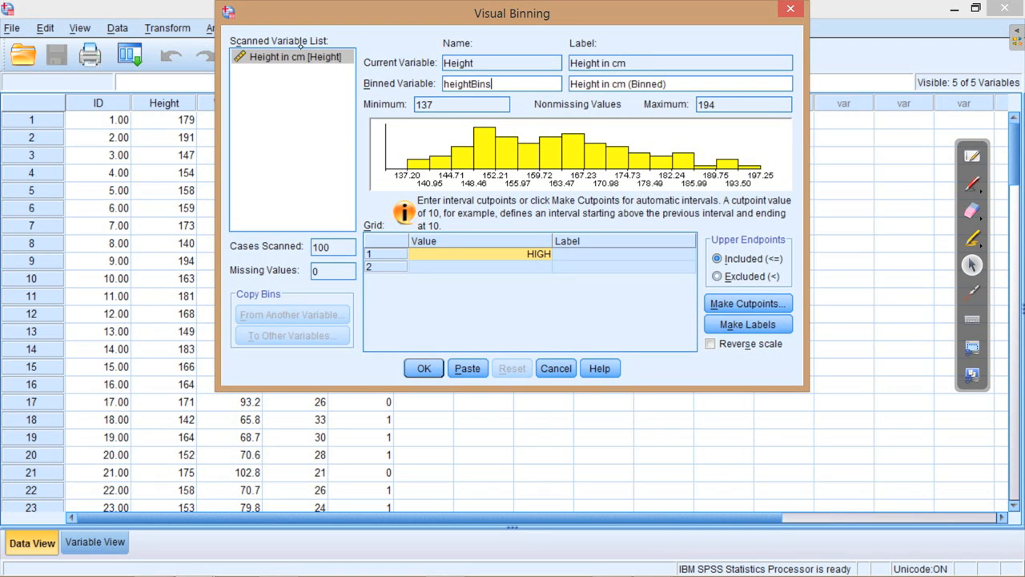
mouse_move(433, 314)
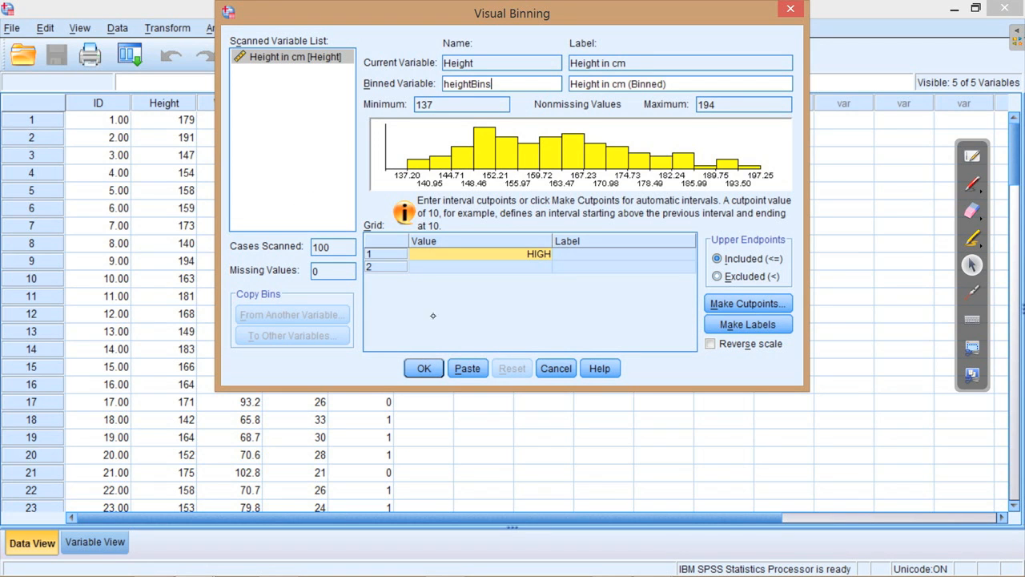
mouse_move(272, 197)
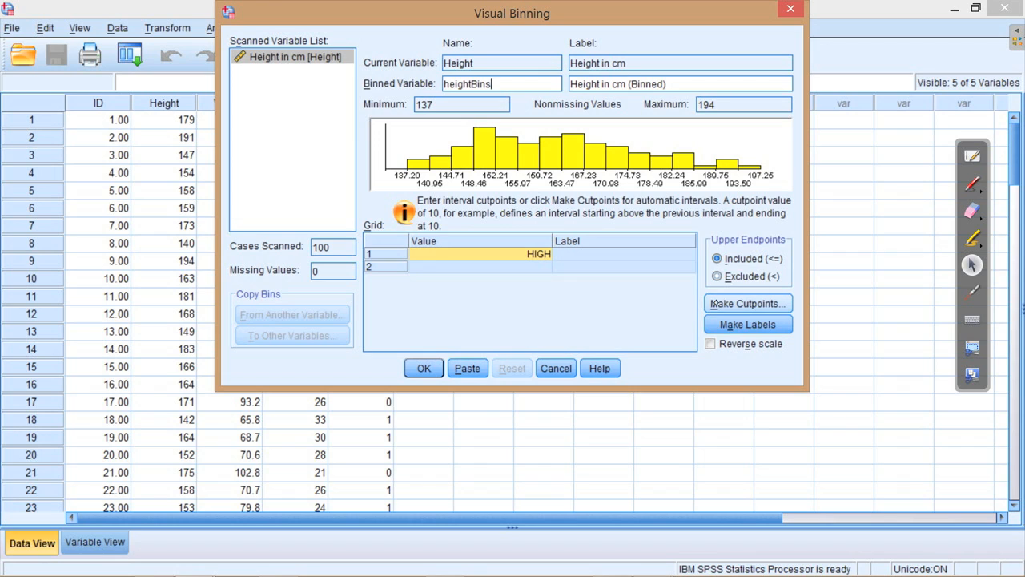
mouse_move(746, 302)
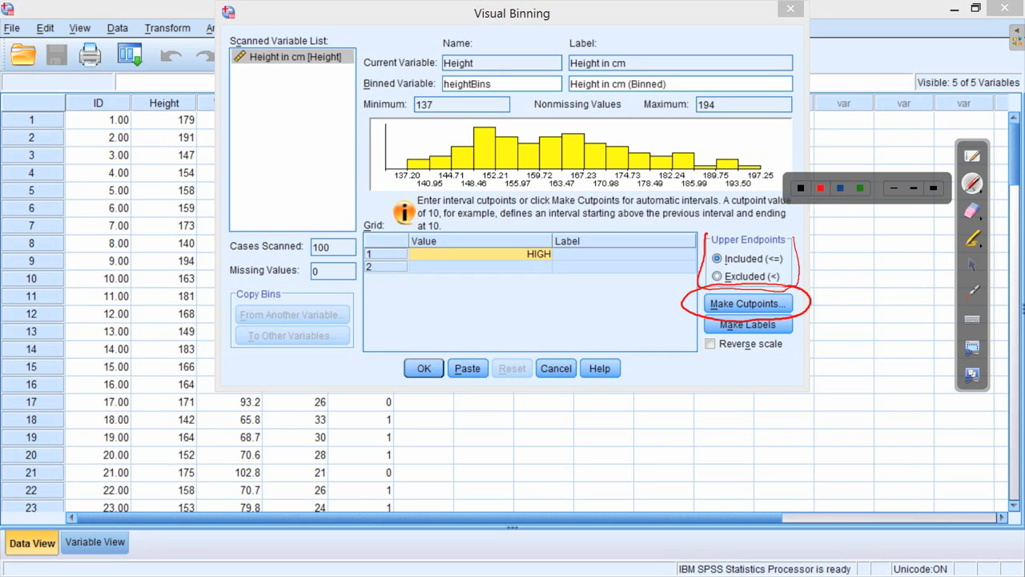
mouse_move(737, 252)
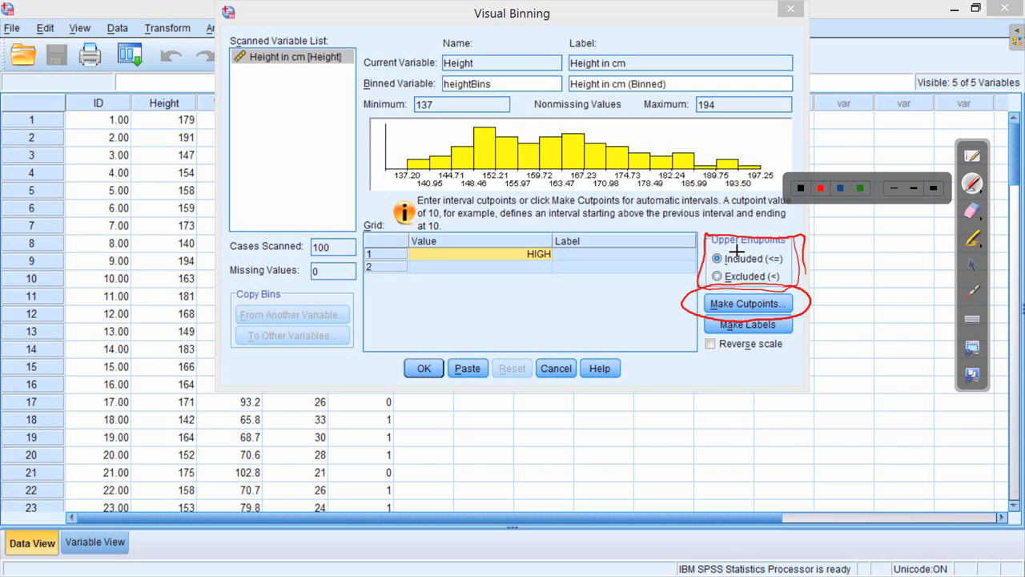
mouse_move(715, 253)
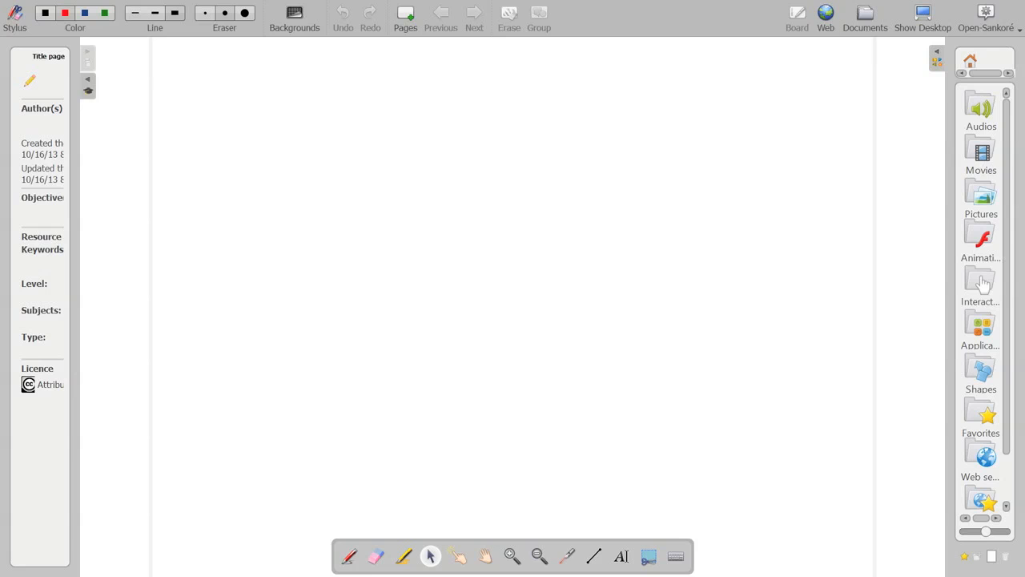
Handwrite the range '130 - 140cm' in red pen at the top of the board
click(349, 556)
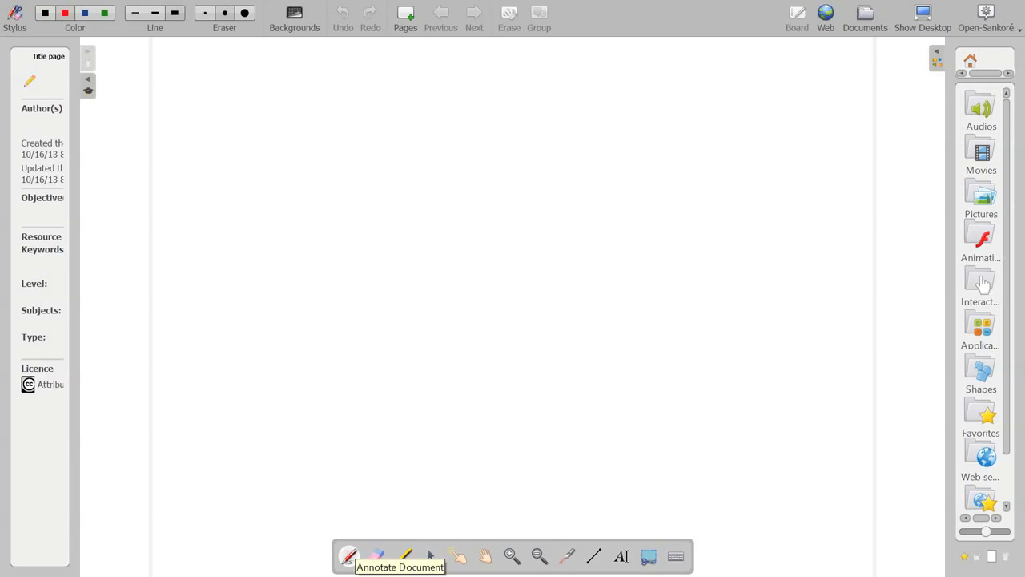
drag(207, 88, 205, 116)
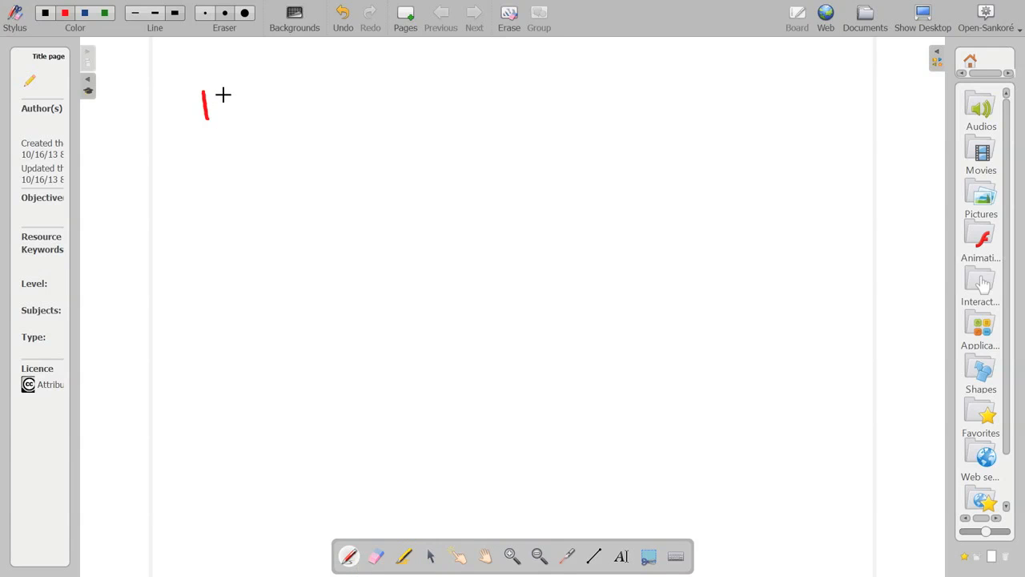
drag(205, 112, 312, 99)
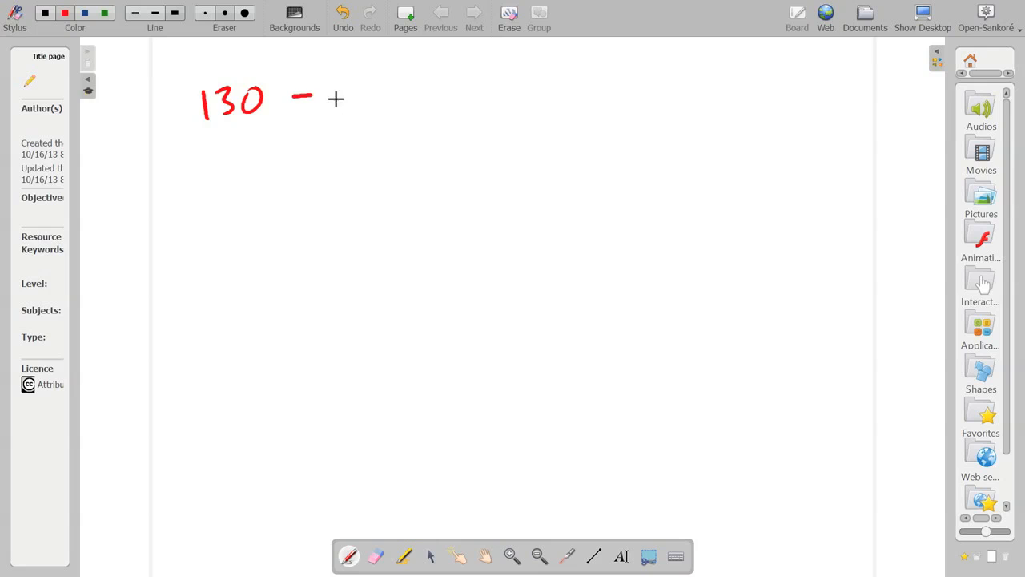
drag(333, 99, 400, 99)
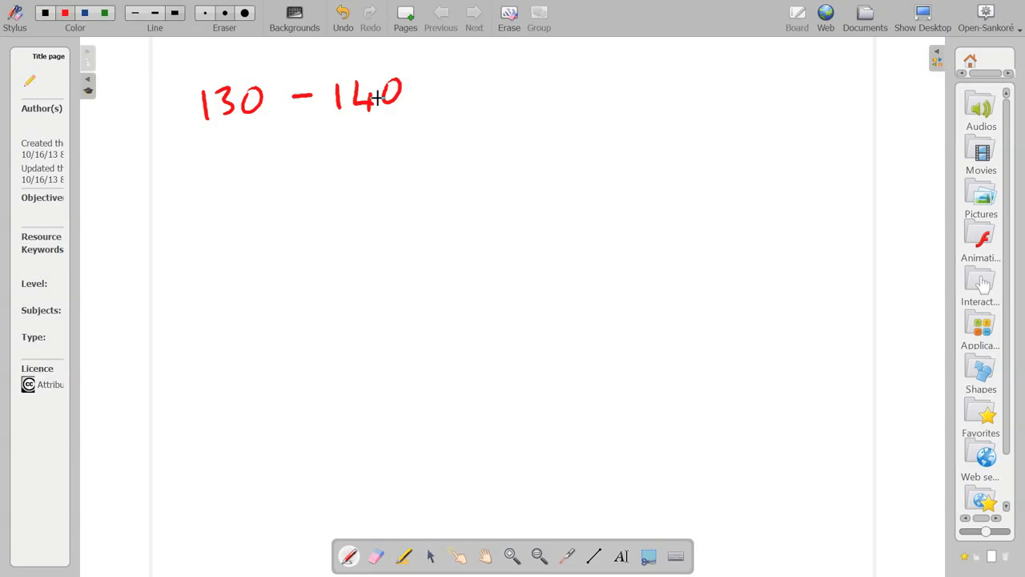
drag(413, 99, 433, 104)
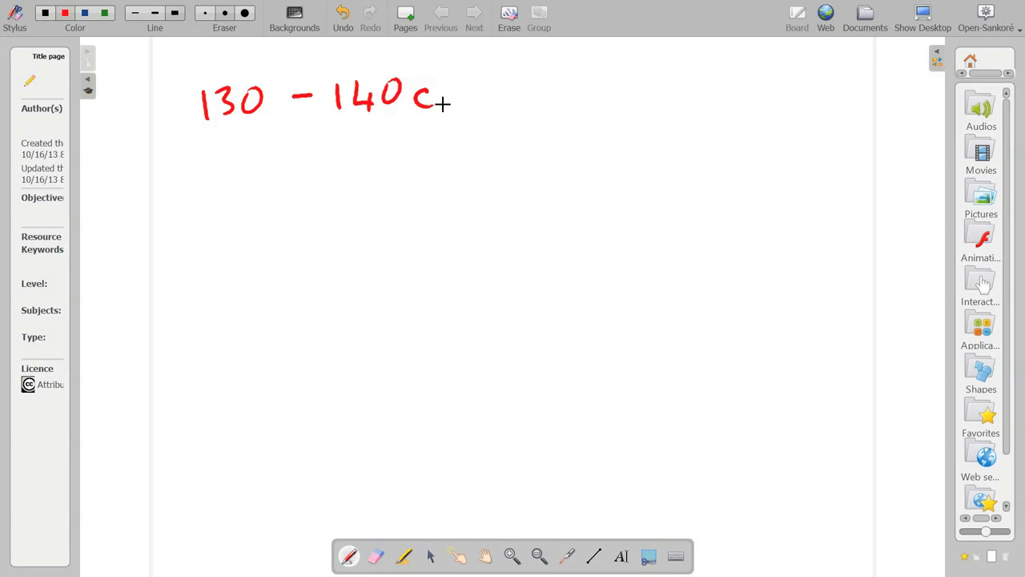
drag(449, 105, 480, 100)
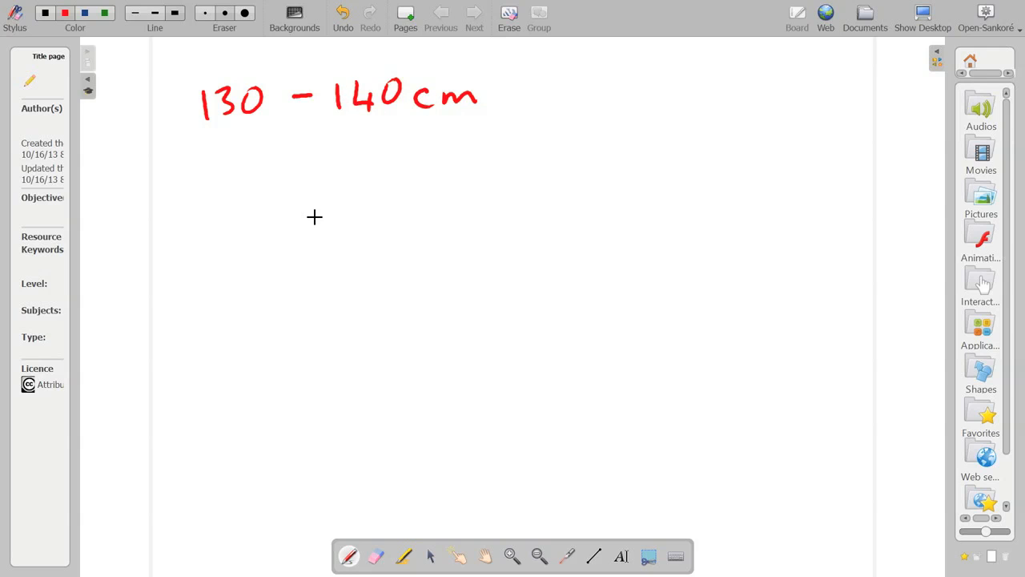
mouse_move(214, 173)
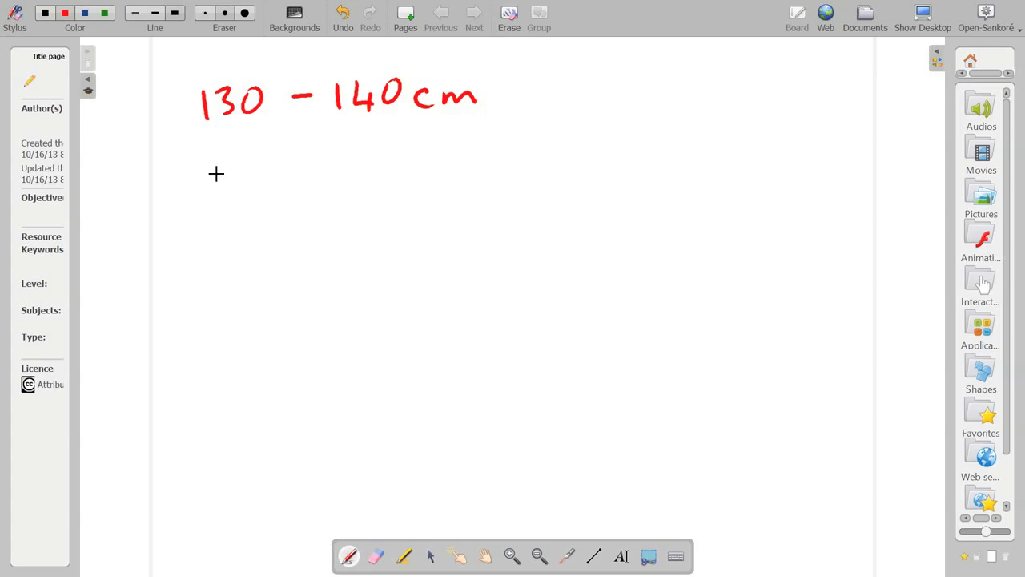
mouse_move(193, 202)
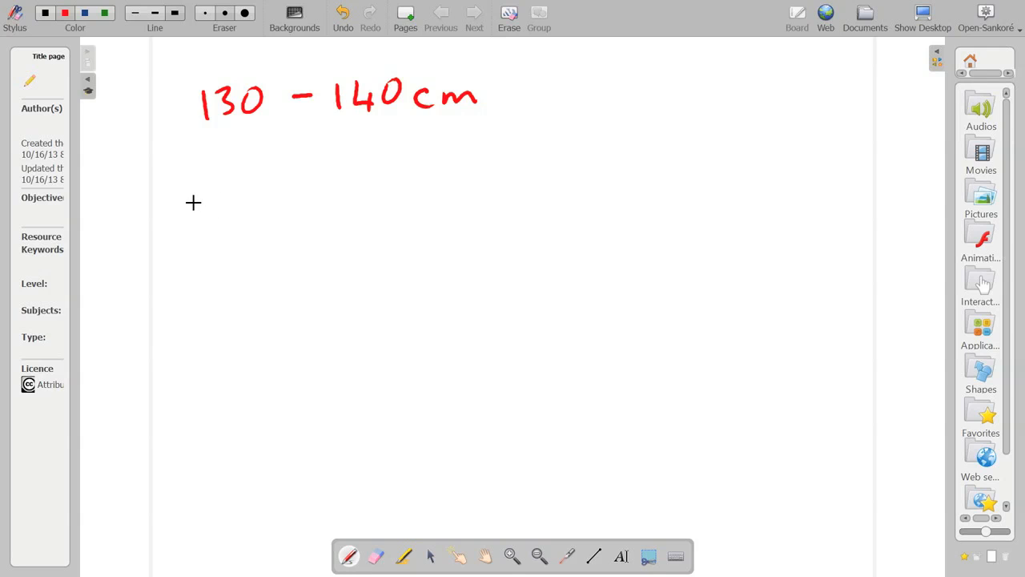
Write 135cm arrowed into the range and underlined 145cm noted as outside the range
drag(199, 200, 227, 200)
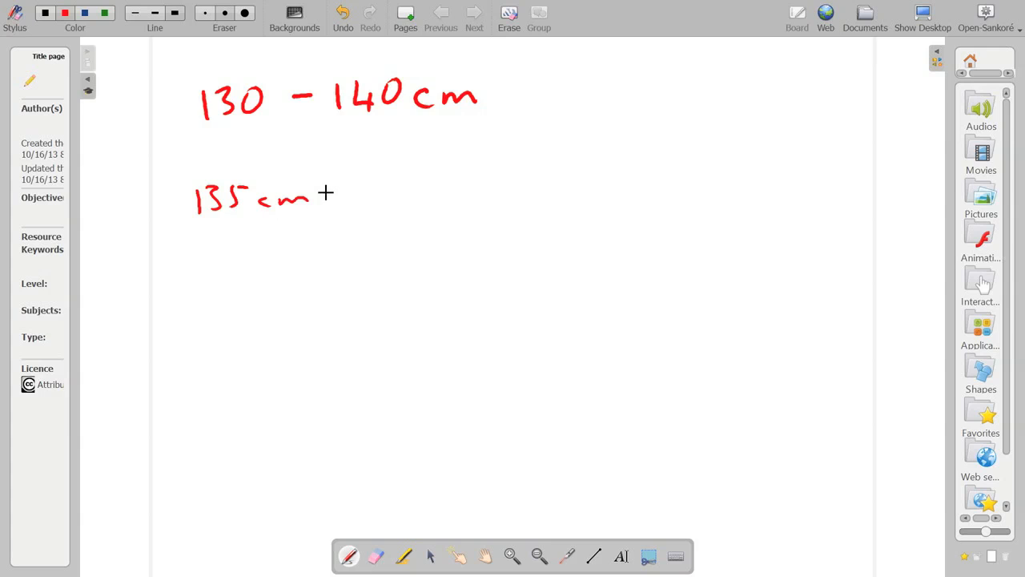
mouse_move(349, 261)
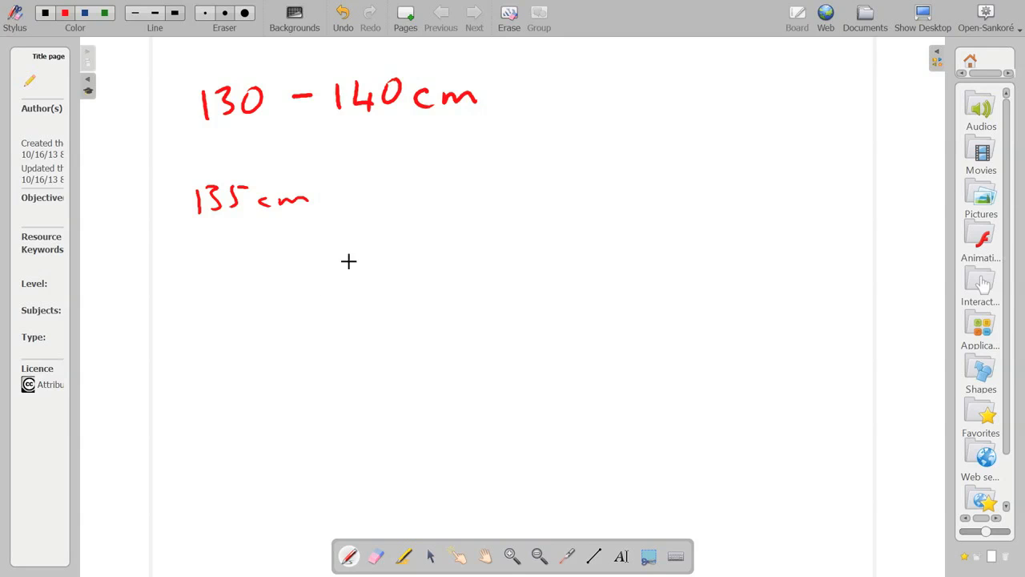
mouse_move(288, 165)
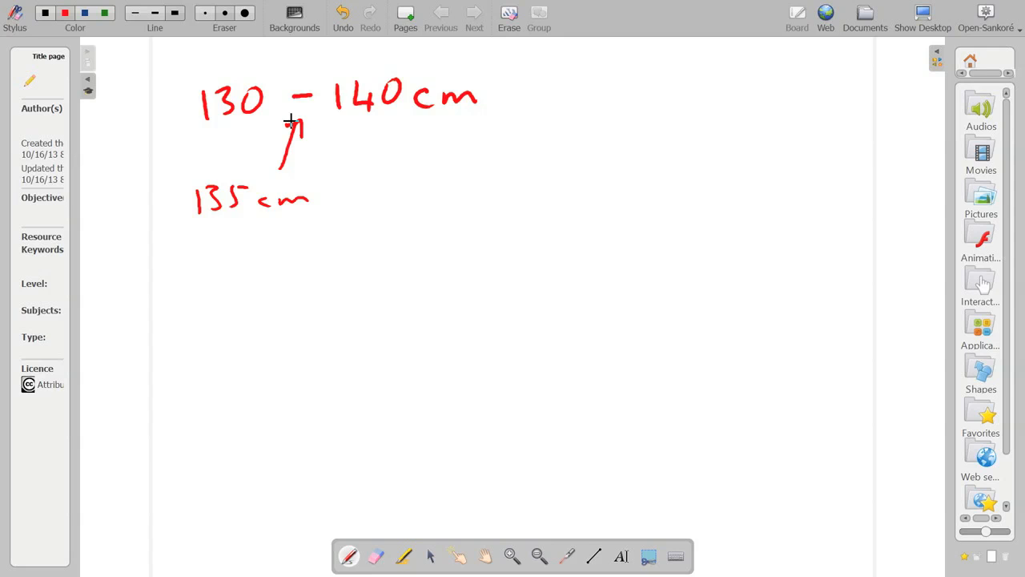
drag(570, 157, 570, 180)
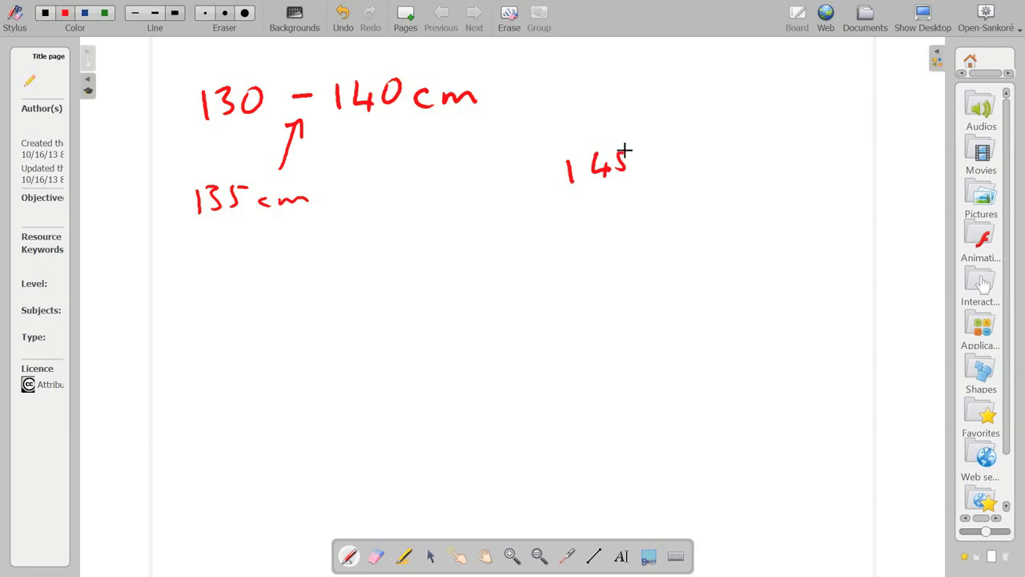
drag(638, 160, 697, 160)
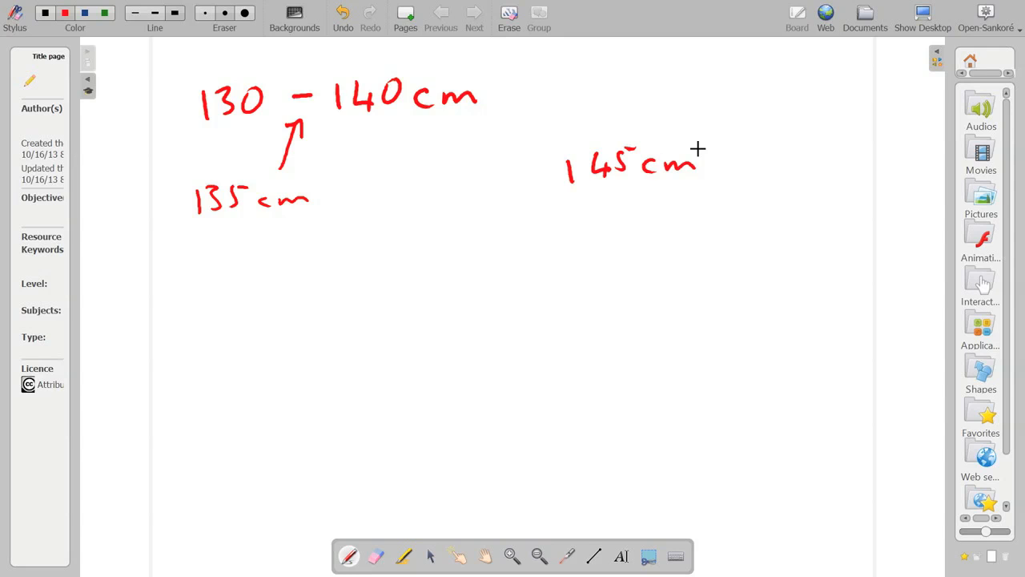
drag(569, 186, 692, 182)
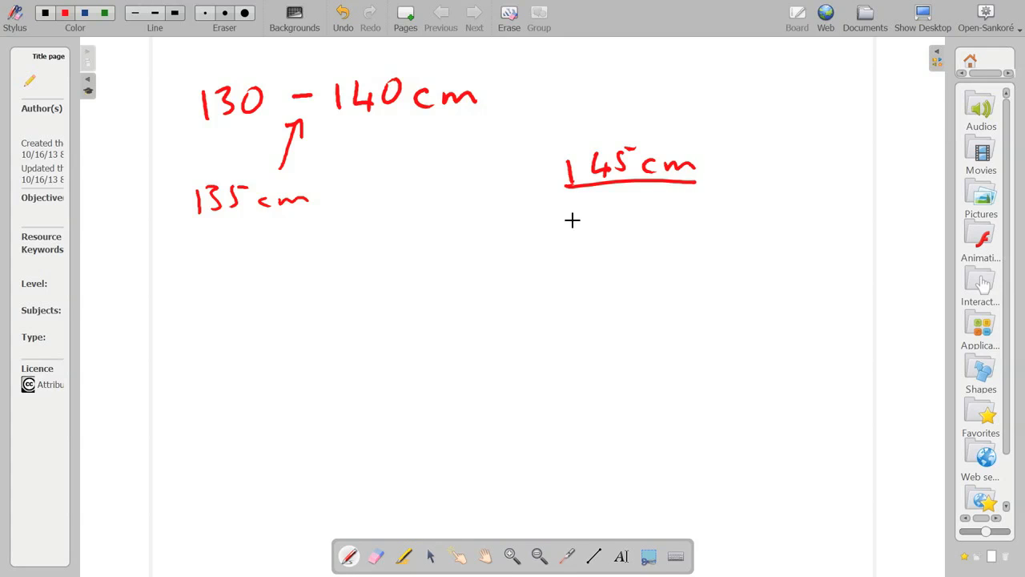
drag(557, 223, 641, 222)
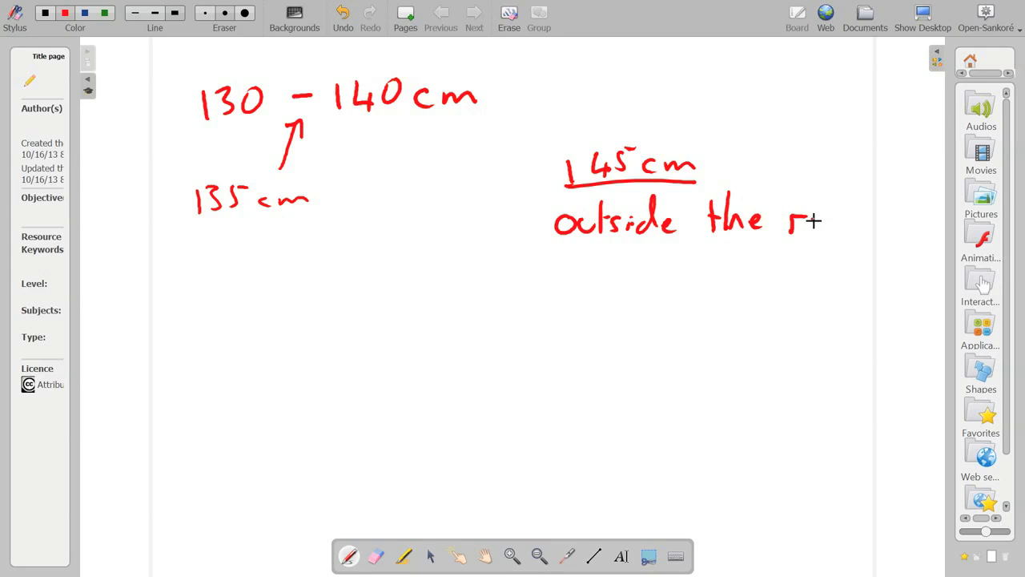
drag(817, 224, 868, 232)
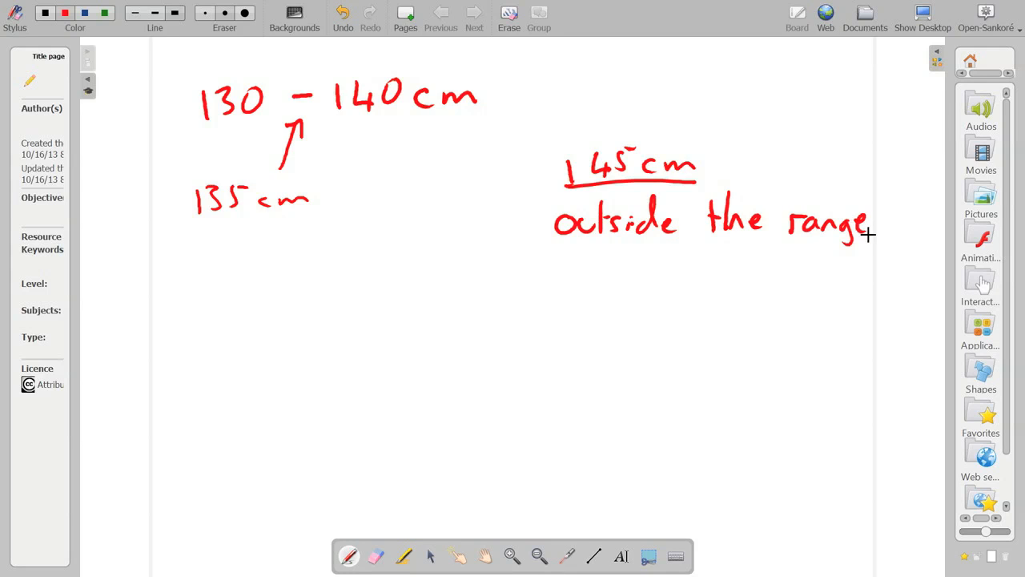
mouse_move(189, 337)
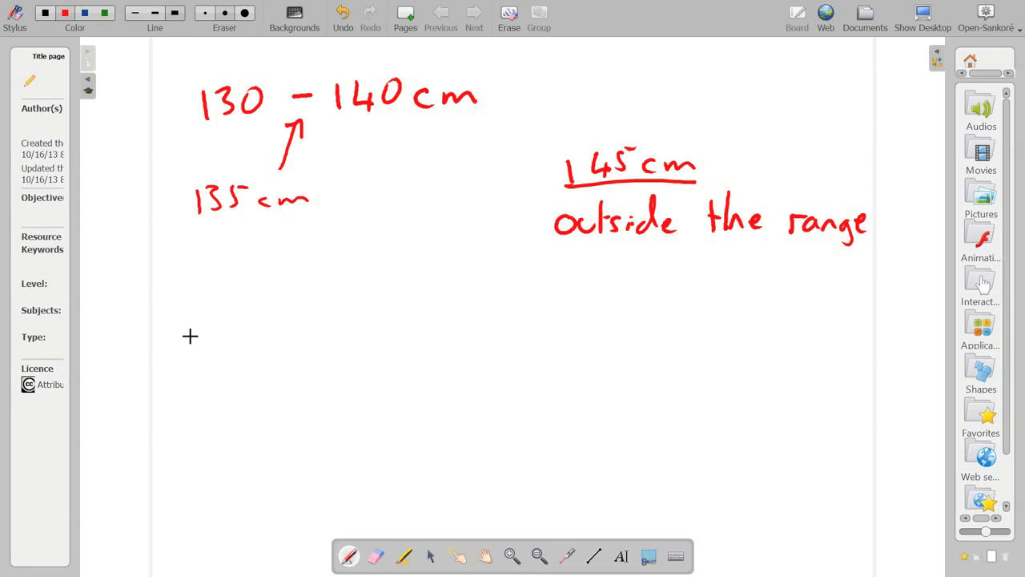
mouse_move(192, 275)
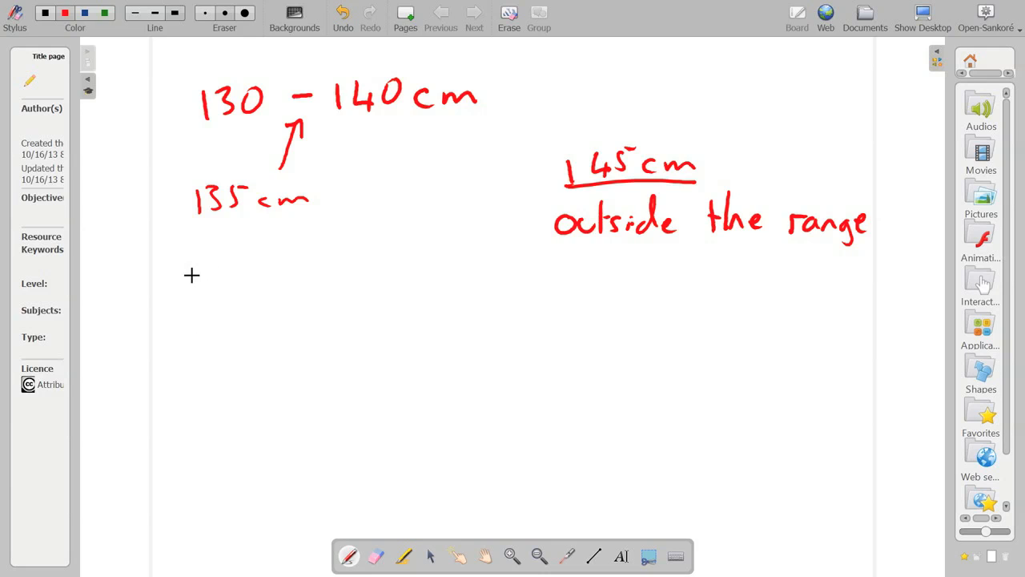
mouse_move(174, 274)
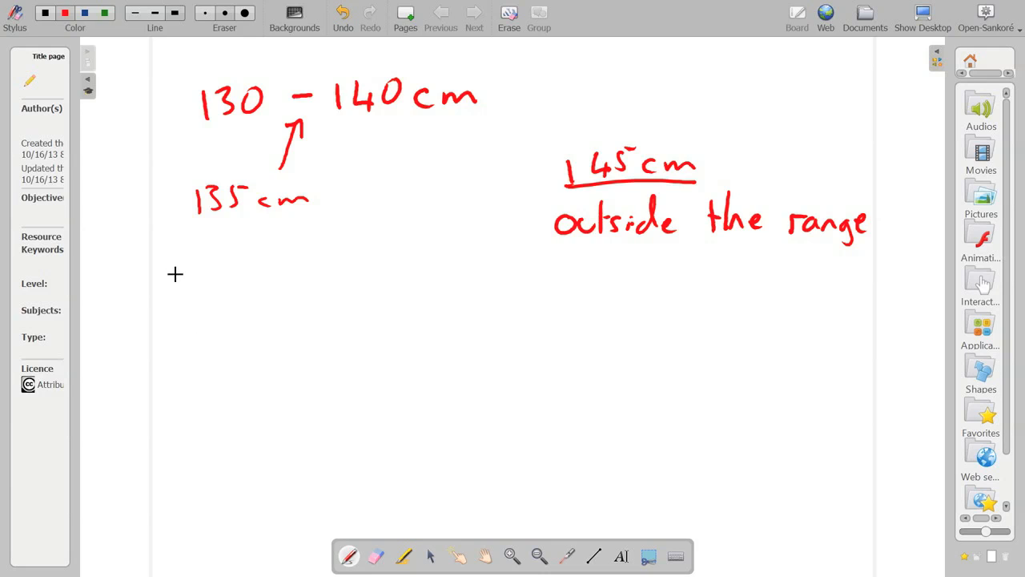
mouse_move(187, 276)
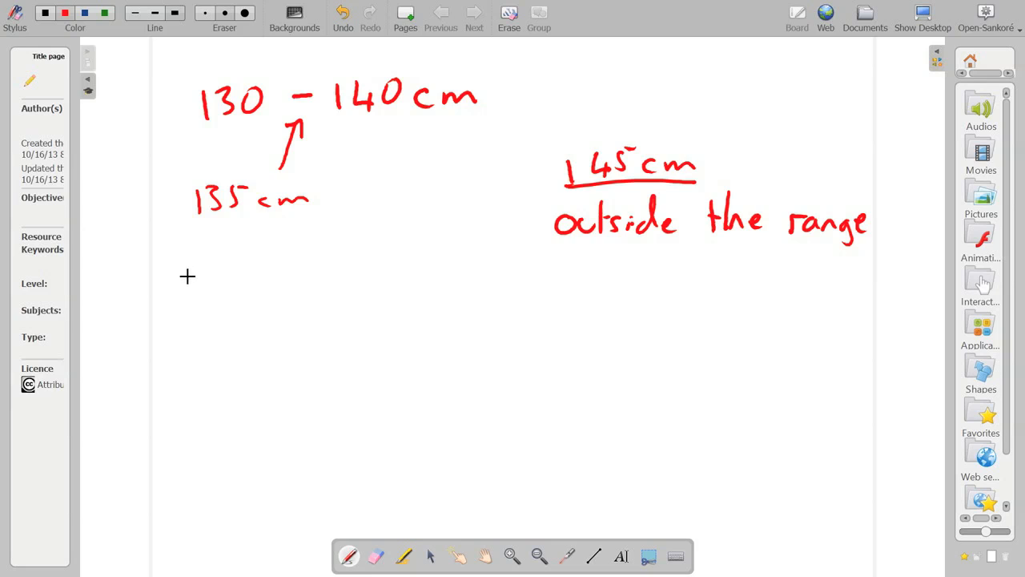
Handwrite '140cm exactly in range? or not?' under the 135cm note
drag(184, 265, 205, 291)
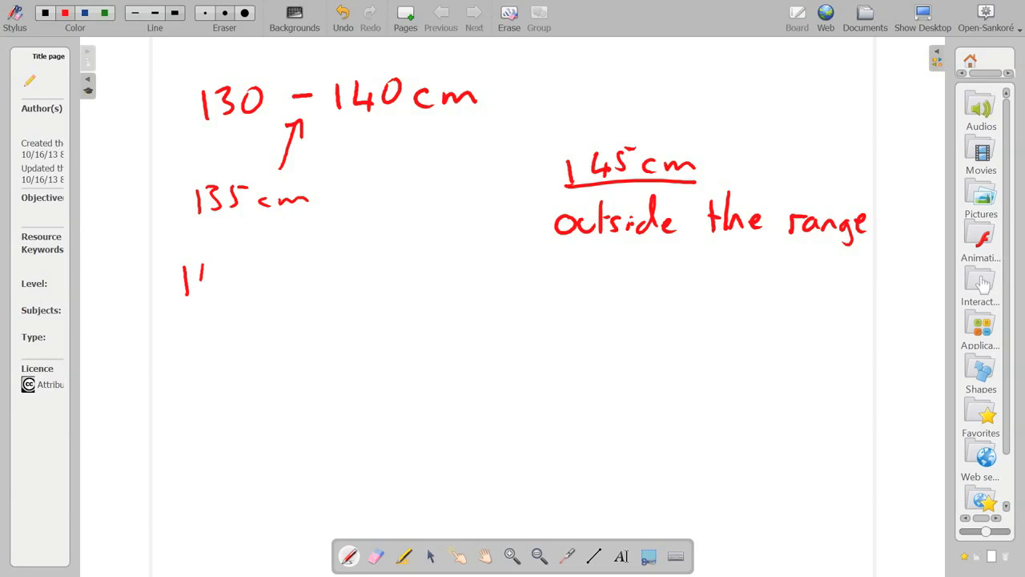
drag(200, 281, 272, 280)
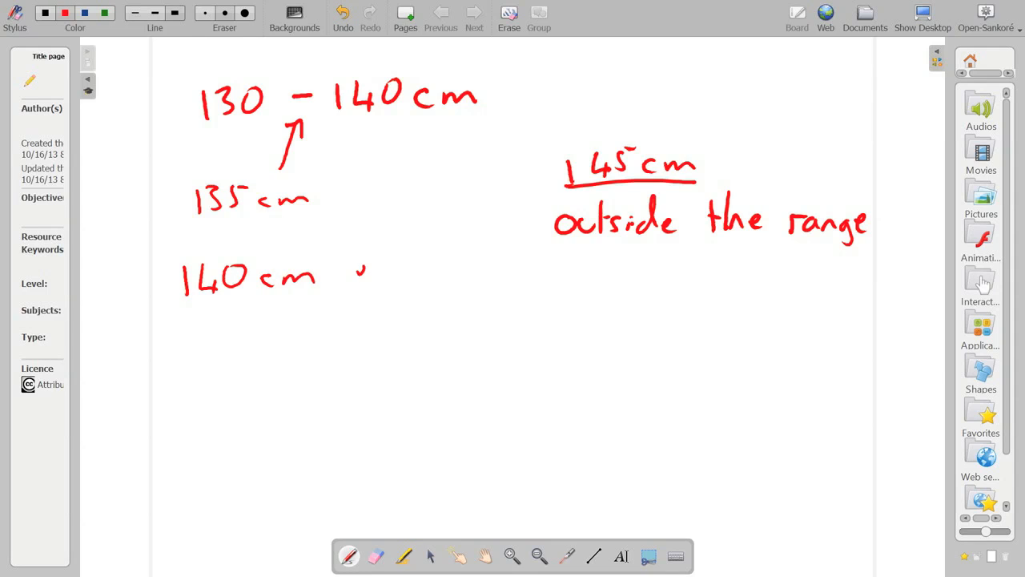
drag(352, 286, 429, 257)
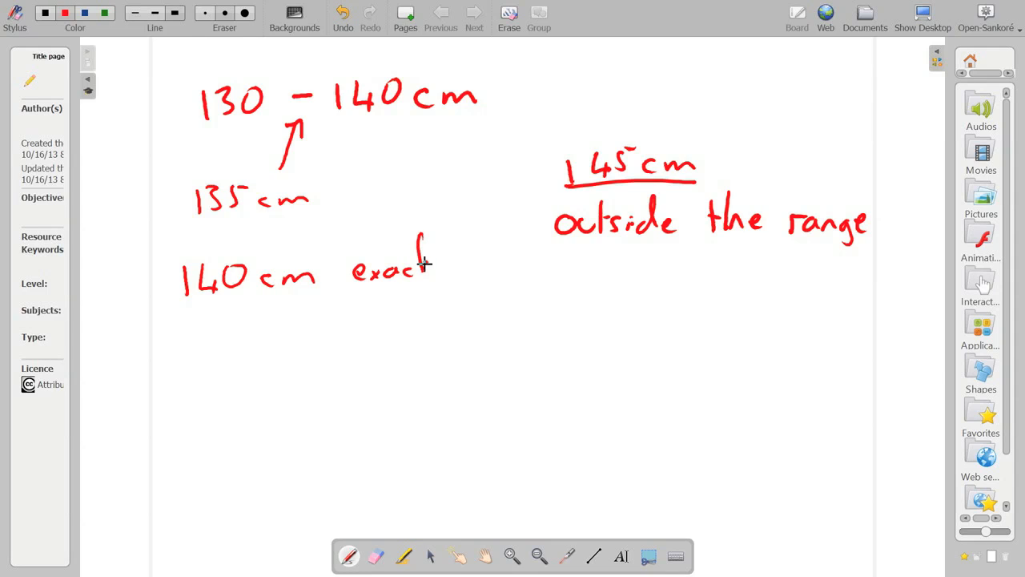
drag(420, 256, 449, 288)
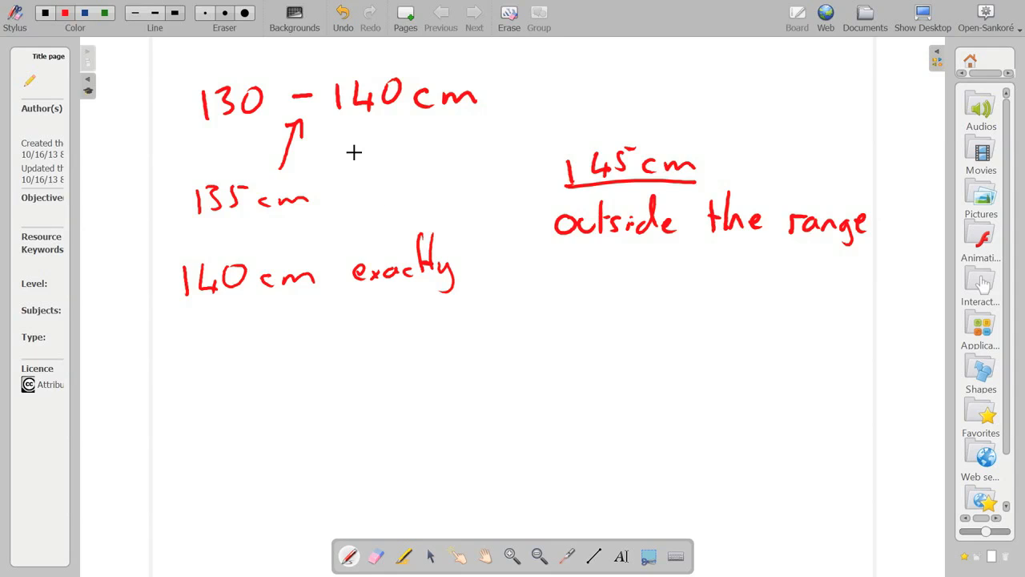
mouse_move(262, 320)
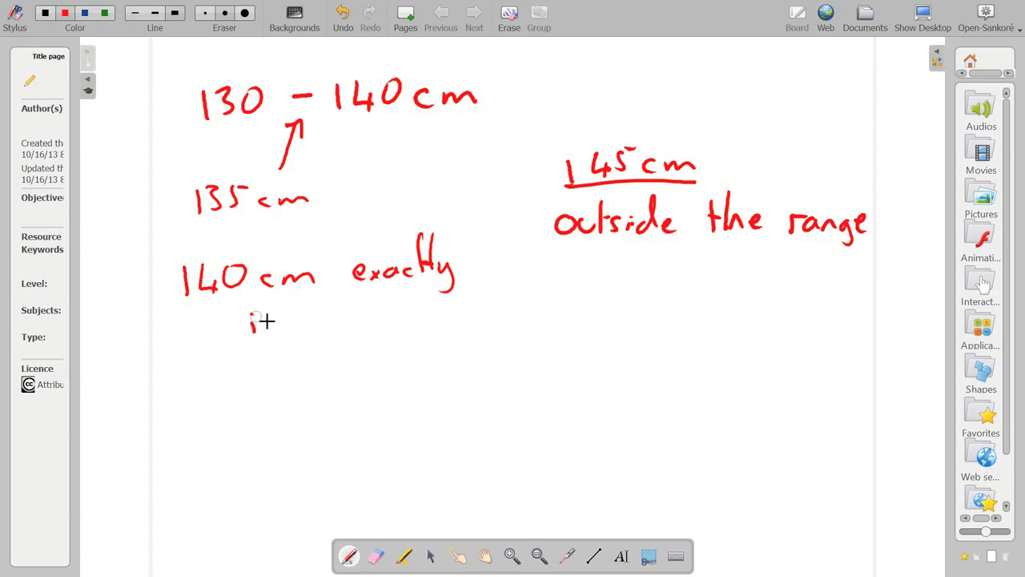
drag(253, 324, 361, 323)
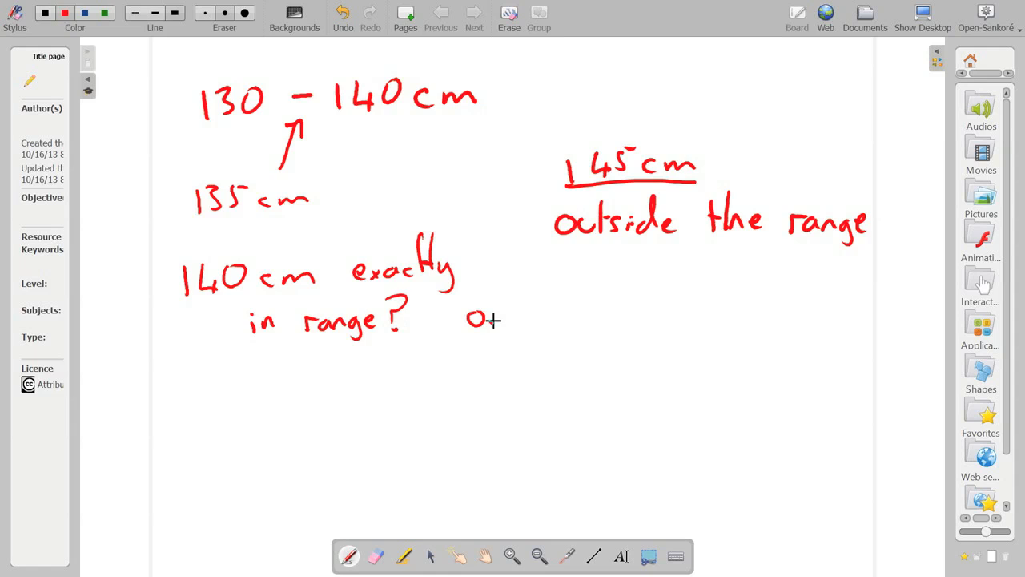
drag(481, 317, 577, 313)
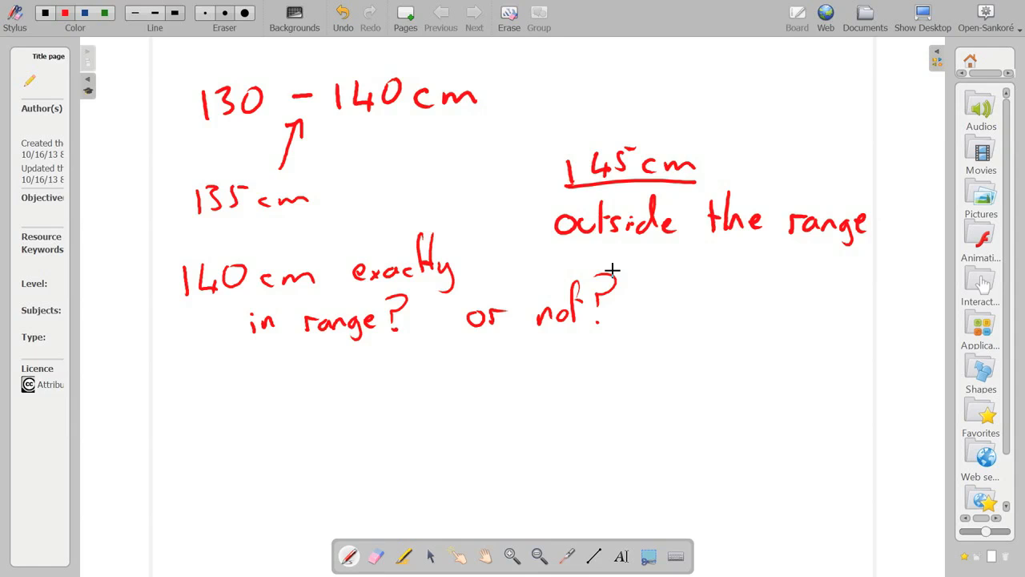
mouse_move(162, 135)
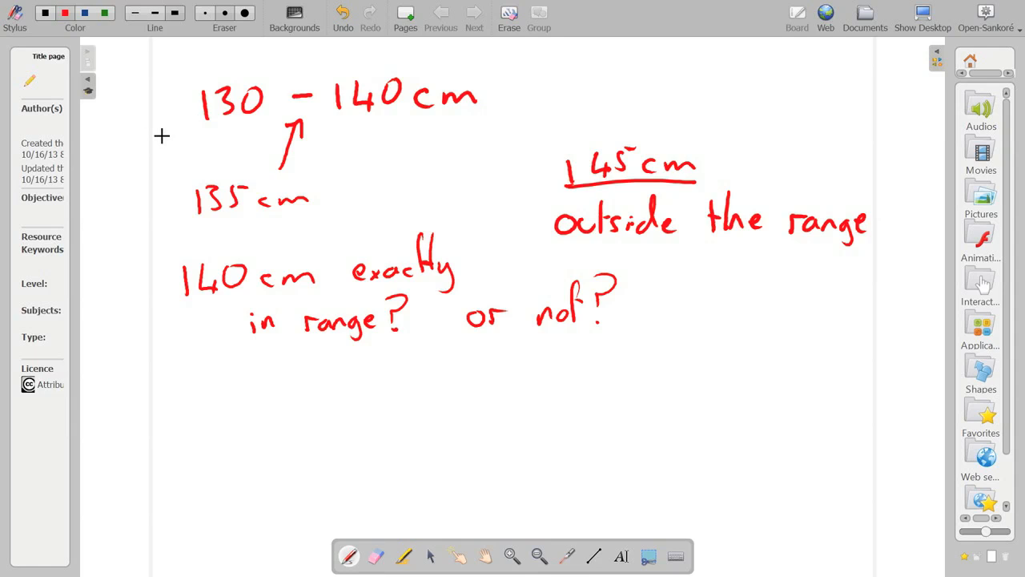
mouse_move(254, 162)
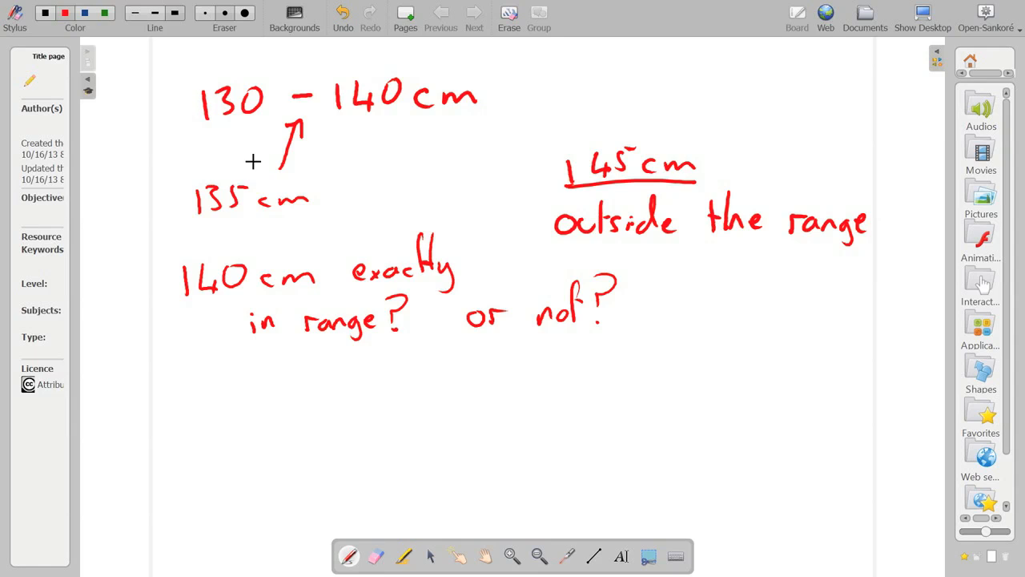
mouse_move(370, 125)
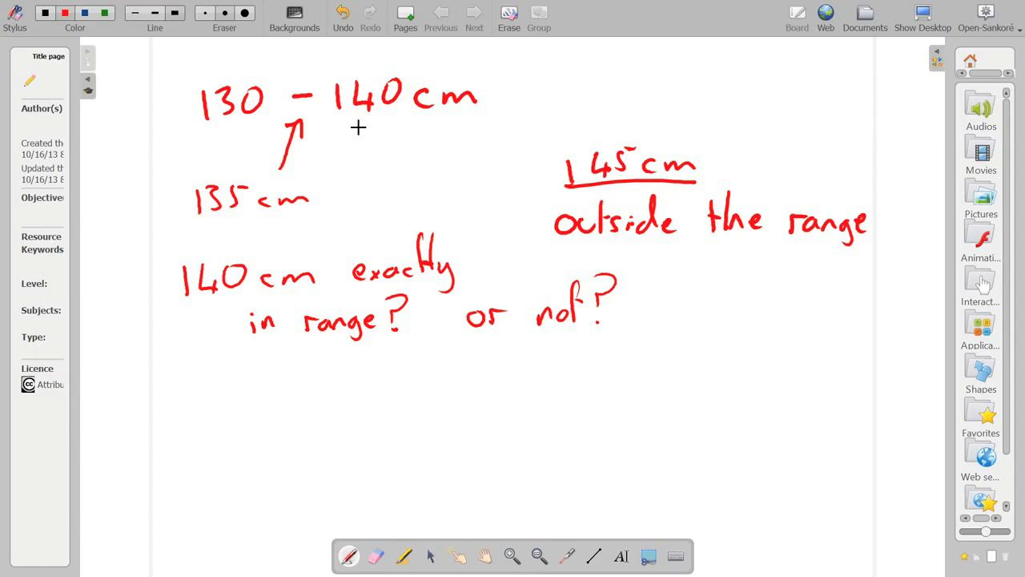
On a new page, write '130cm - 140cm' and below it '140cm - 150'
click(404, 14)
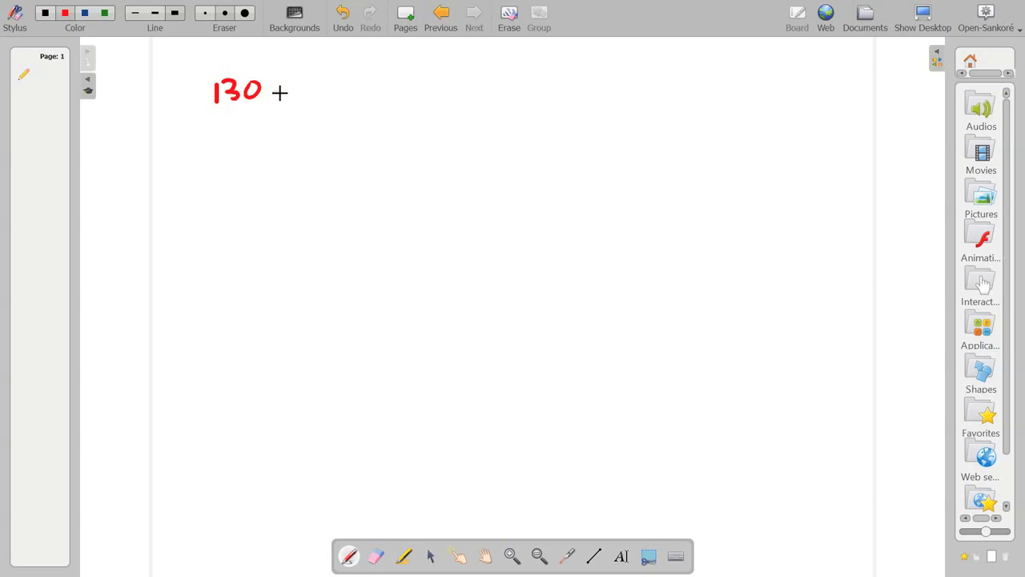
drag(276, 91, 317, 96)
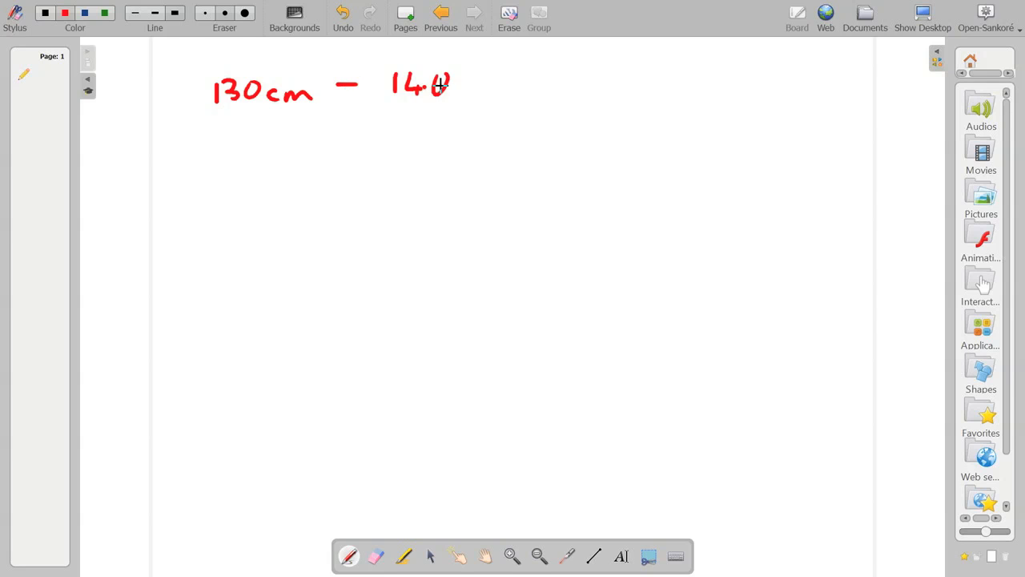
drag(456, 88, 505, 91)
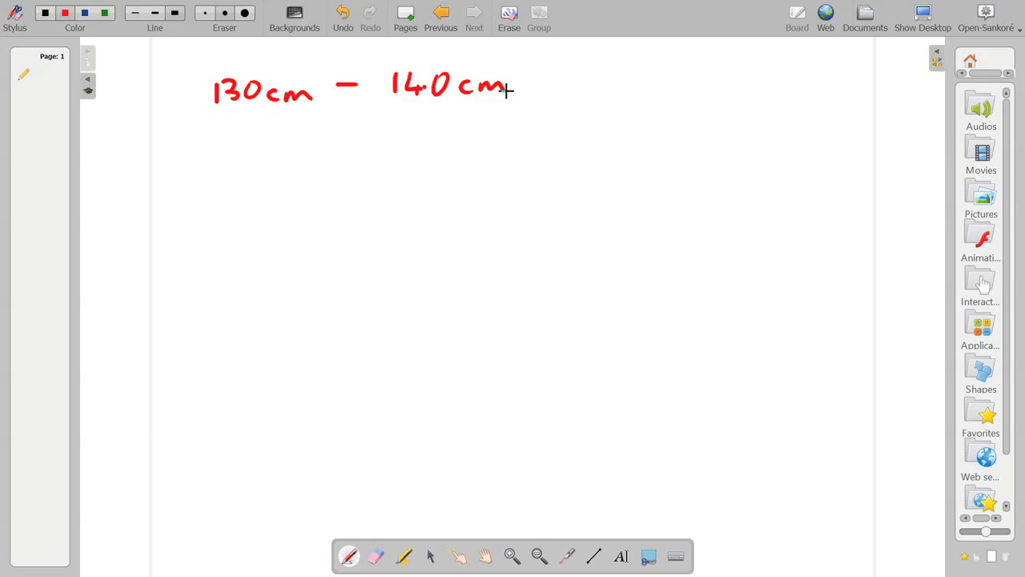
mouse_move(224, 141)
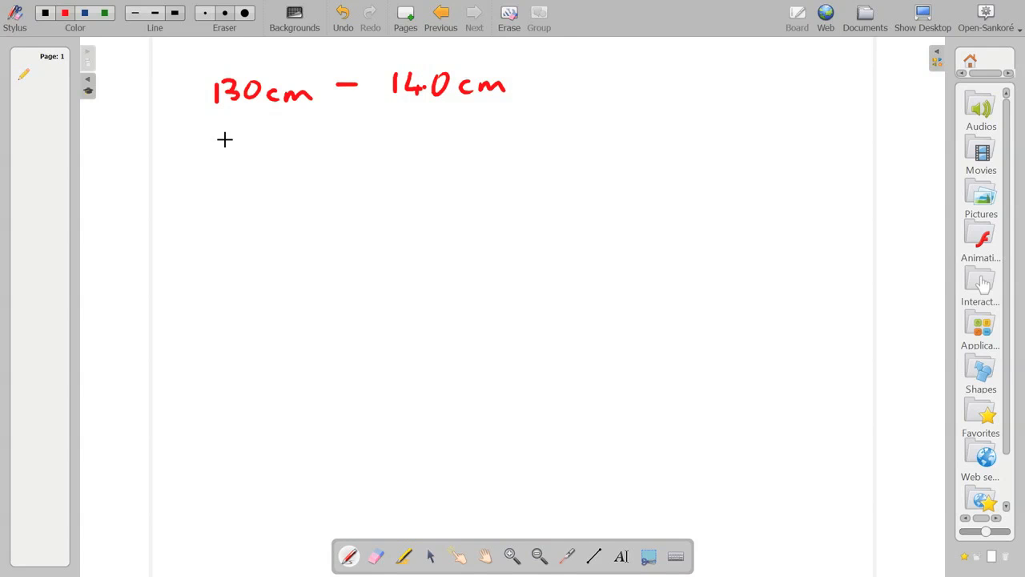
drag(200, 136, 232, 144)
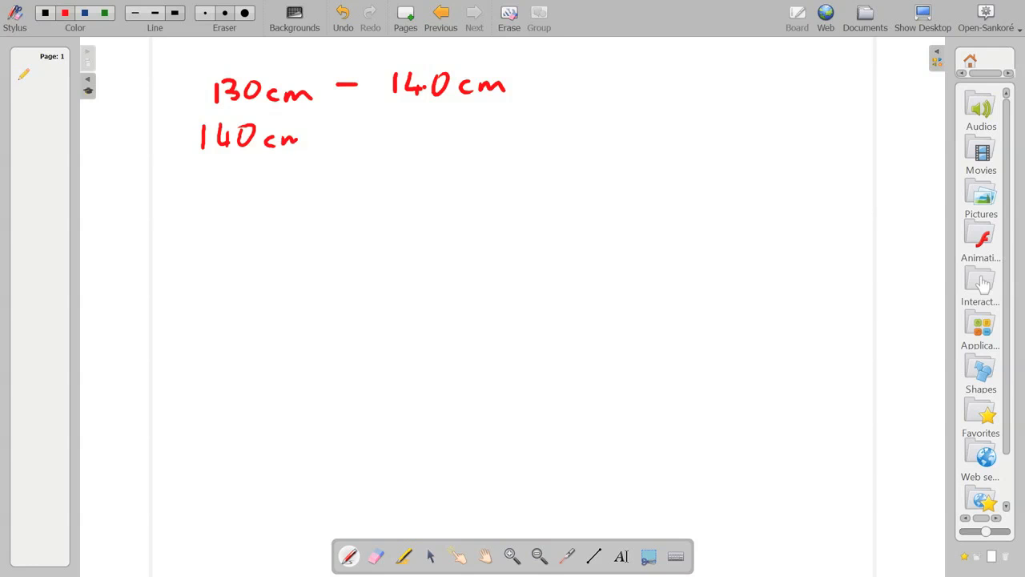
drag(337, 132, 401, 136)
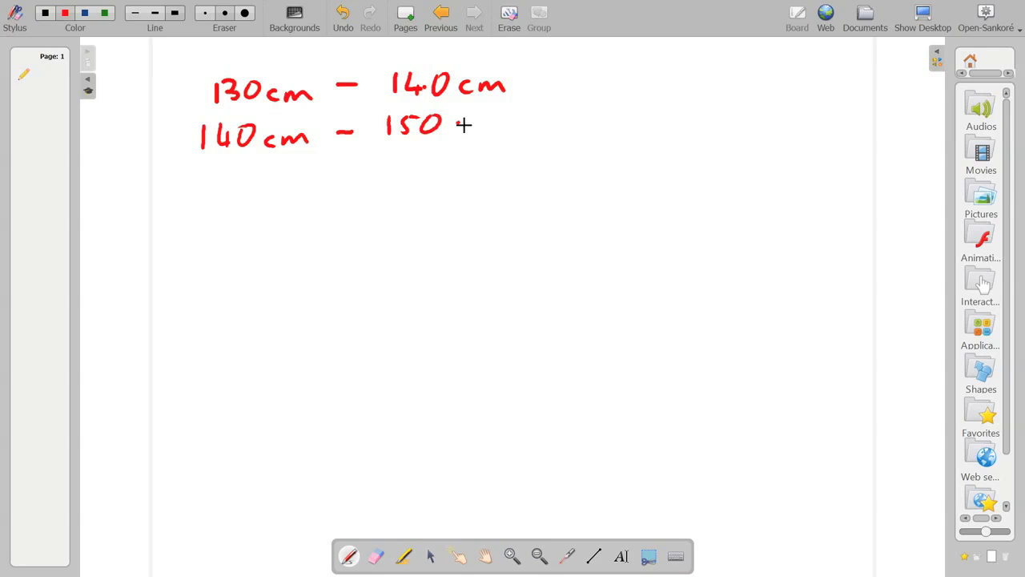
drag(448, 125, 493, 128)
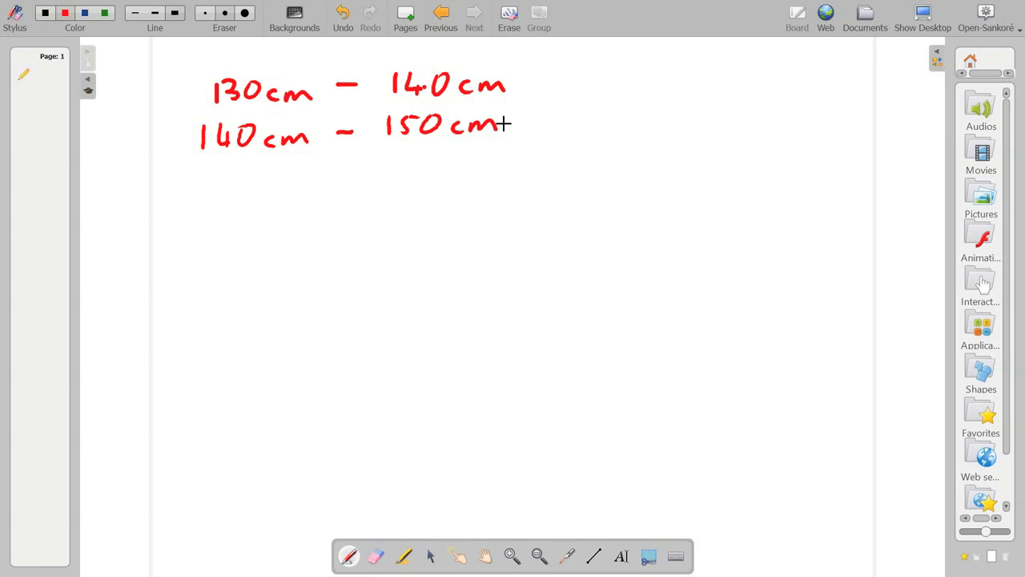
mouse_move(368, 242)
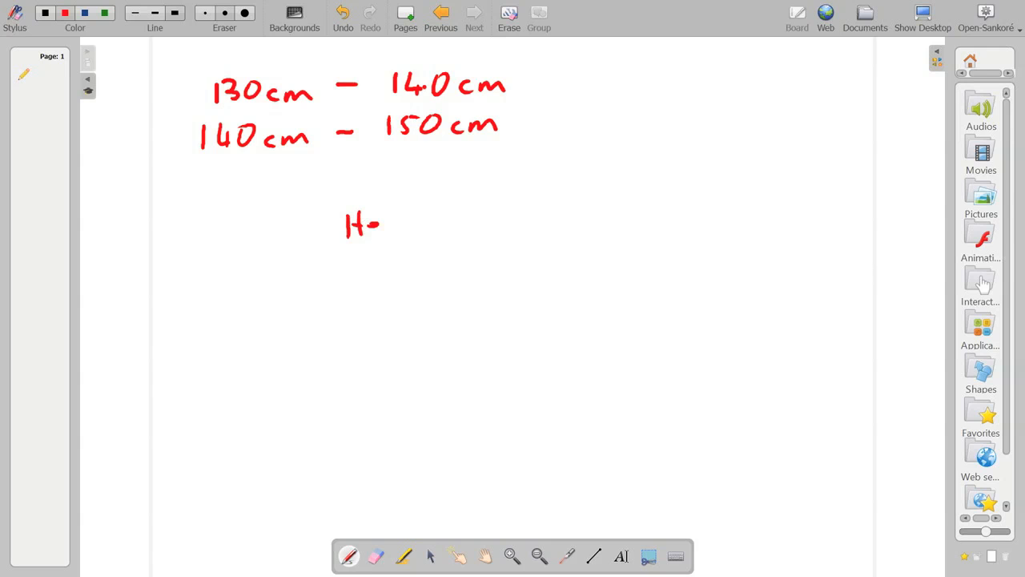
Write 'Height = 140cm' below the ranges and draw arrows from it to both ranges
drag(376, 228, 436, 227)
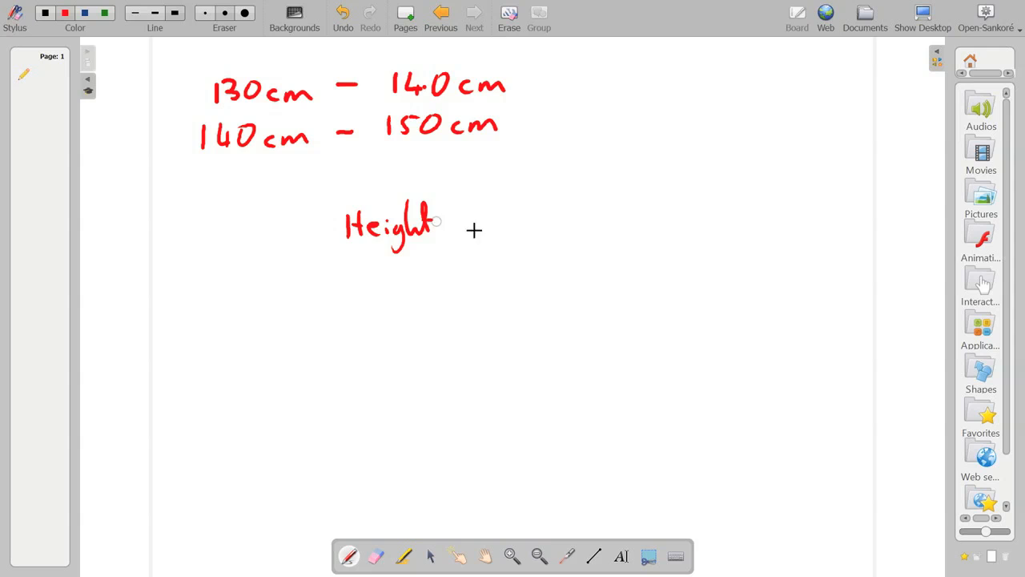
drag(465, 222, 481, 230)
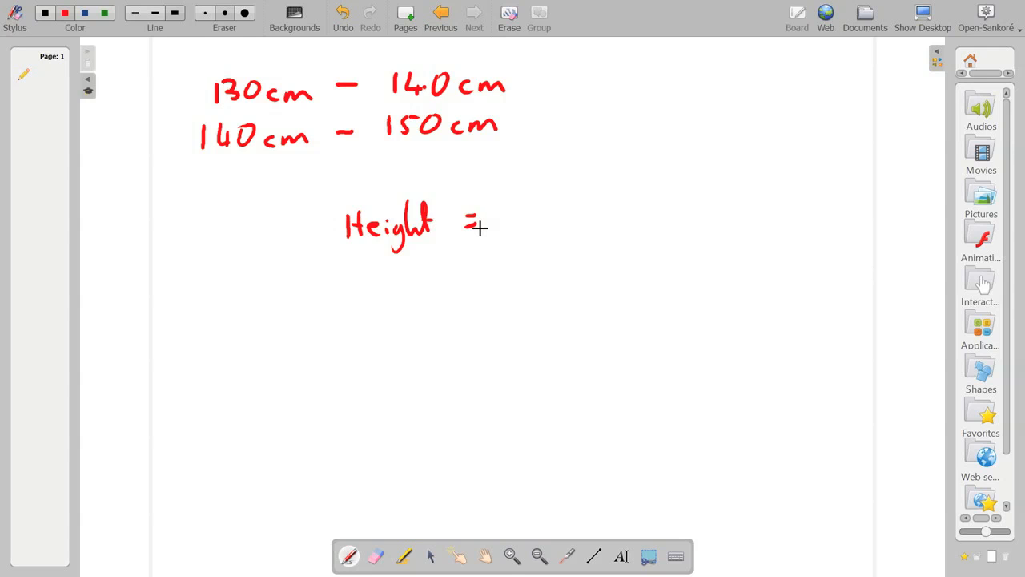
drag(505, 216, 564, 216)
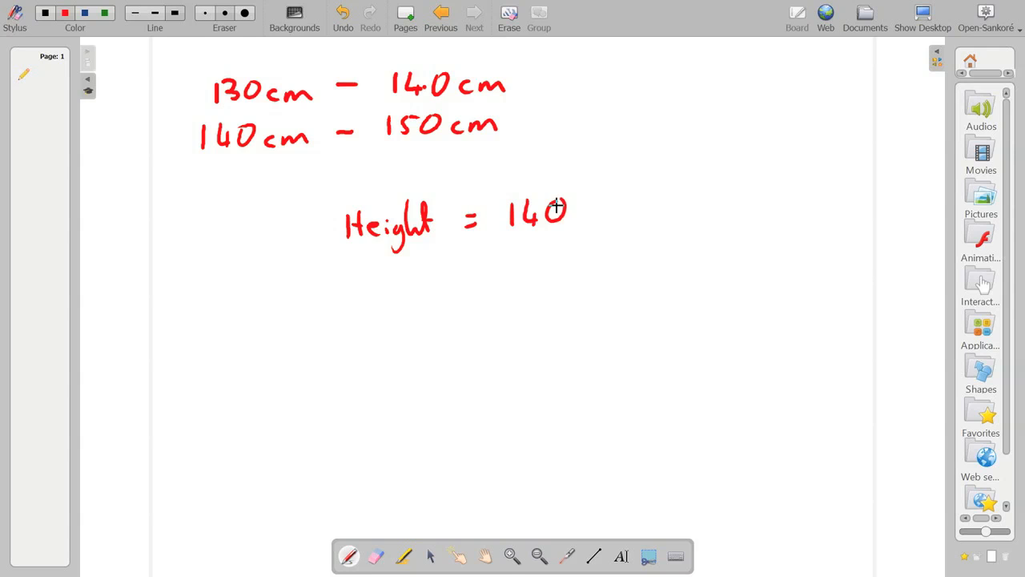
drag(573, 212, 612, 221)
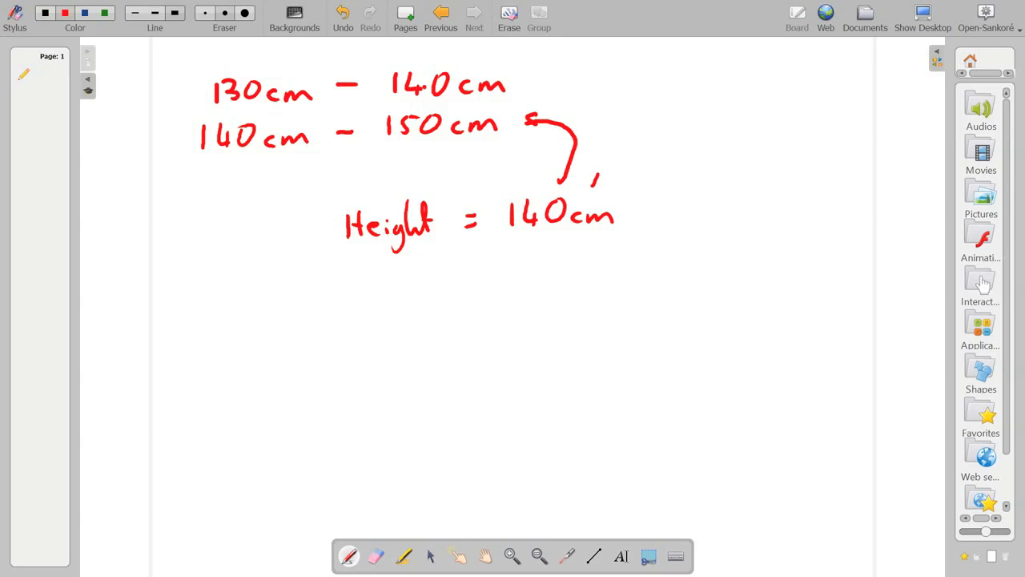
drag(601, 176, 529, 83)
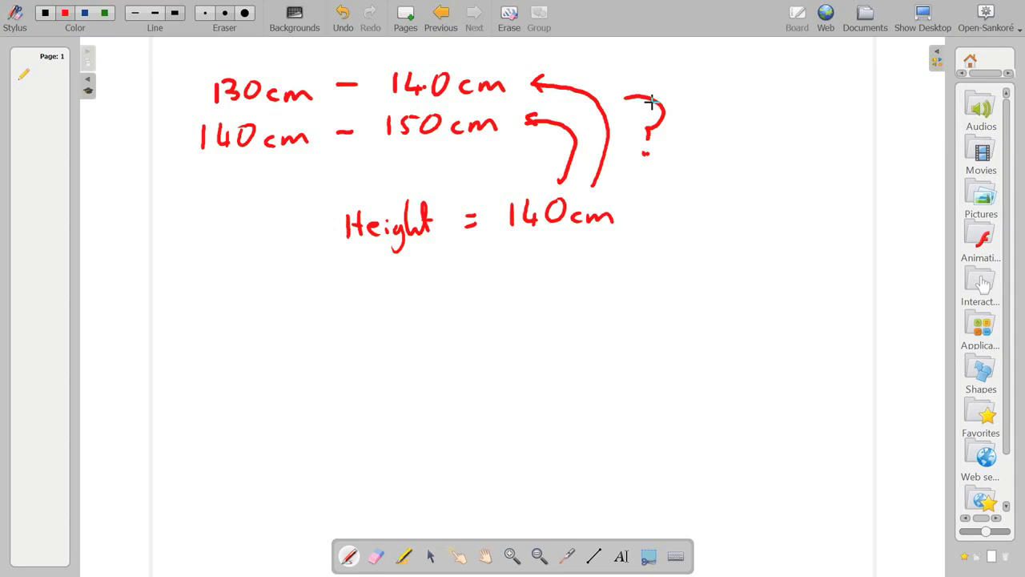
mouse_move(177, 292)
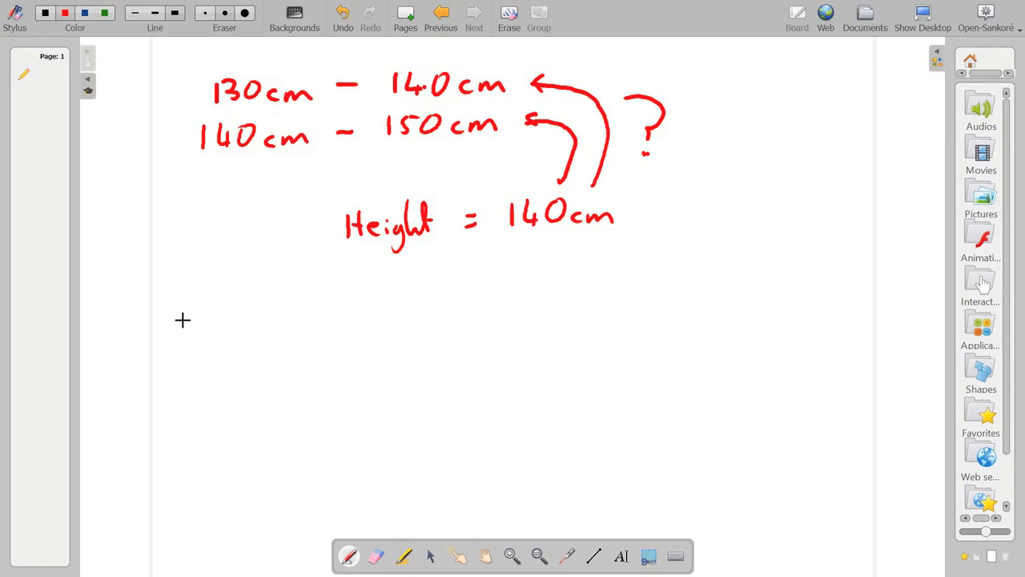
mouse_move(208, 301)
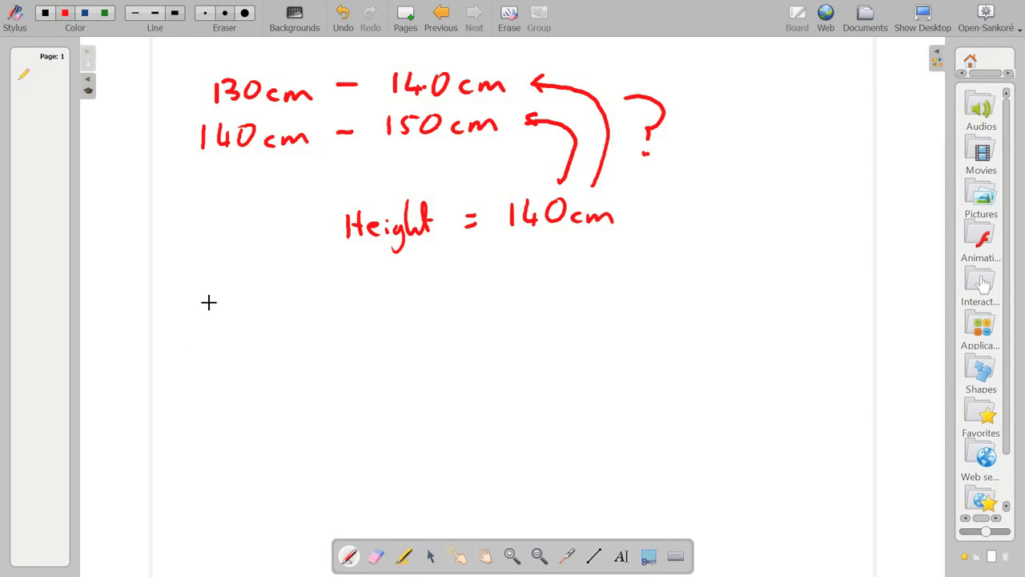
mouse_move(199, 318)
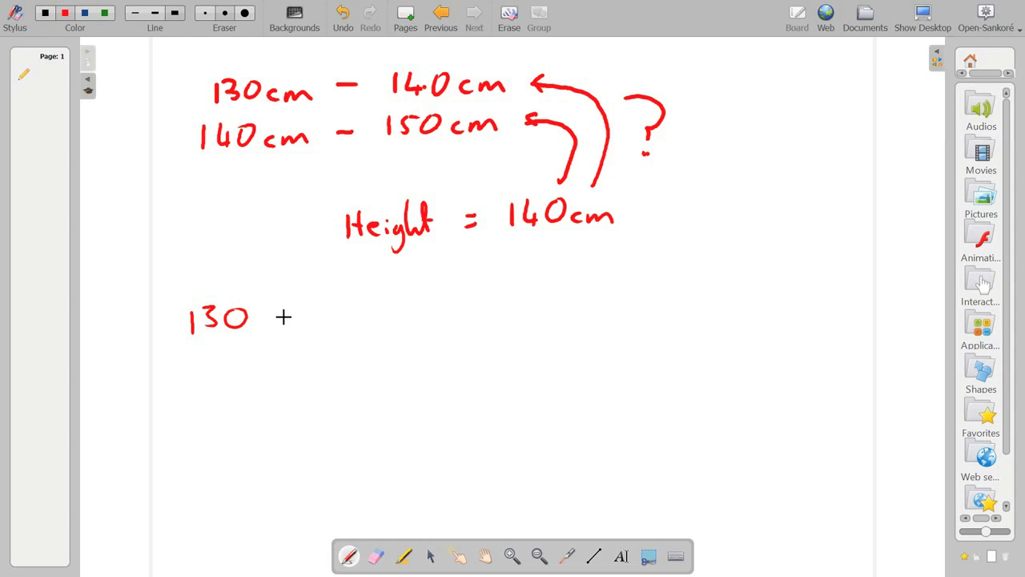
Handwrite '130 - 140cm inclusive (include 140cm)' on a new line
drag(273, 313, 353, 313)
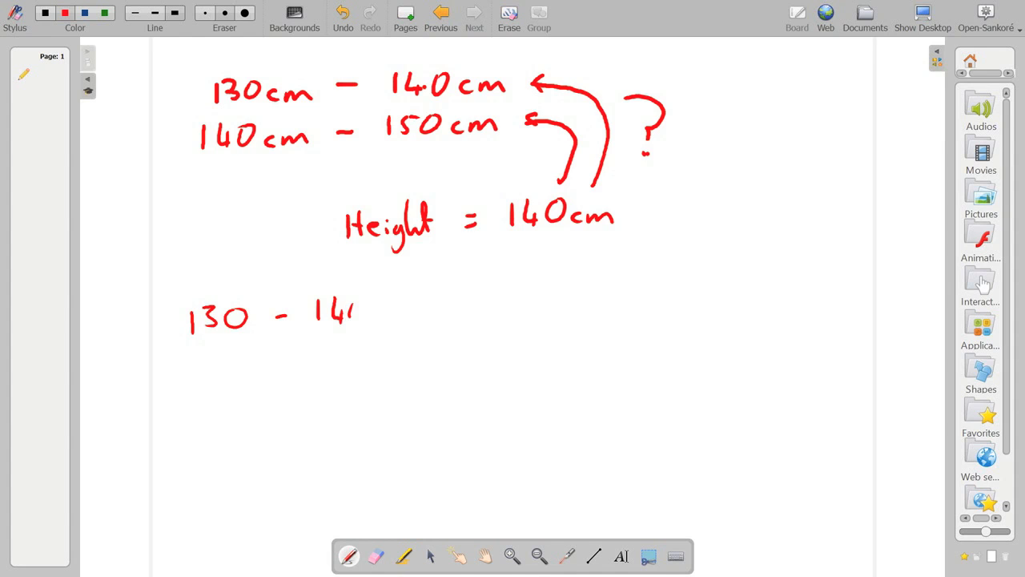
drag(356, 304, 429, 321)
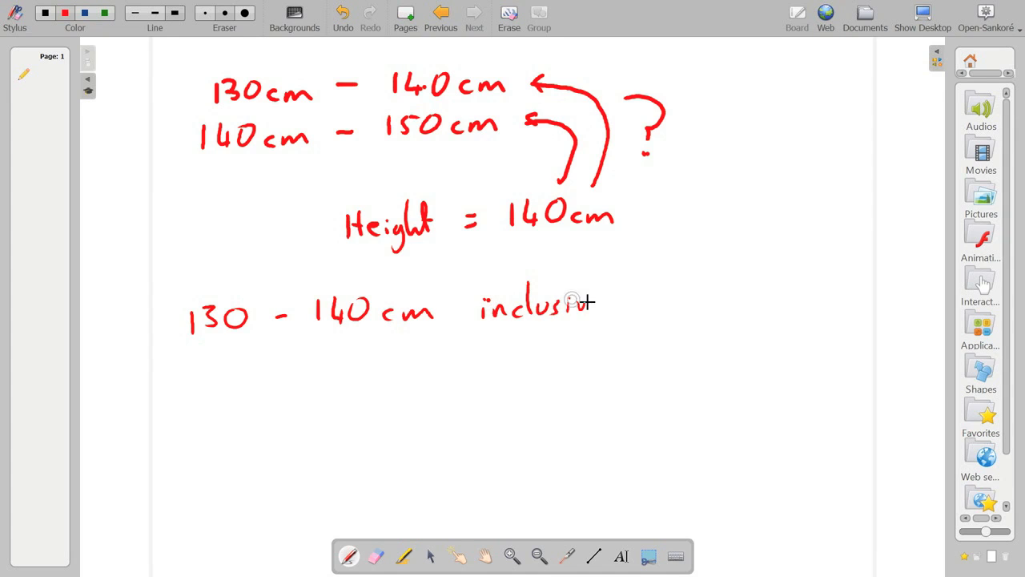
drag(577, 308, 605, 312)
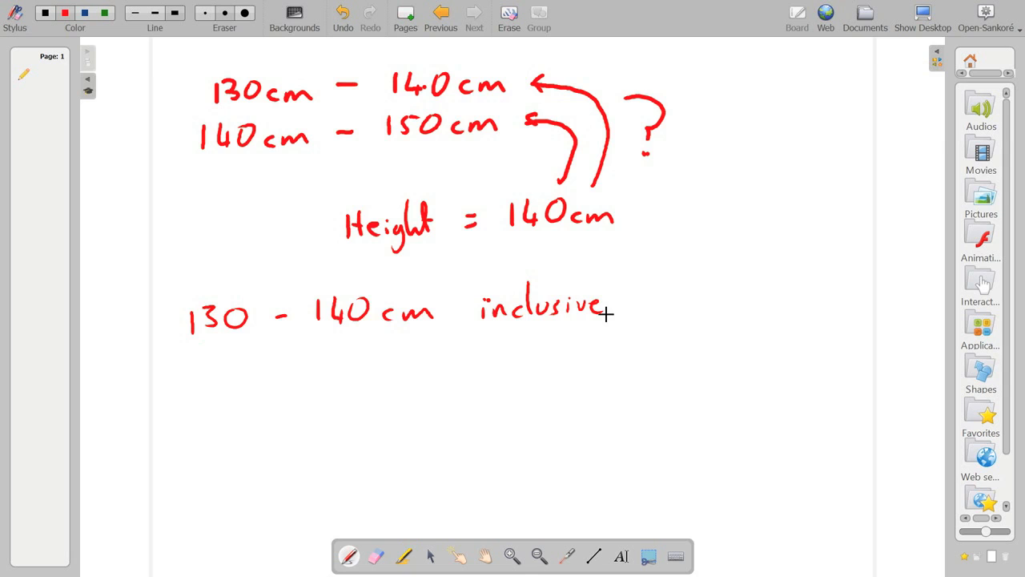
mouse_move(648, 282)
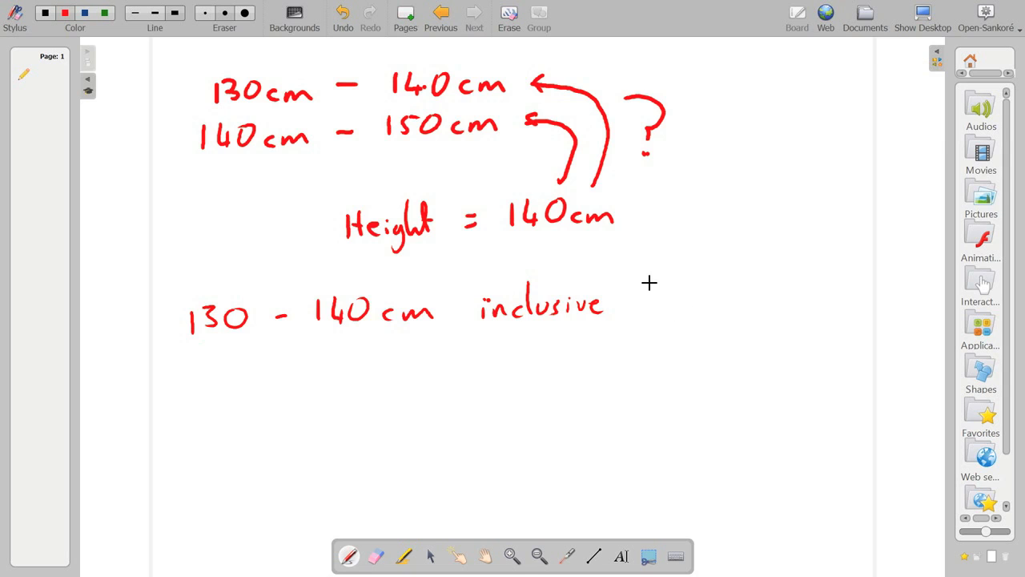
drag(665, 288, 660, 317)
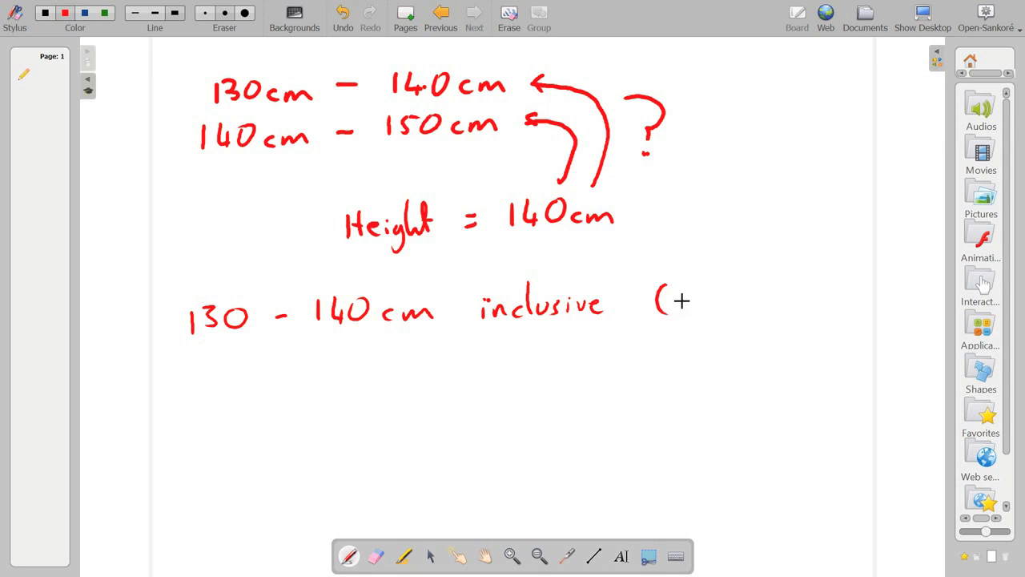
drag(665, 301, 750, 302)
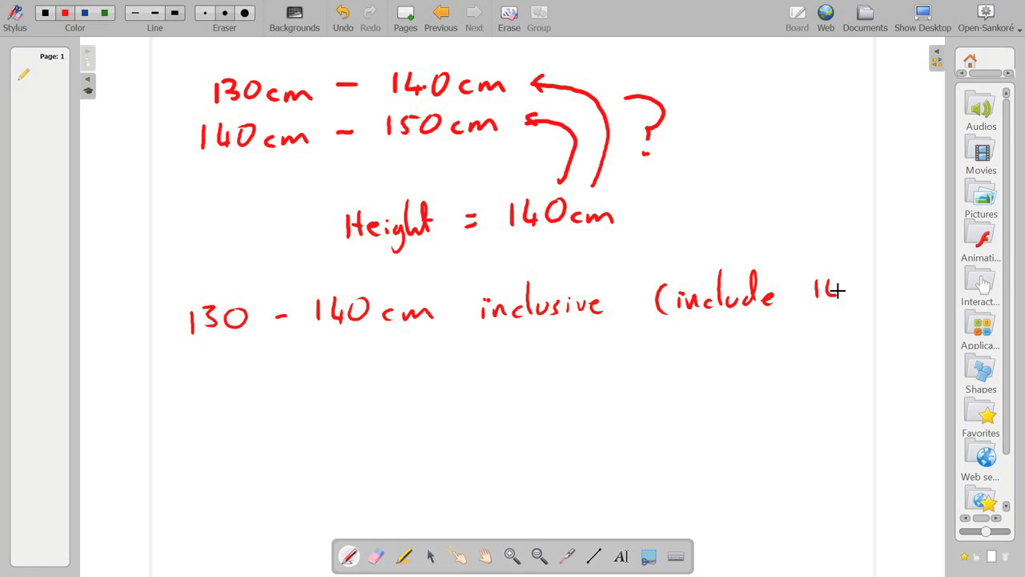
drag(817, 289, 917, 292)
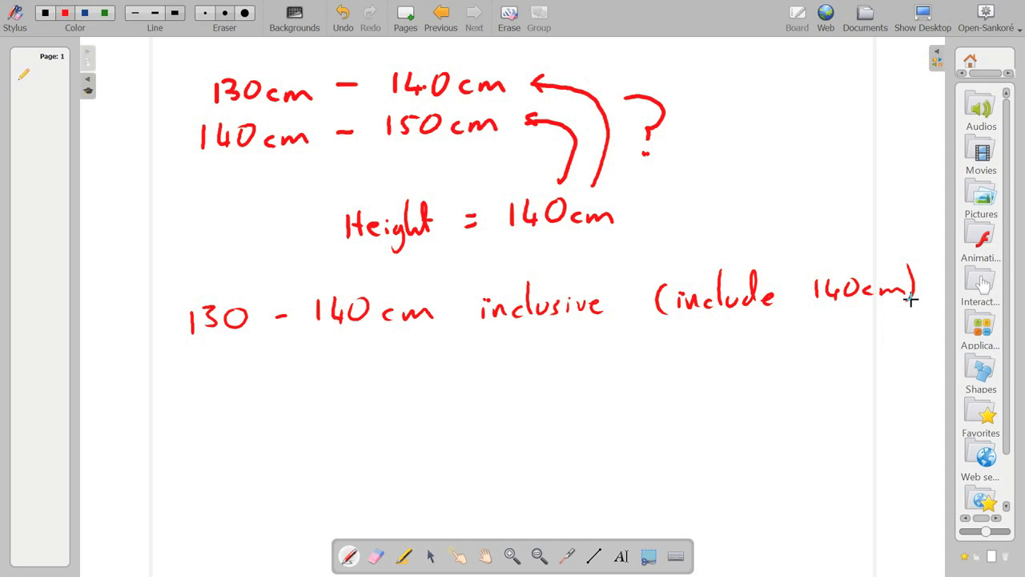
Write 'exclusive' with an arrow down to '140 - 150cm', then return to SPSS
drag(481, 353, 493, 360)
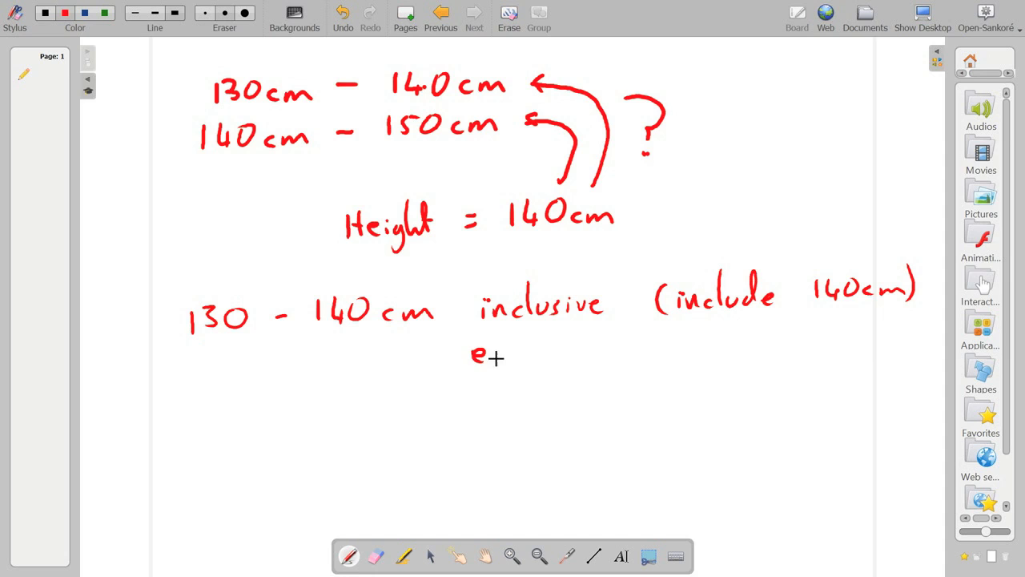
drag(480, 355, 573, 352)
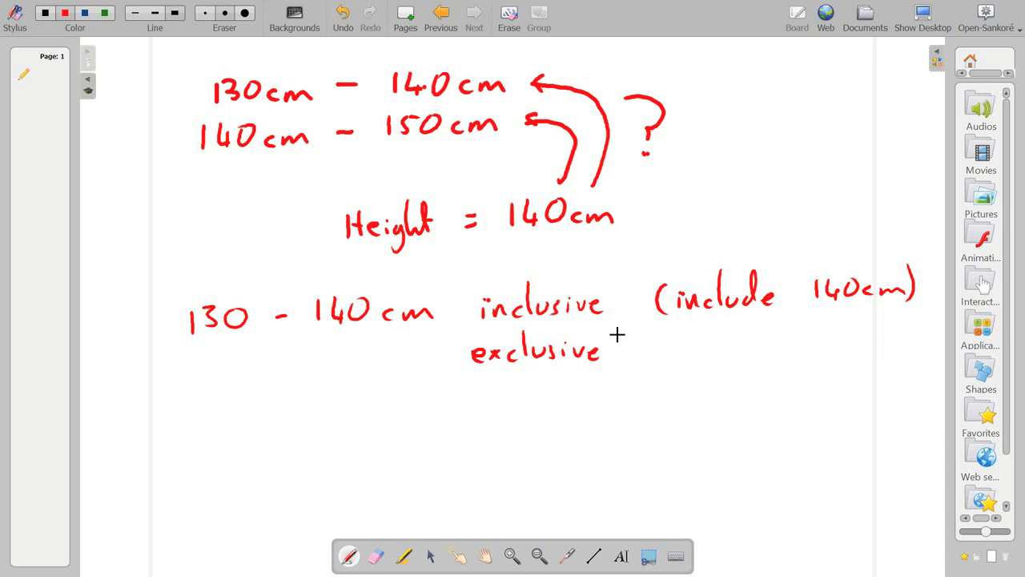
mouse_move(584, 360)
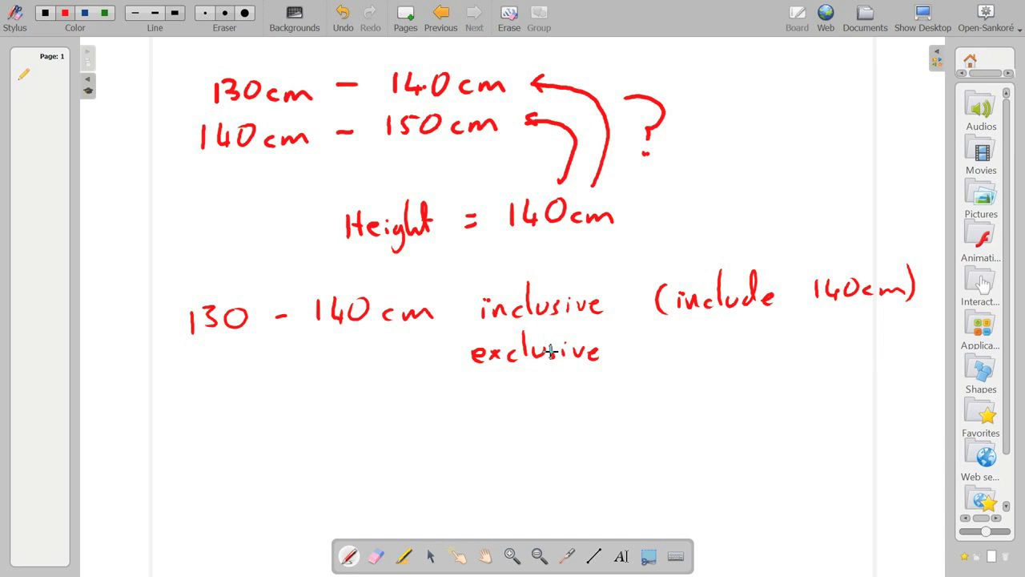
drag(519, 372, 519, 413)
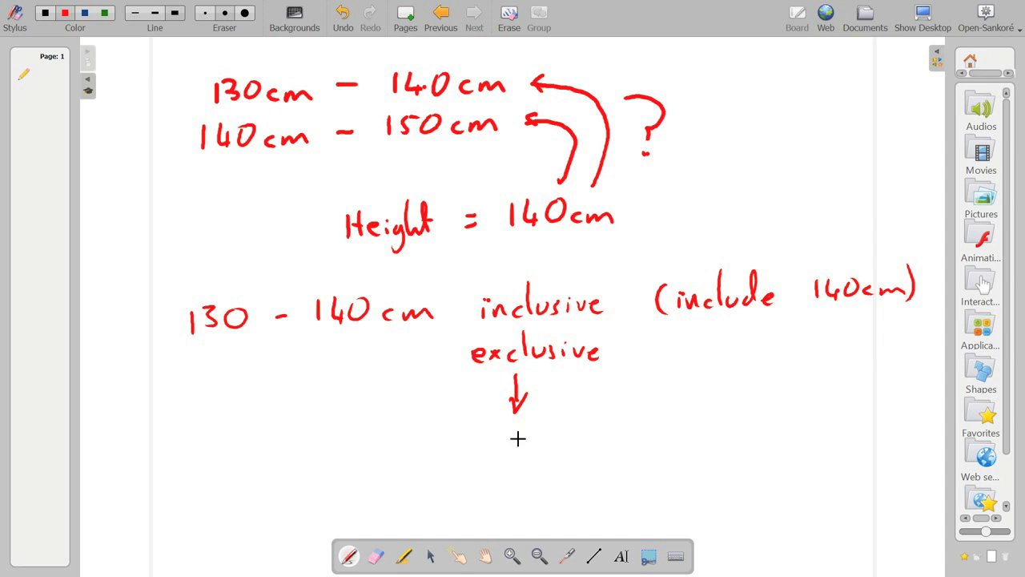
drag(481, 445, 542, 440)
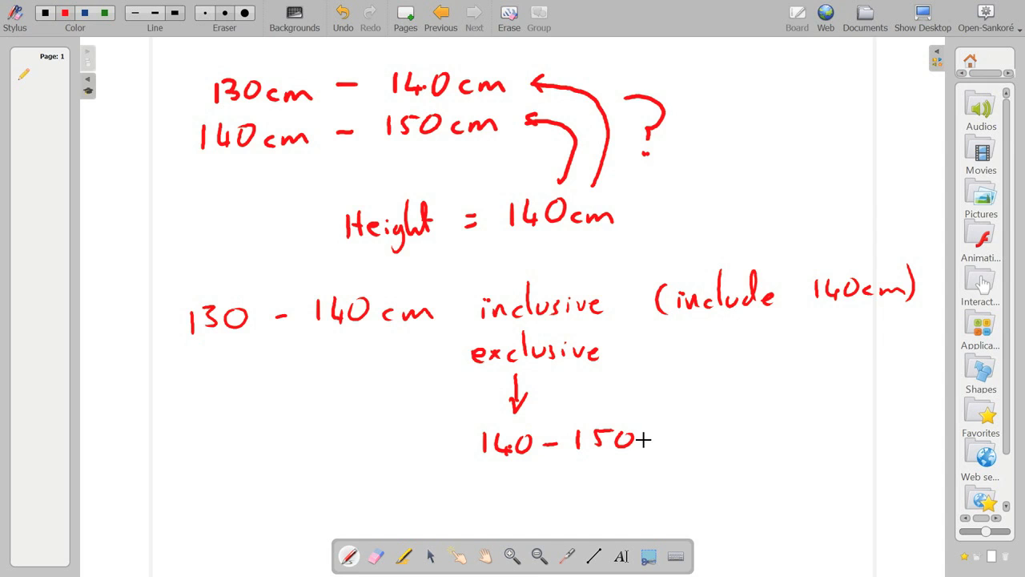
drag(633, 441, 685, 440)
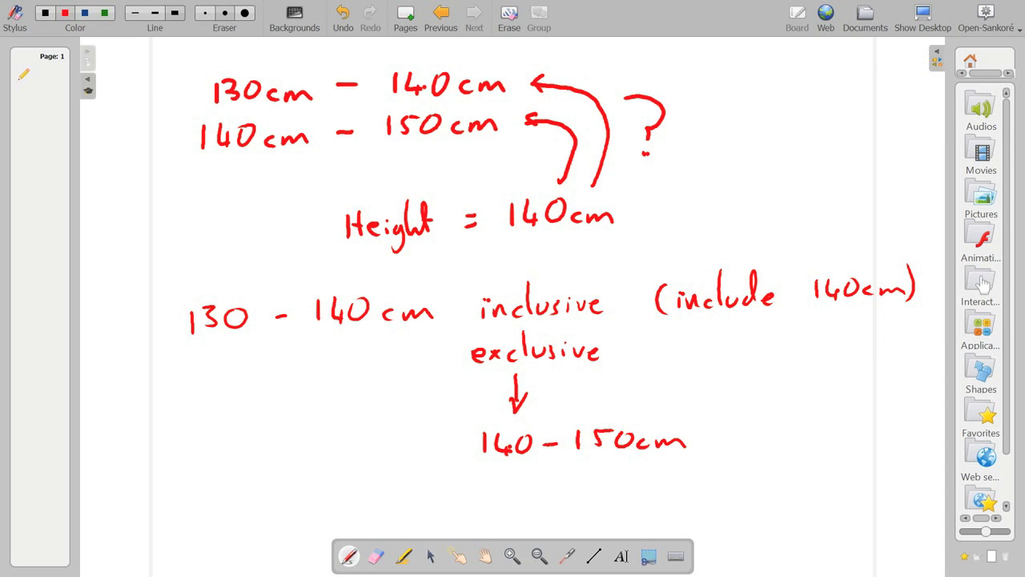
click(429, 556)
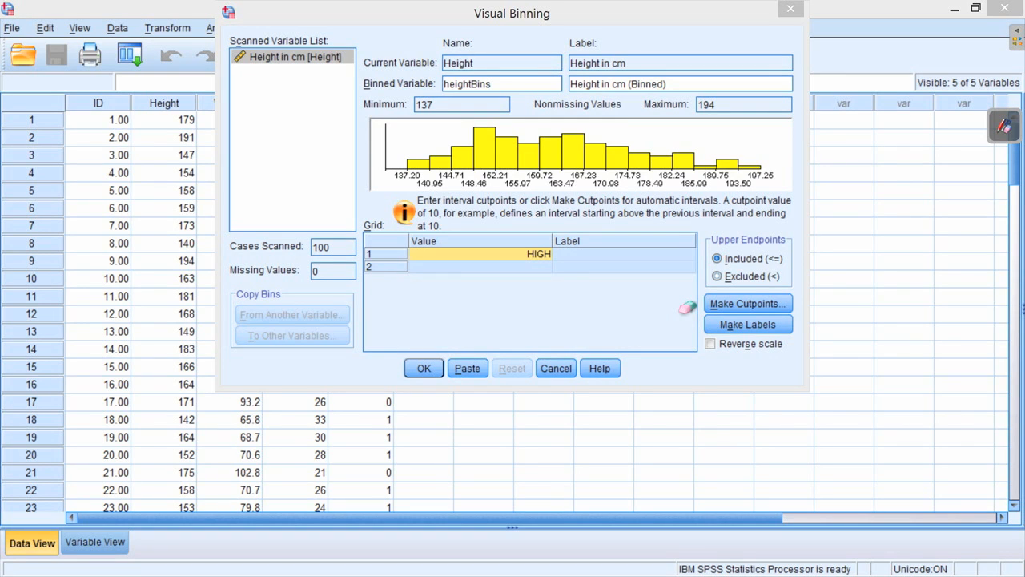
mouse_move(725, 216)
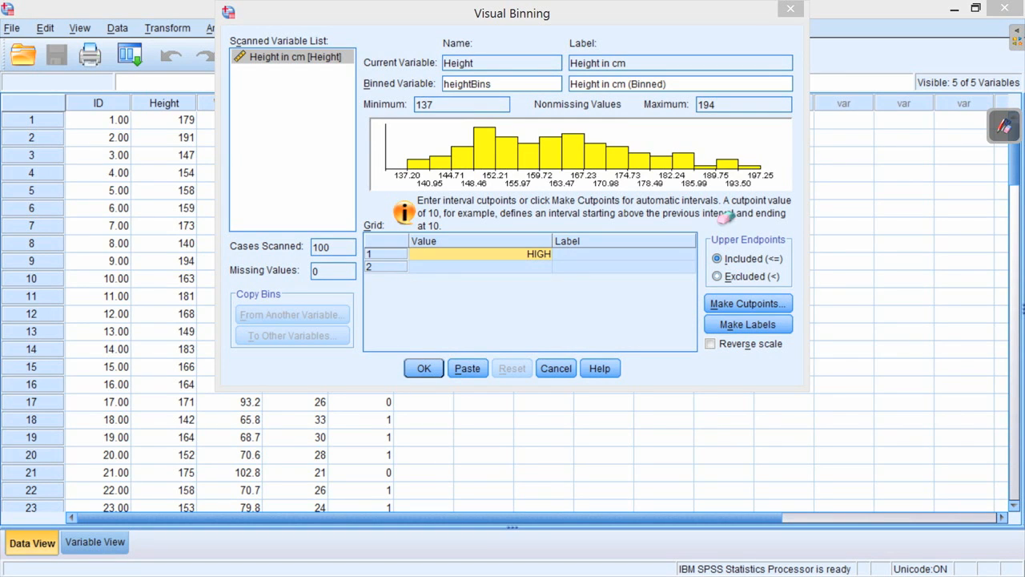
mouse_move(724, 218)
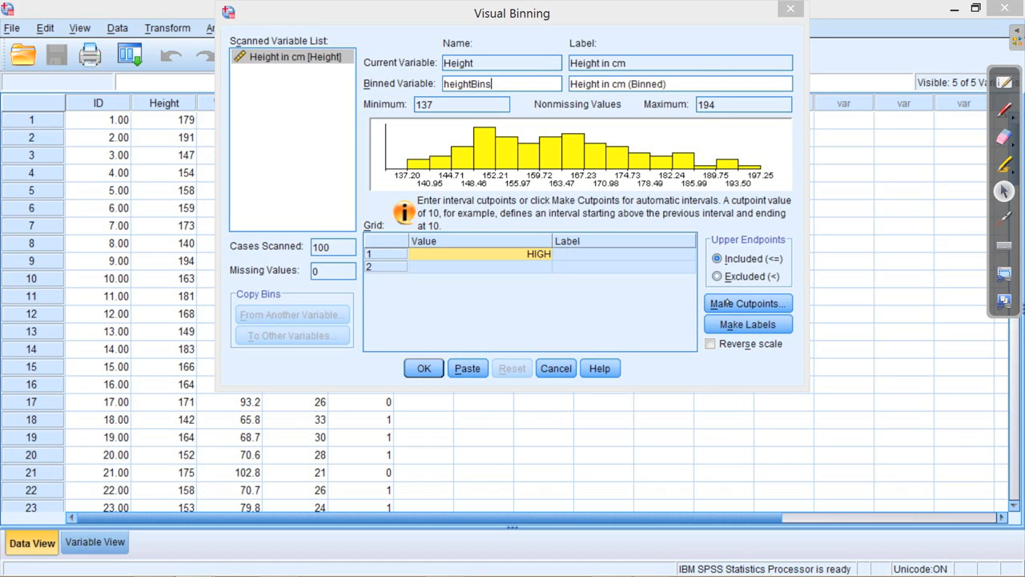
Bring up Make Cutpoints for Height and move it beside the Visual Binning window
click(746, 303)
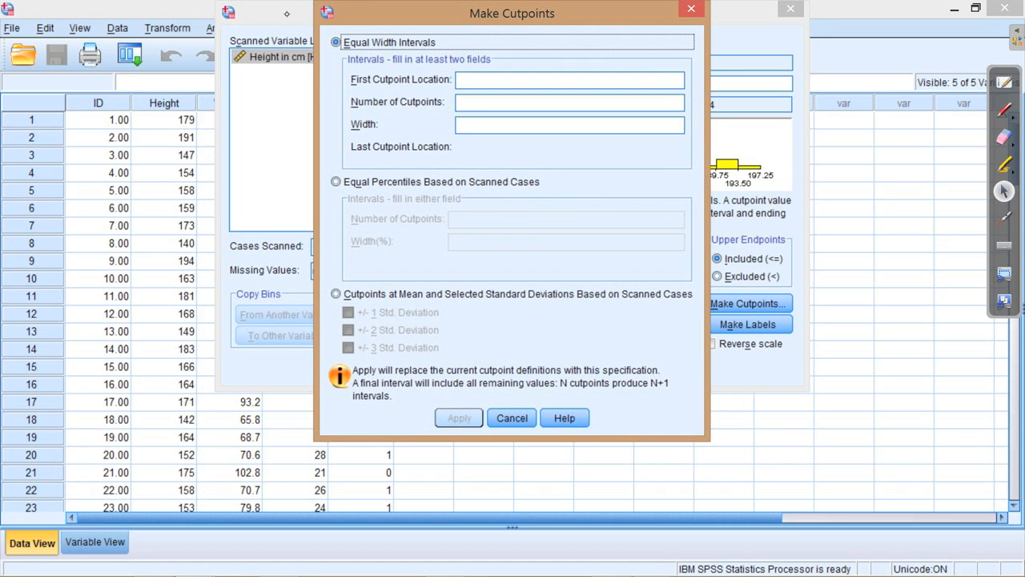
drag(512, 13, 737, 39)
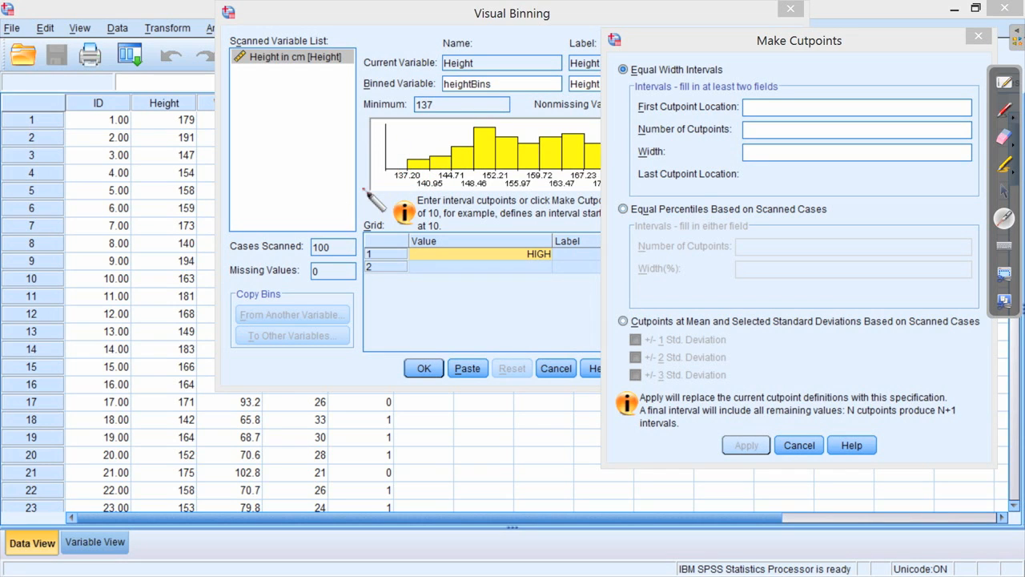
mouse_move(697, 56)
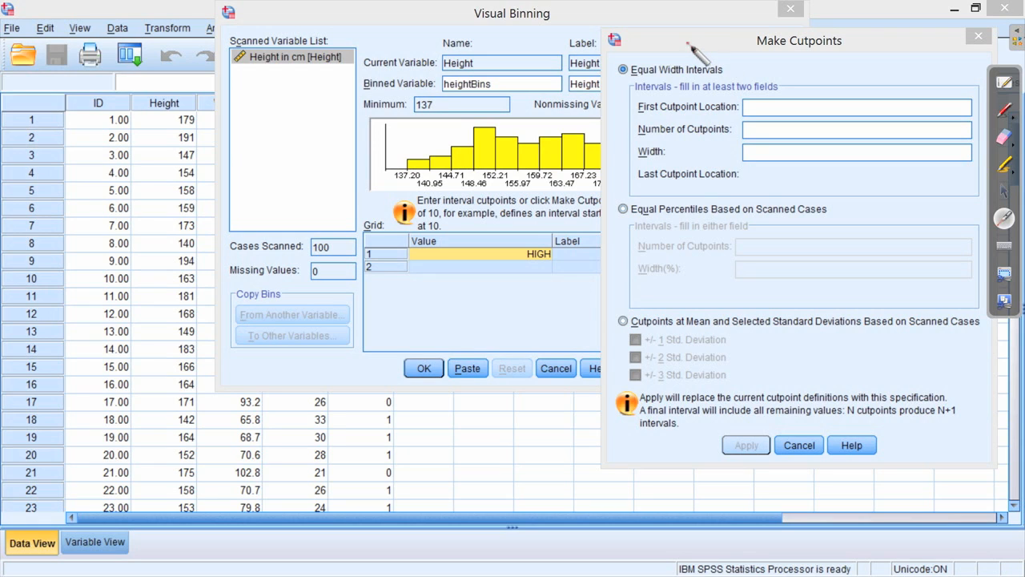
mouse_move(695, 61)
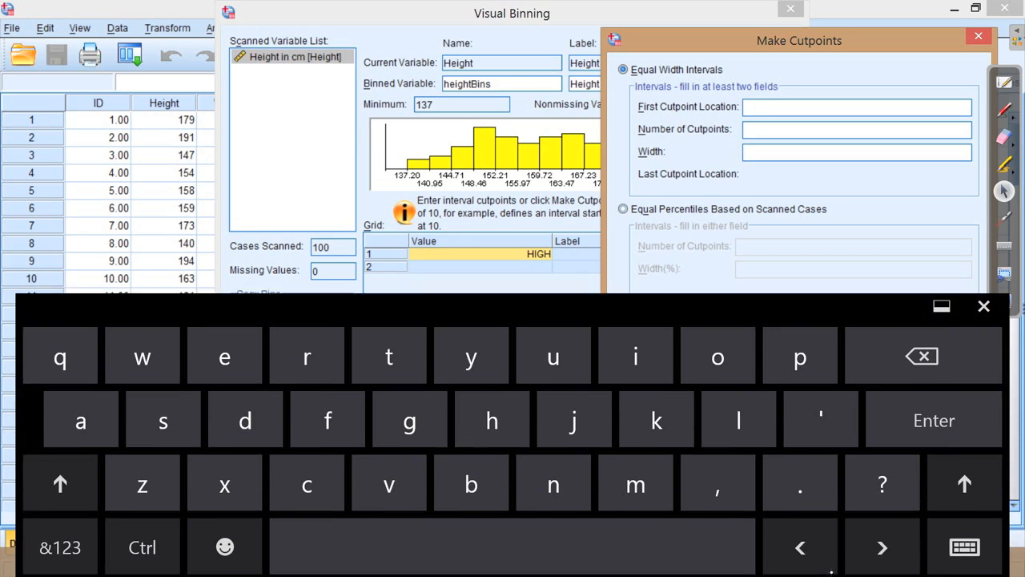
Enter First Cutpoint Location 130, Width 10 and Number of Cutpoints 7, giving a last cutpoint of 190
click(61, 547)
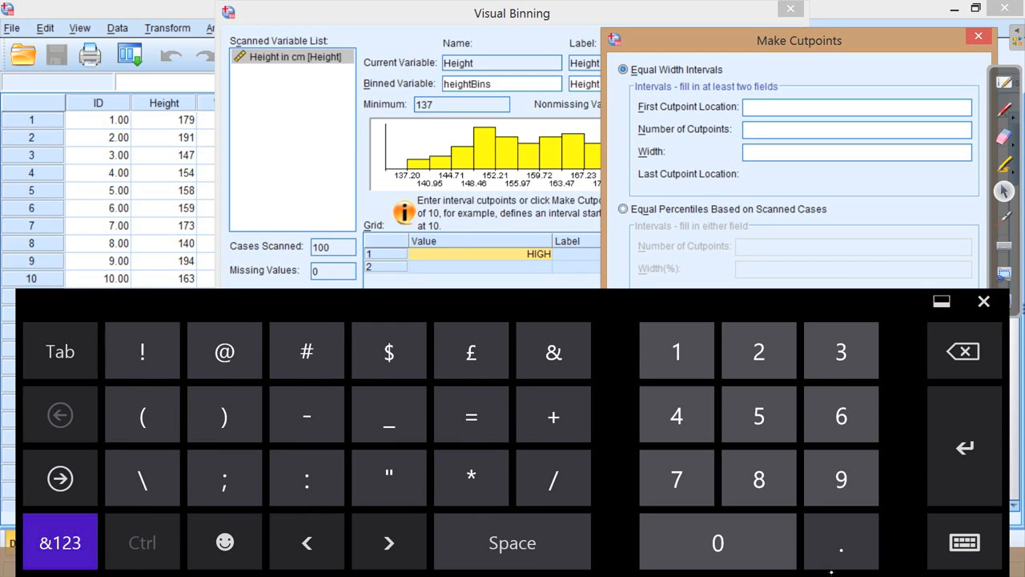
text(1)
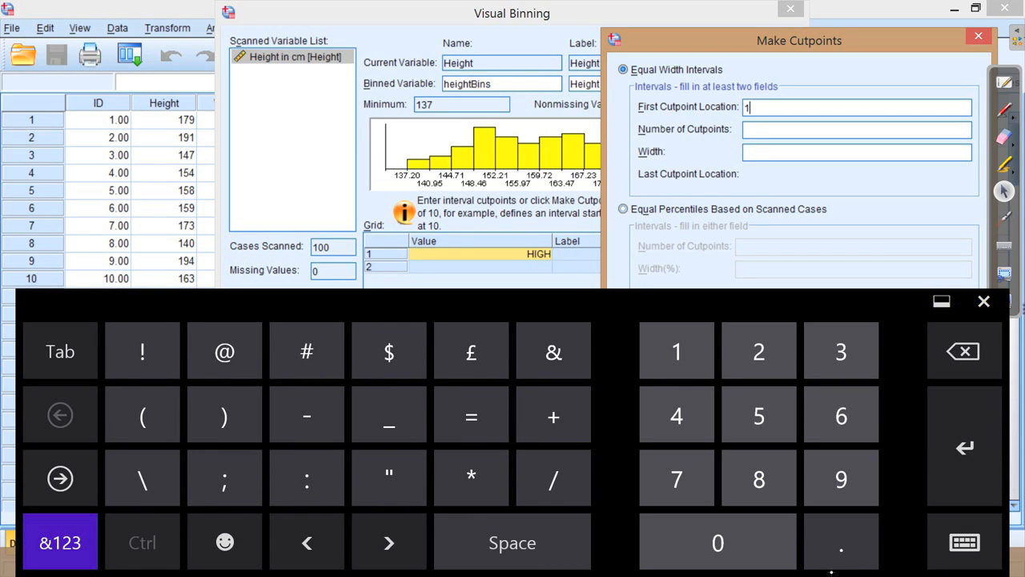
text(30)
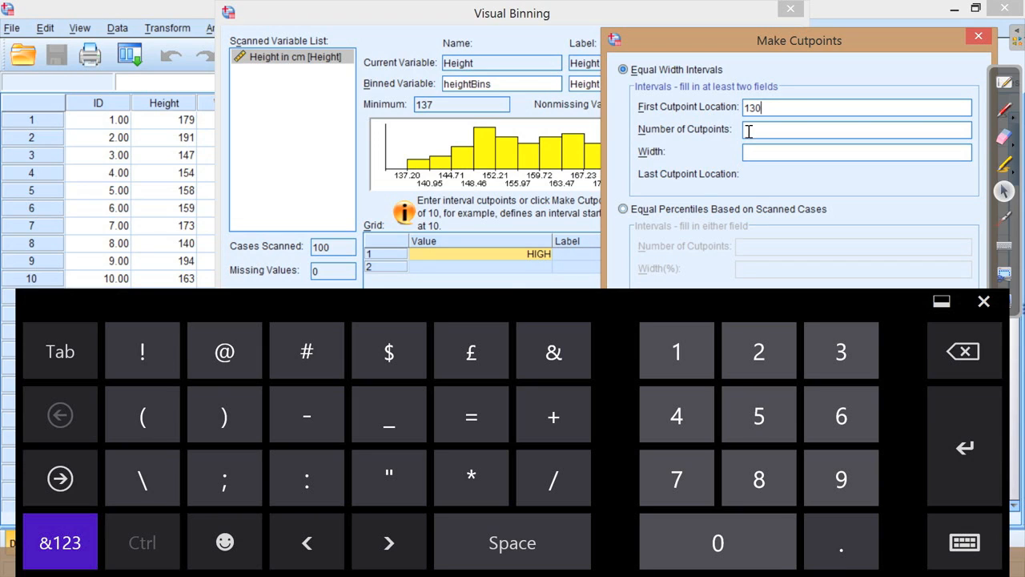
click(855, 151)
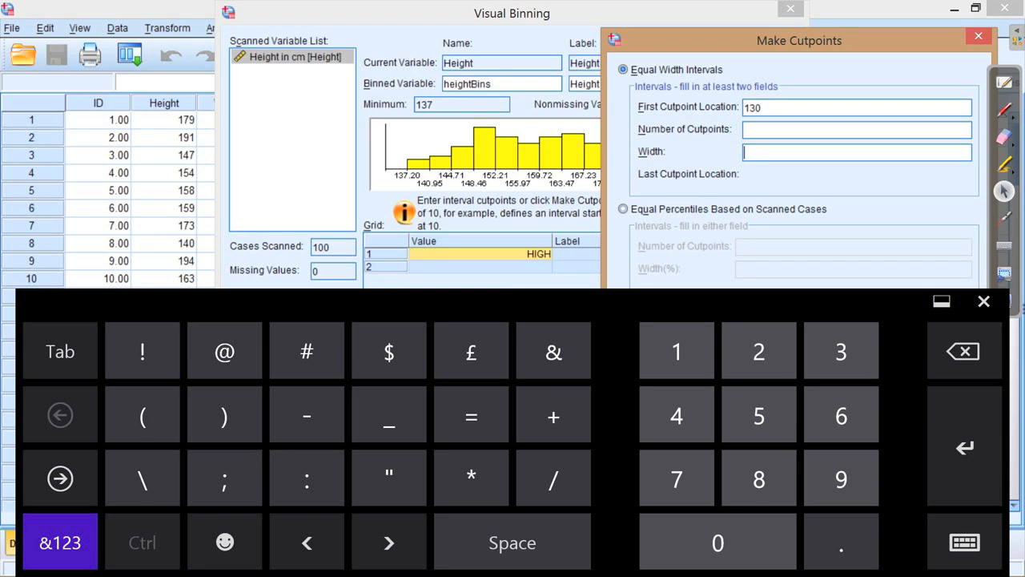
text(10)
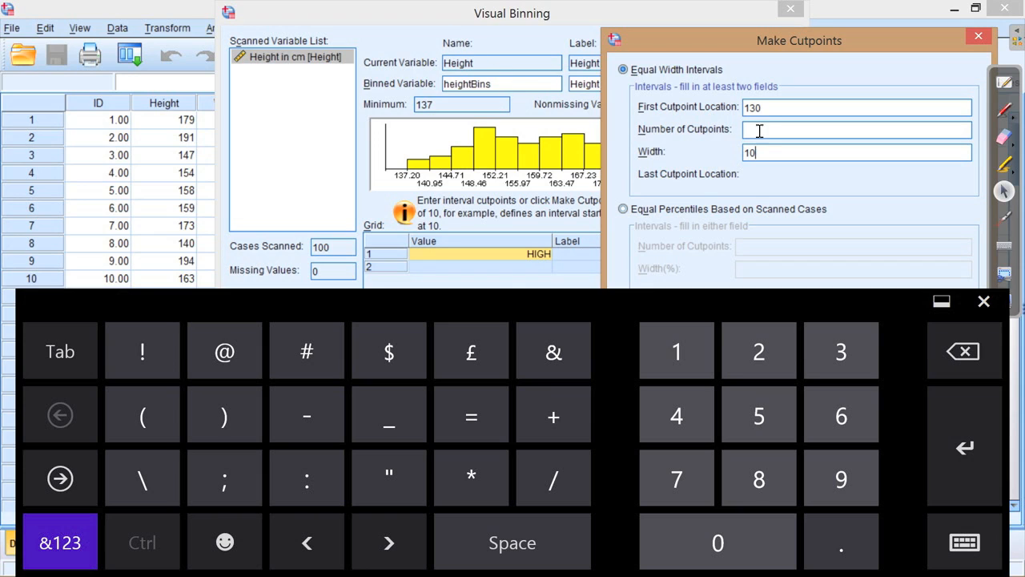
text(7)
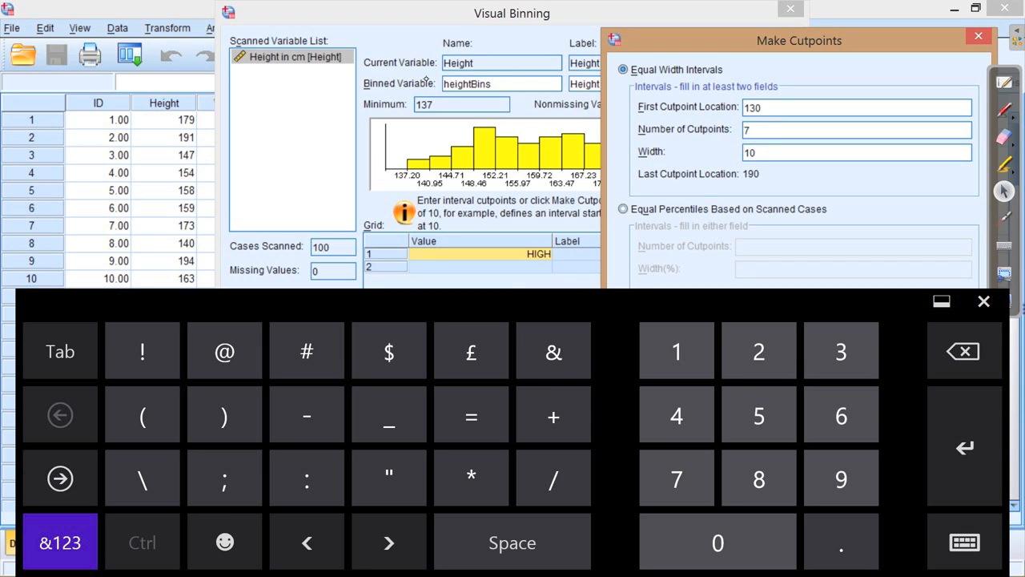
mouse_move(686, 160)
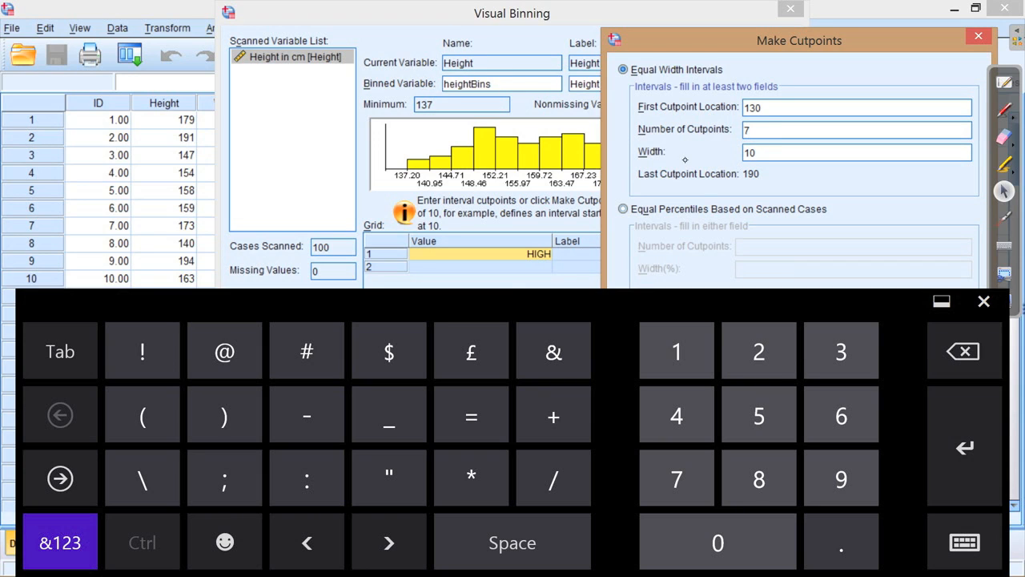
mouse_move(452, 31)
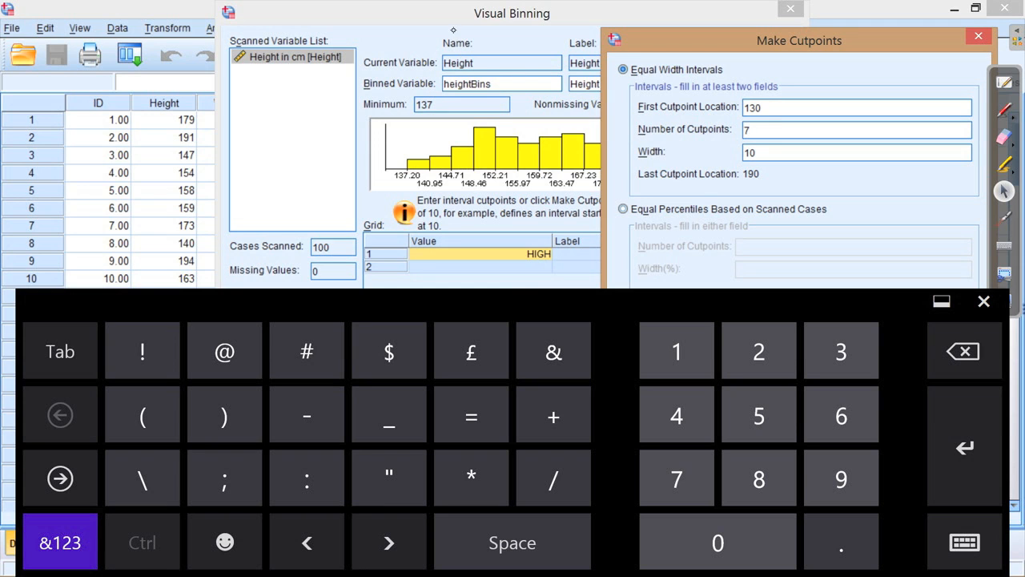
drag(798, 40, 471, 37)
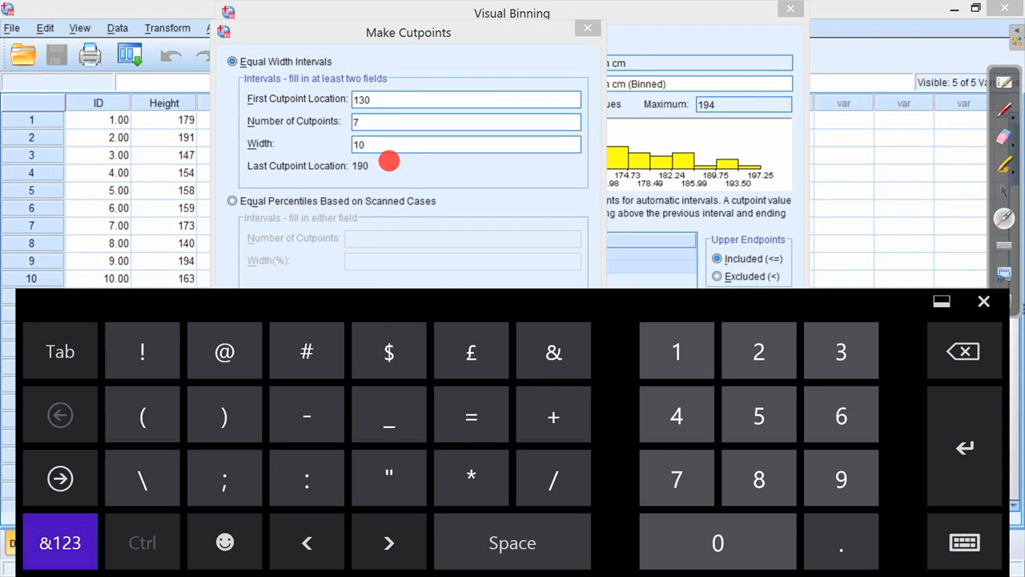
mouse_move(368, 174)
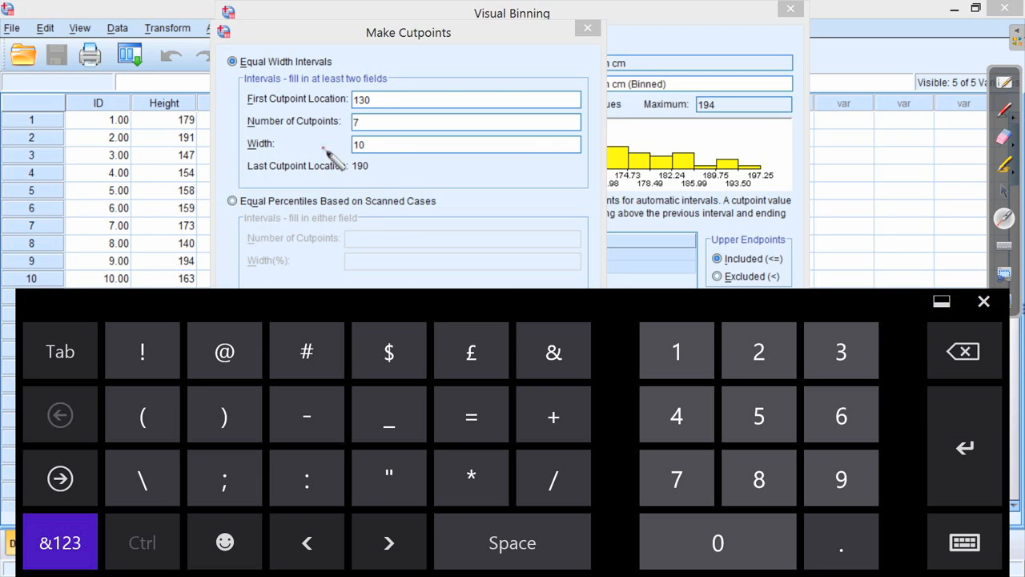
mouse_move(769, 173)
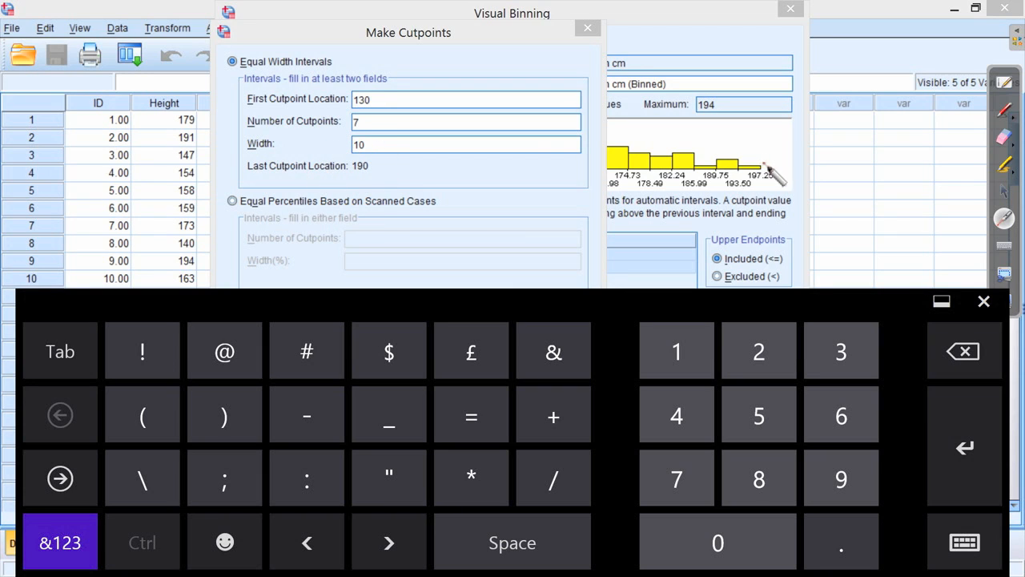
mouse_move(772, 173)
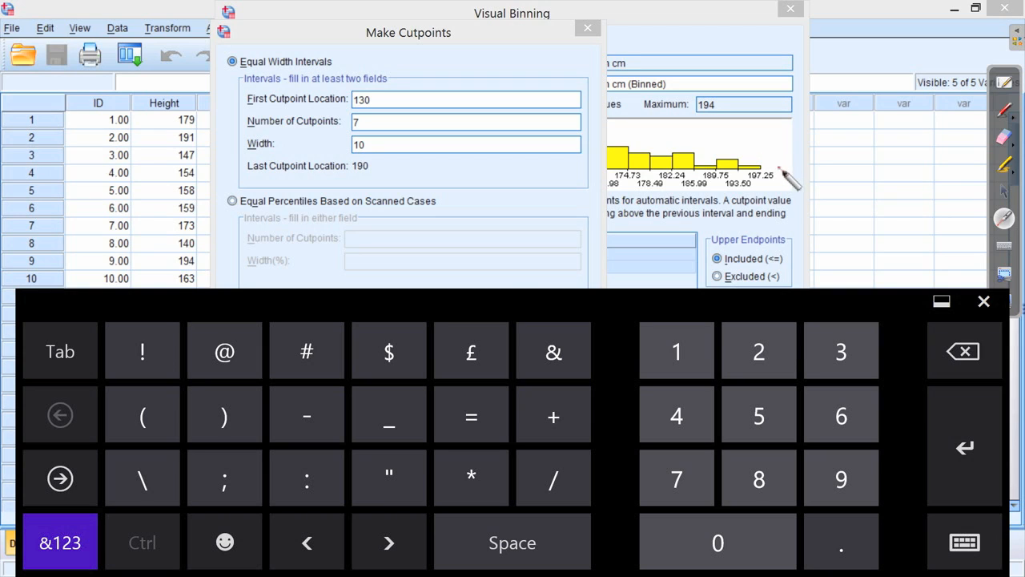
mouse_move(787, 170)
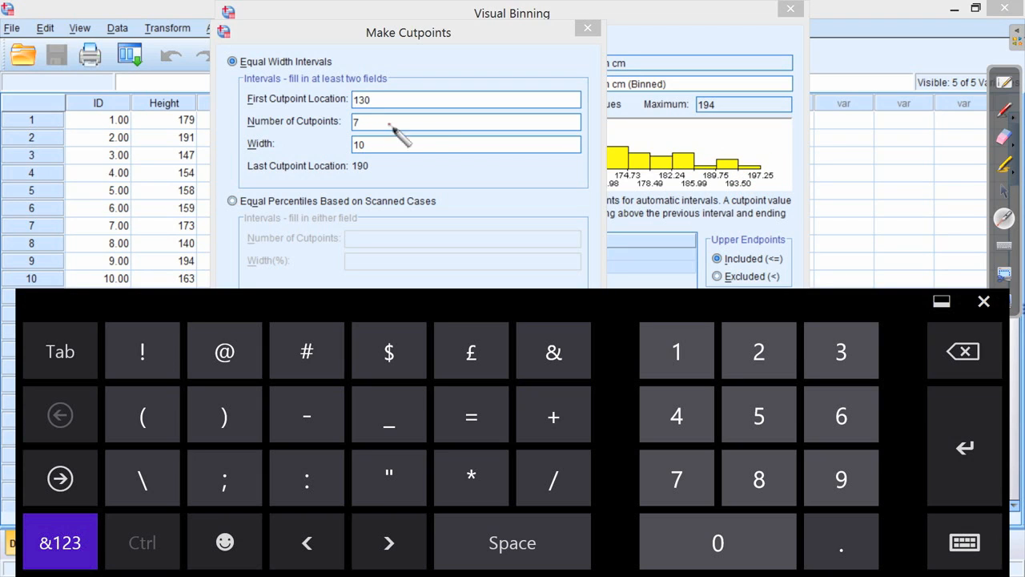
mouse_move(1006, 190)
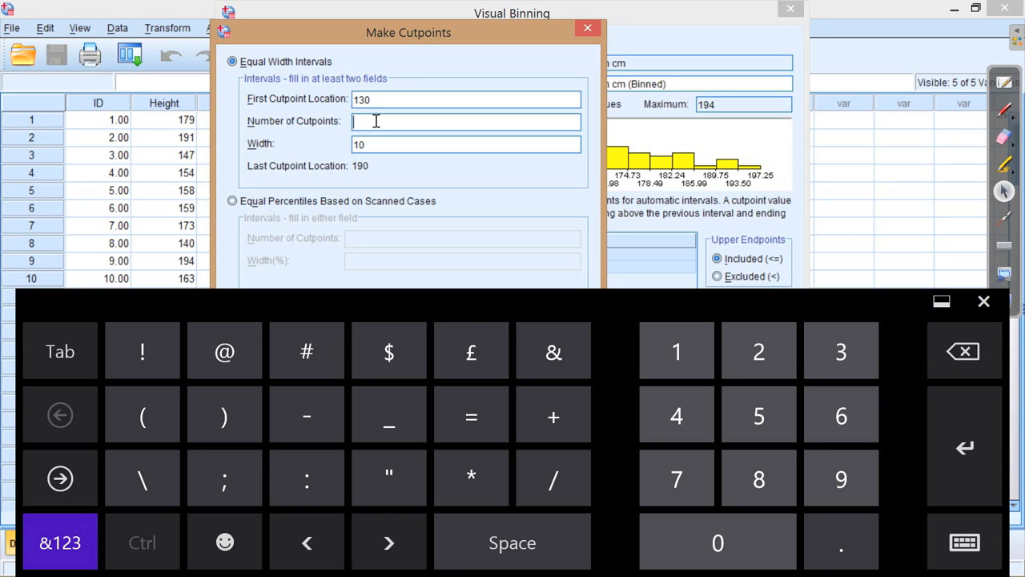
Change Number of Cutpoints to 8 so the last cutpoint becomes 200, and dismiss the touch keyboard
text(8)
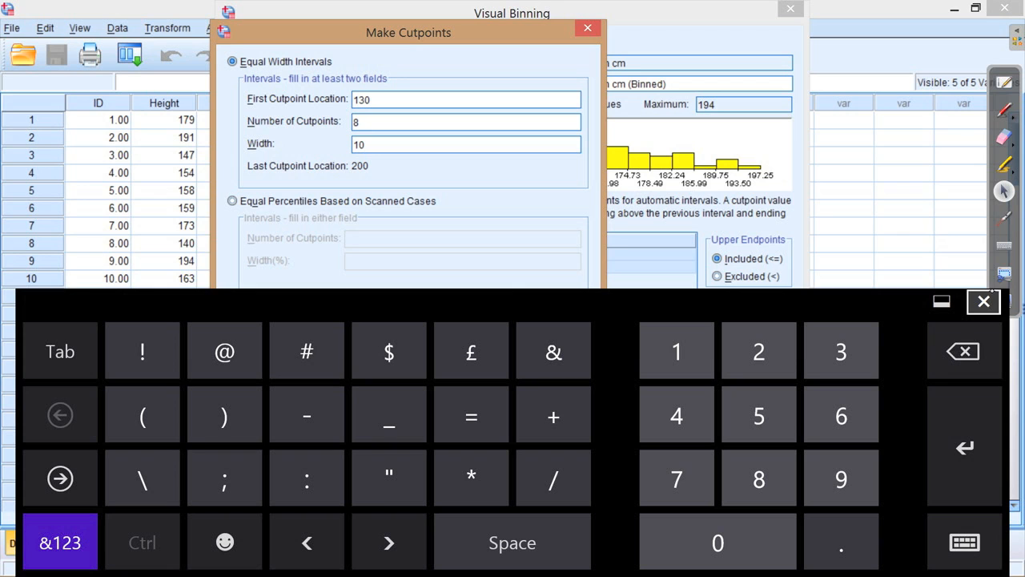
click(983, 301)
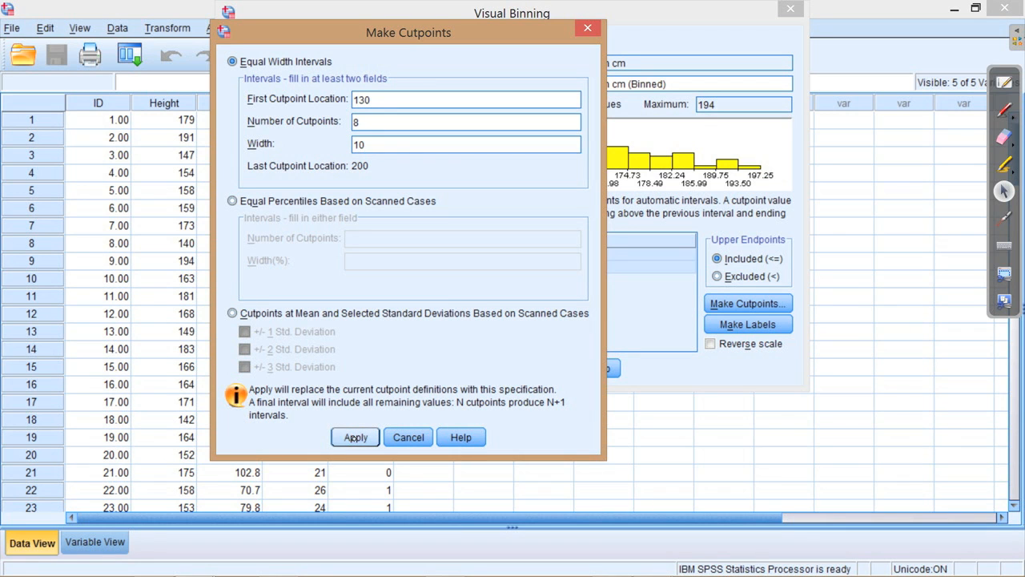
Apply the eight 10 cm cutpoints, generate range labels for each bin, and confirm Visual Binning
click(355, 436)
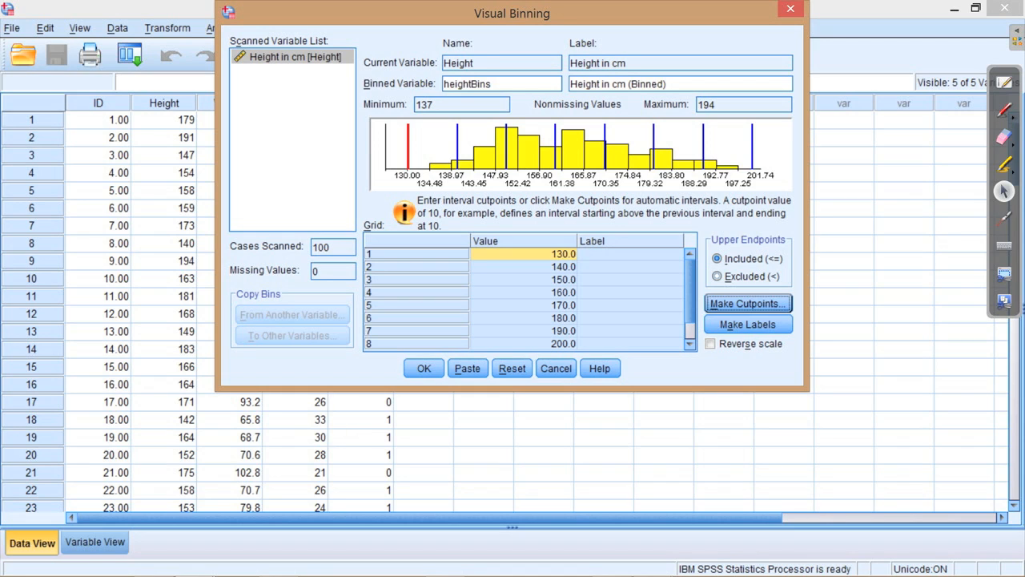
mouse_move(346, 177)
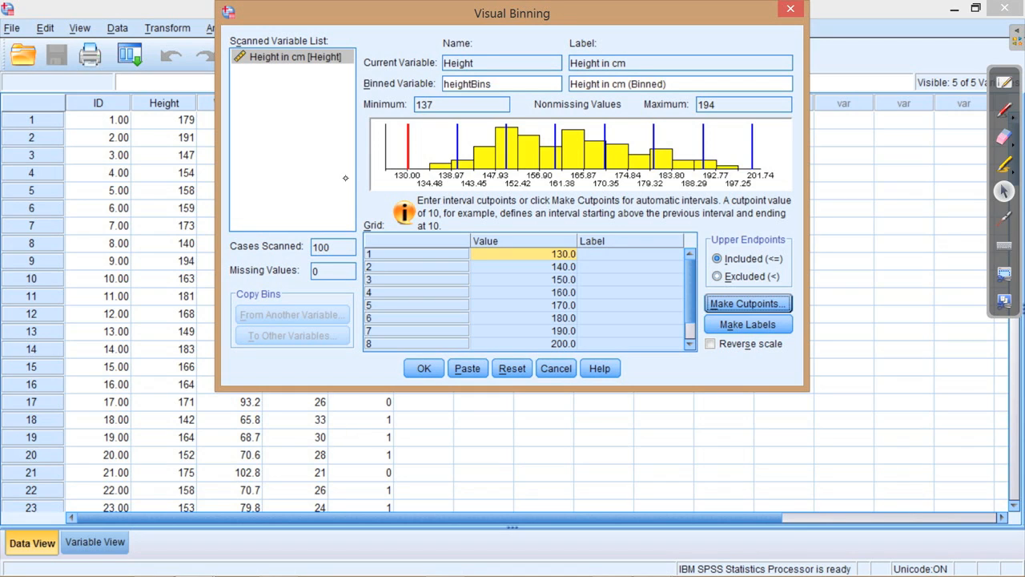
mouse_move(378, 174)
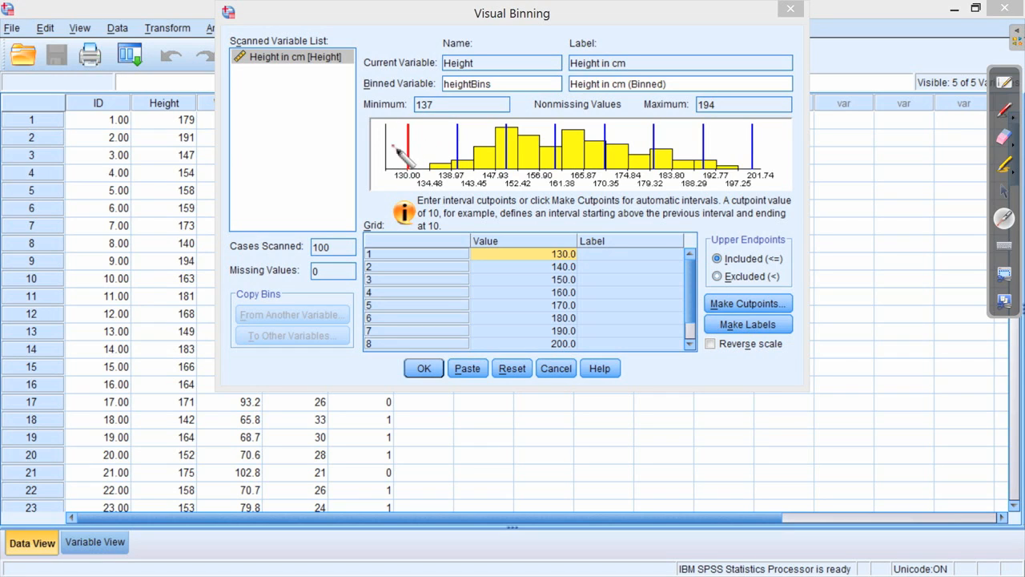
mouse_move(761, 176)
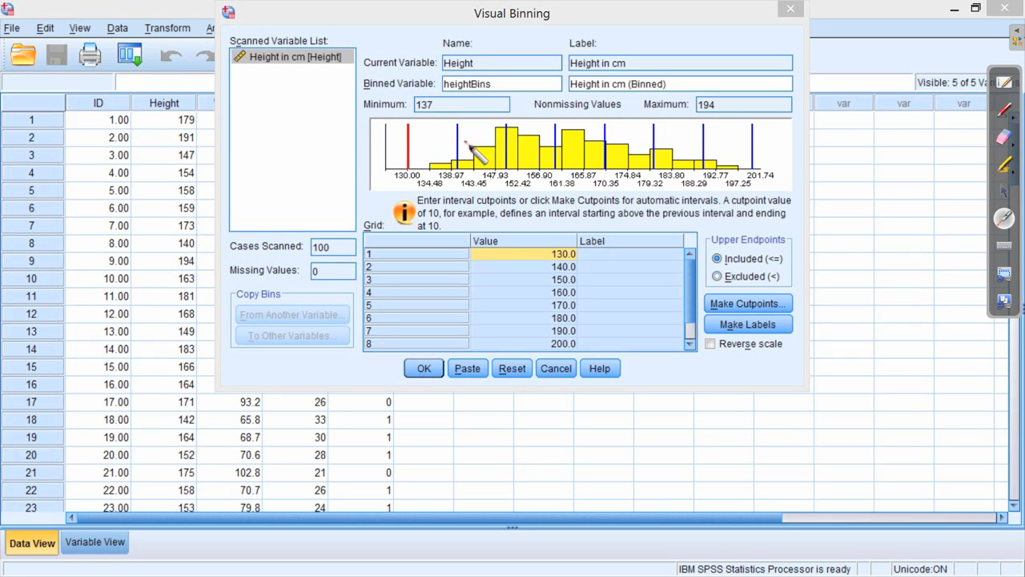
mouse_move(569, 163)
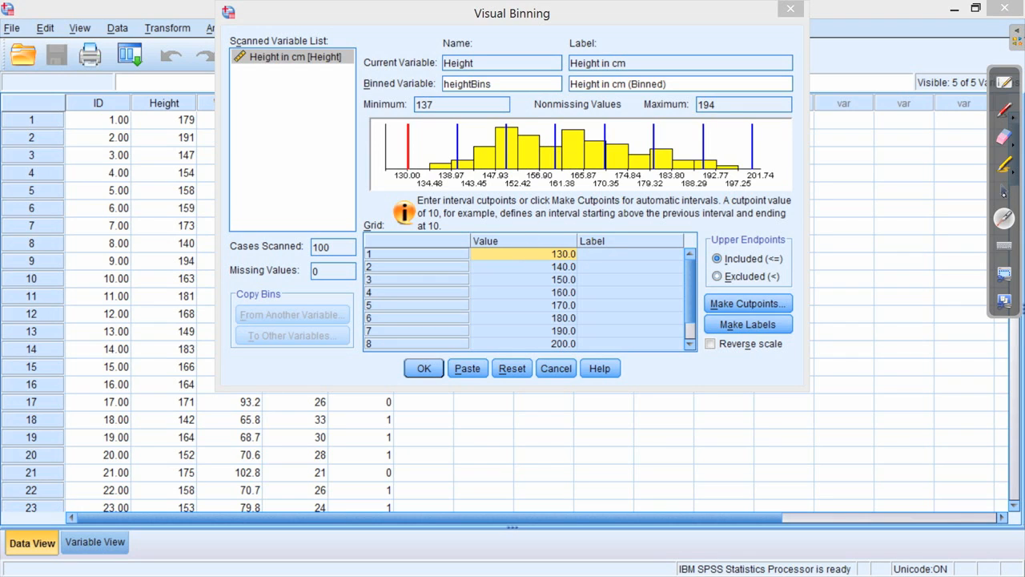
mouse_move(359, 189)
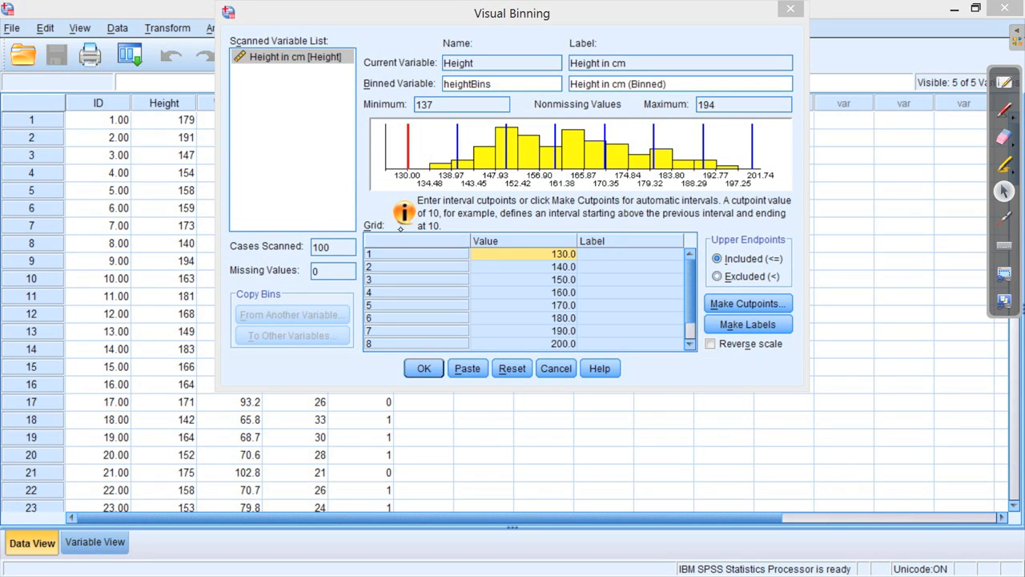
mouse_move(356, 178)
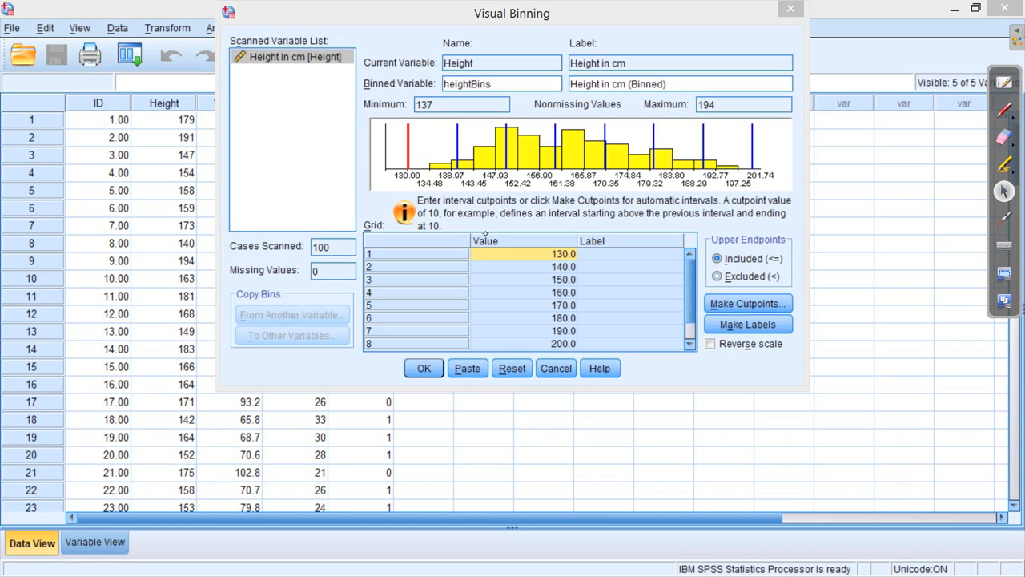
click(747, 324)
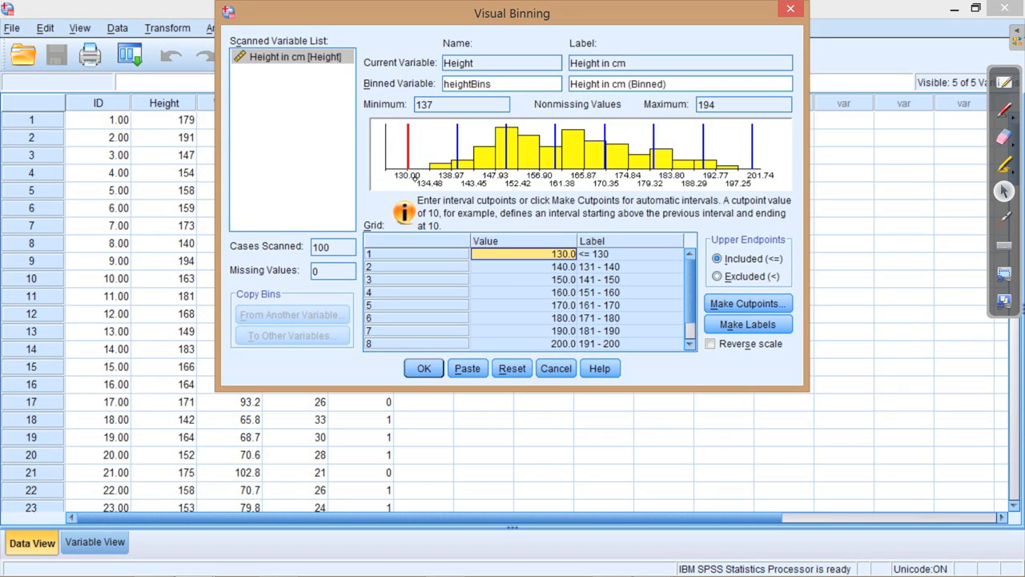
mouse_move(266, 166)
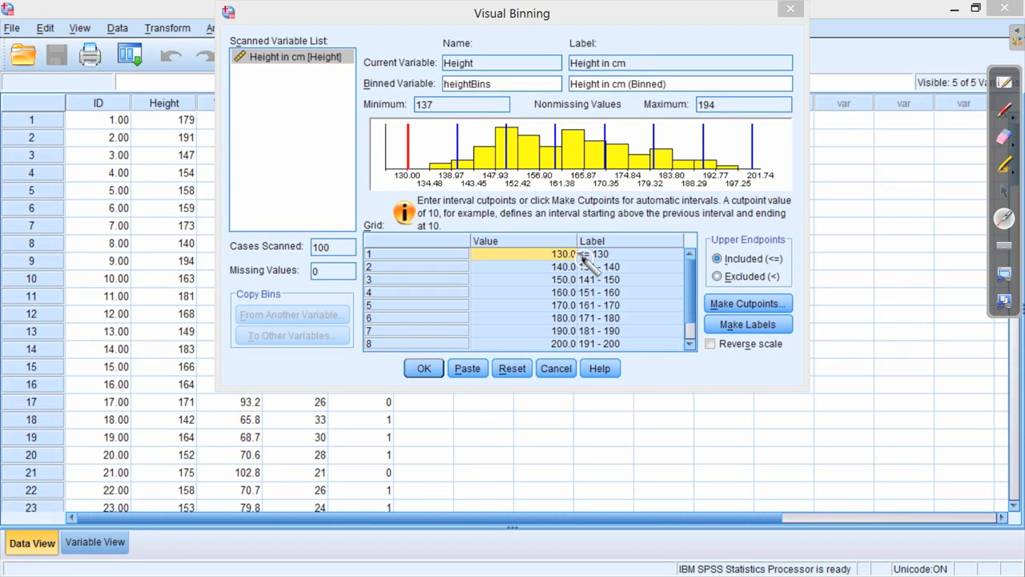
mouse_move(596, 270)
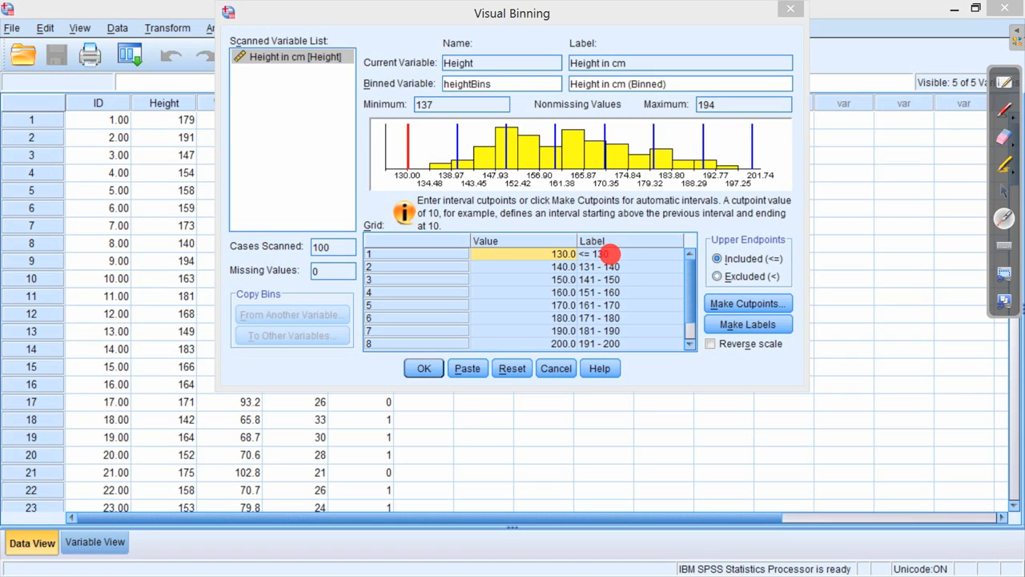
mouse_move(433, 276)
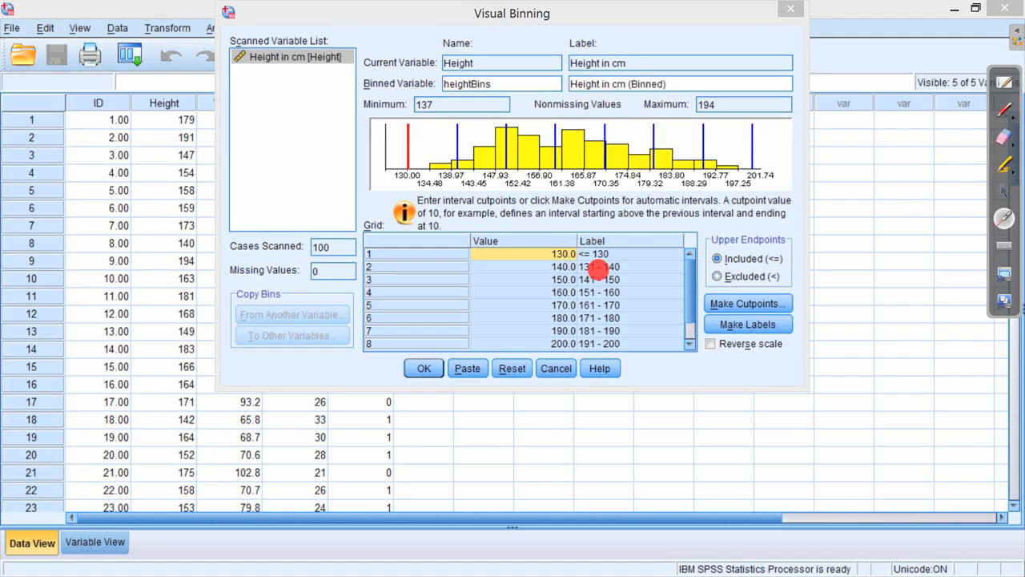
mouse_move(625, 289)
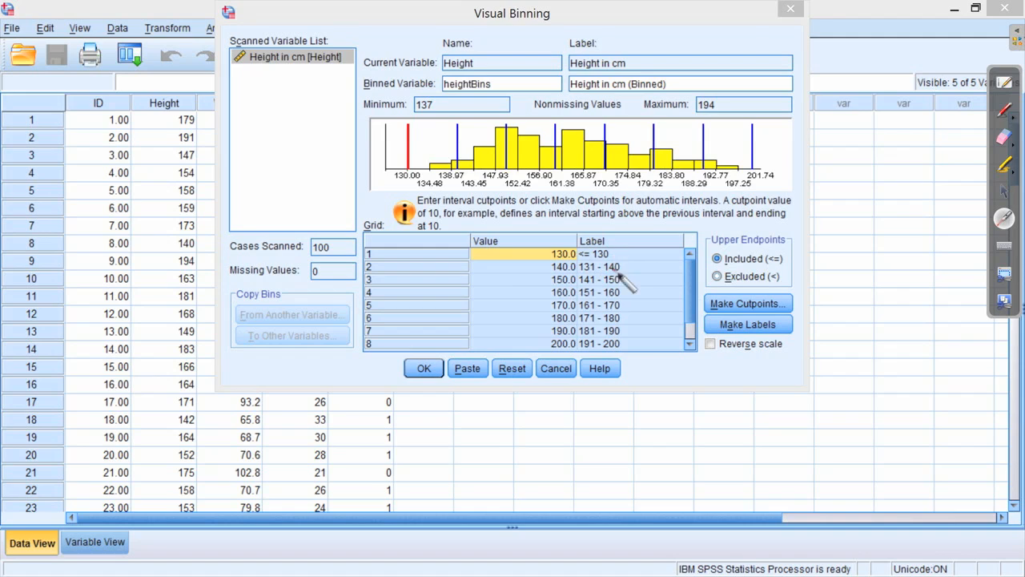
mouse_move(609, 288)
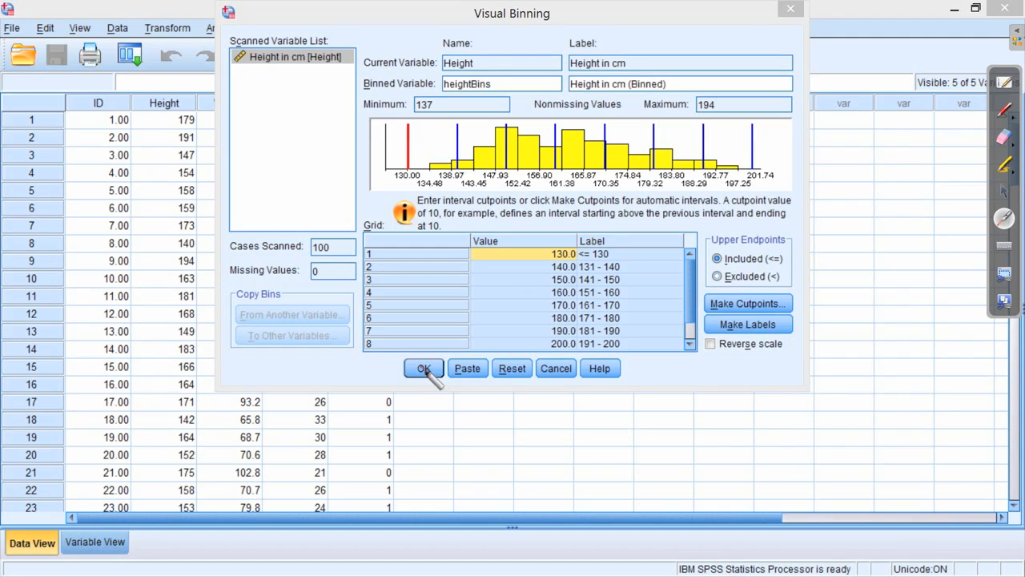
mouse_move(435, 312)
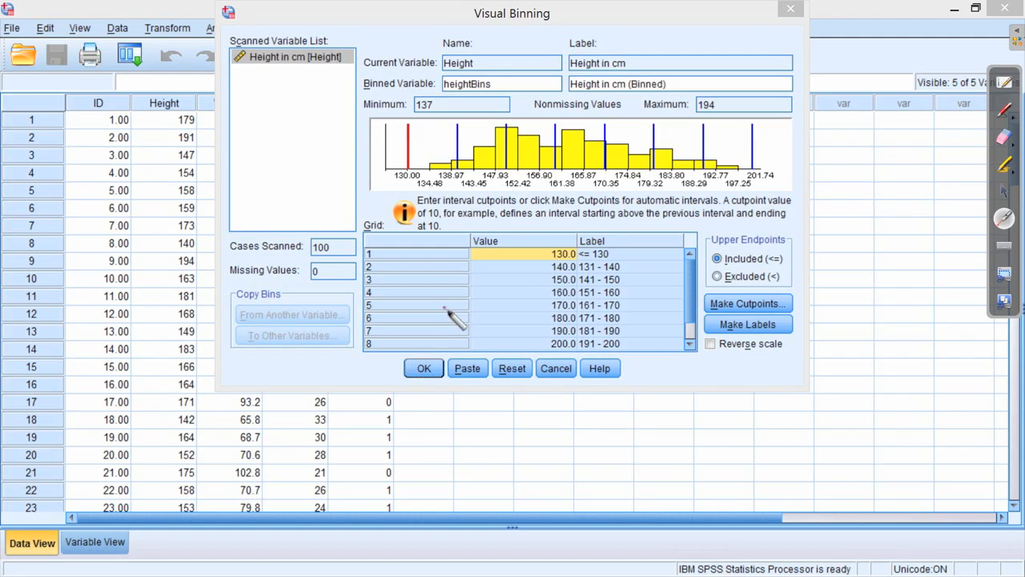
mouse_move(439, 330)
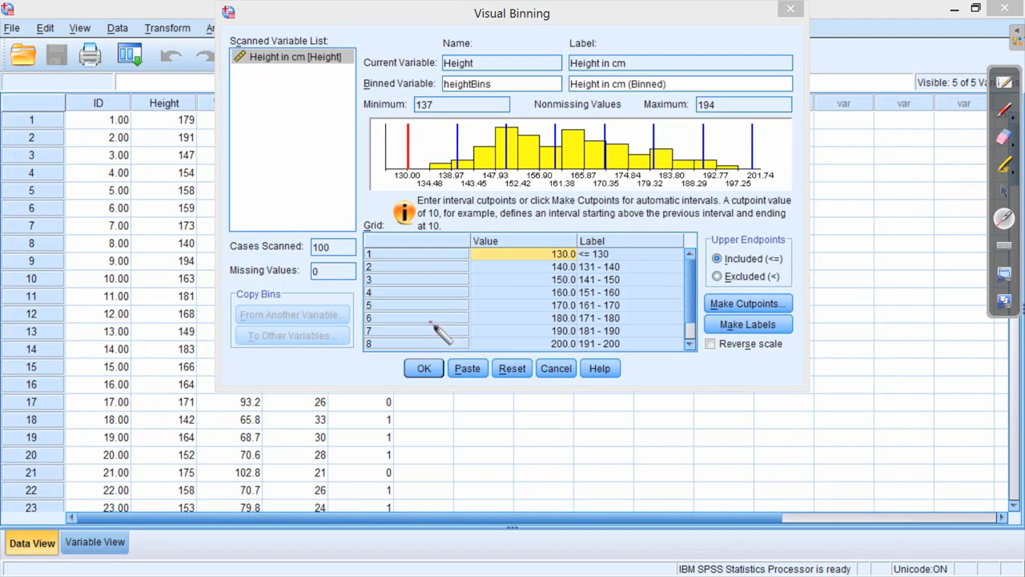
mouse_move(445, 368)
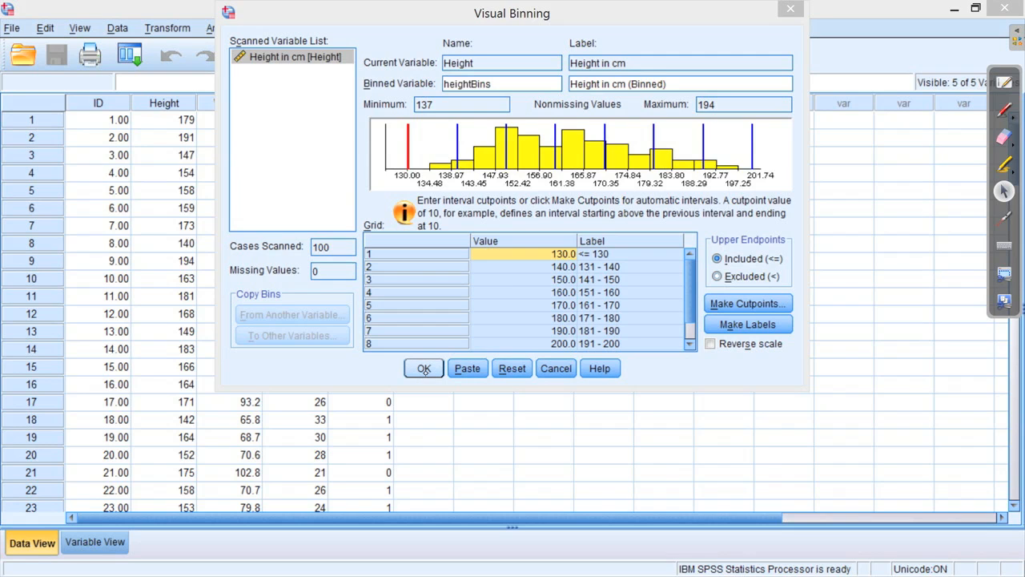
click(423, 367)
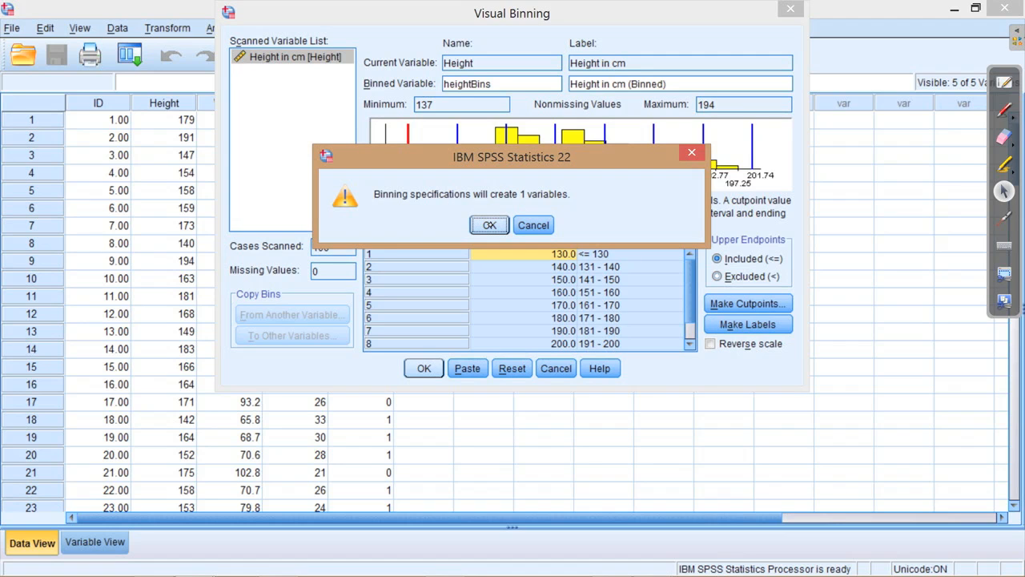
Confirm creating the single new heightBins variable so the RECODE log appears in the Output Viewer
click(489, 225)
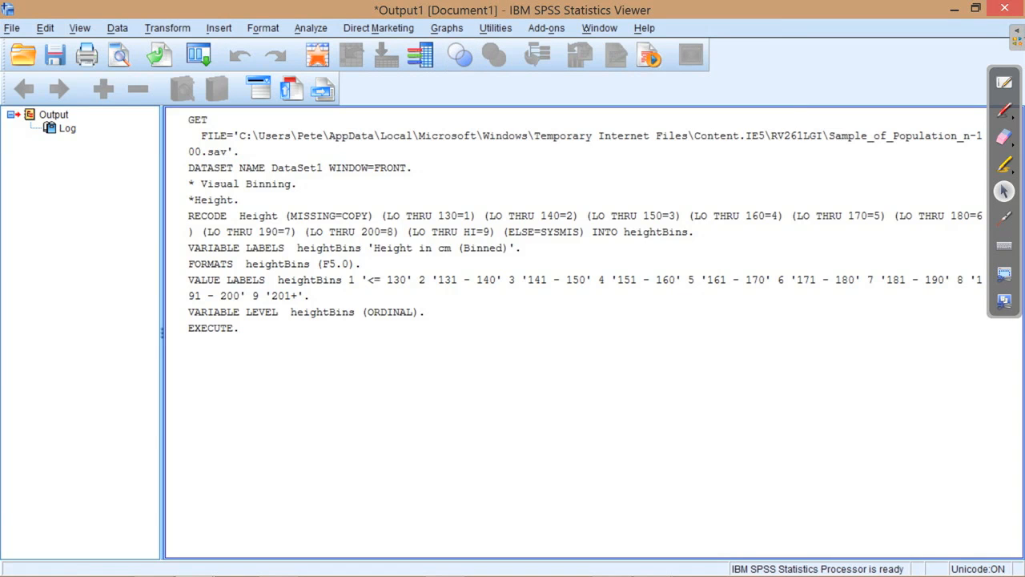
click(599, 27)
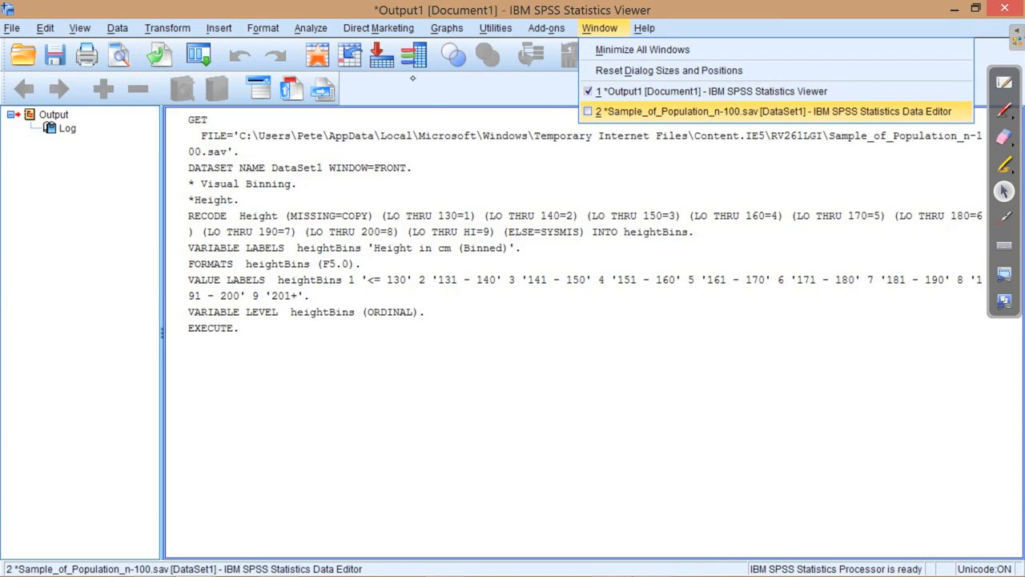
click(772, 110)
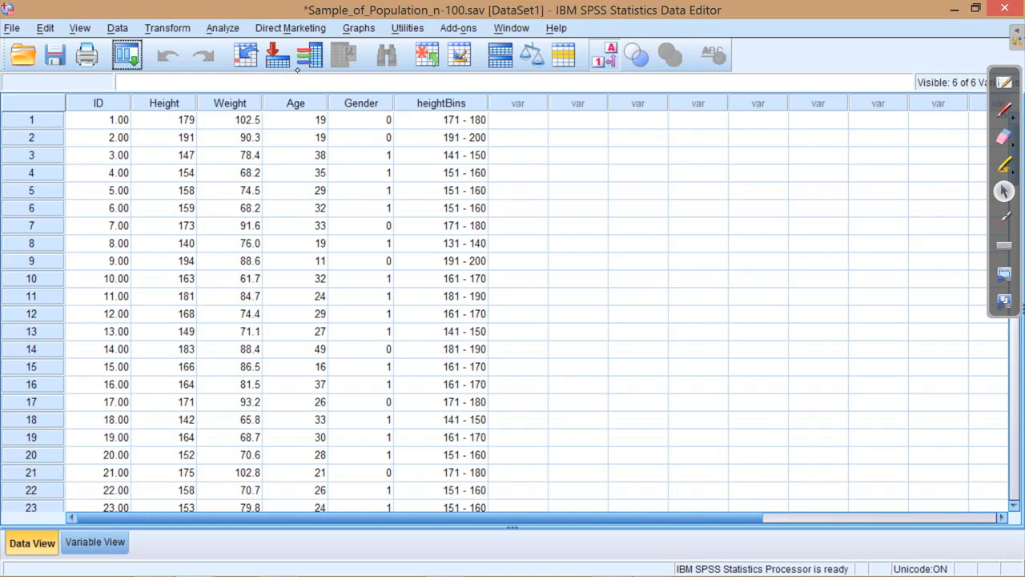
mouse_move(409, 110)
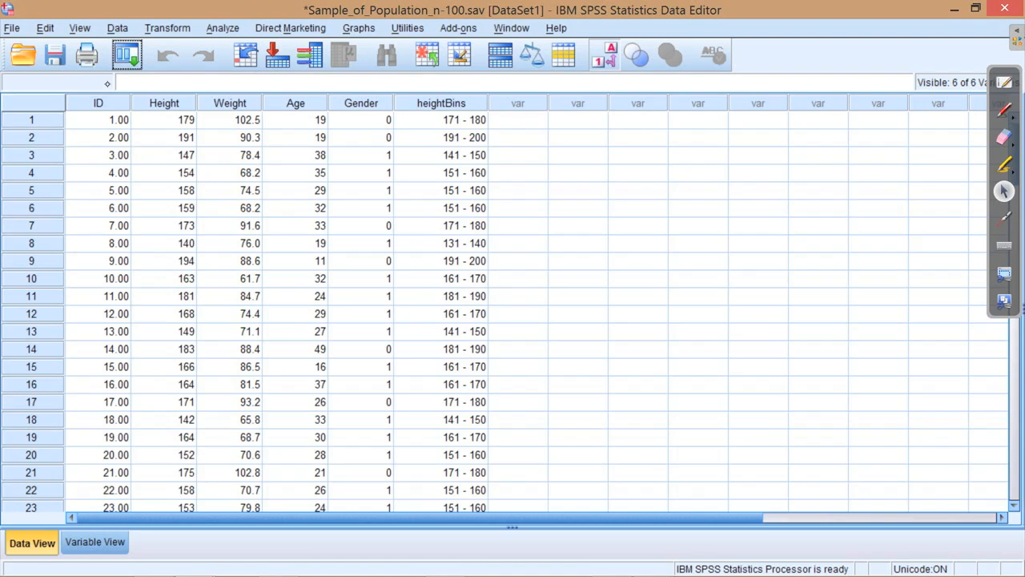
mouse_move(240, 118)
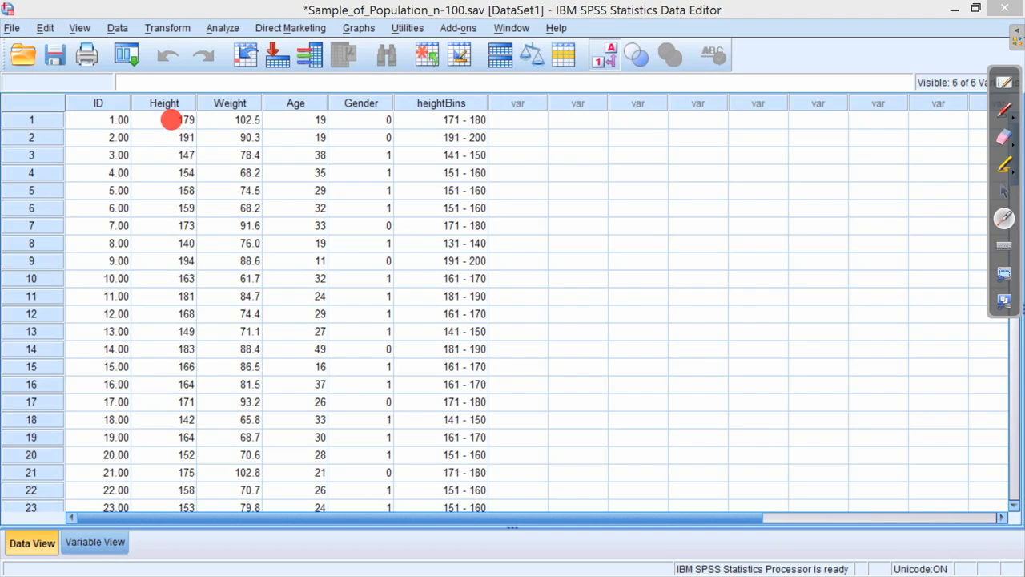
mouse_move(184, 129)
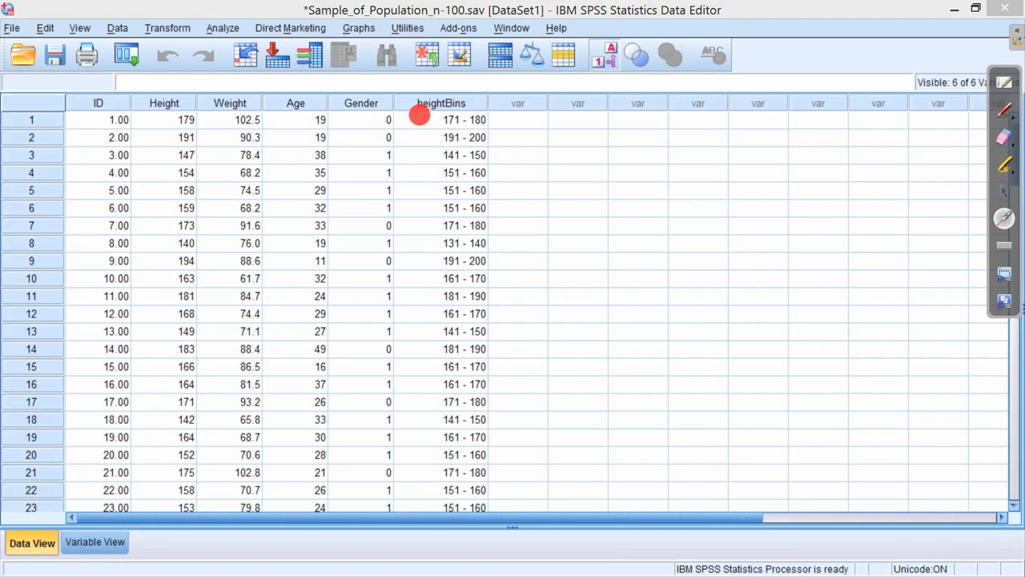
mouse_move(448, 128)
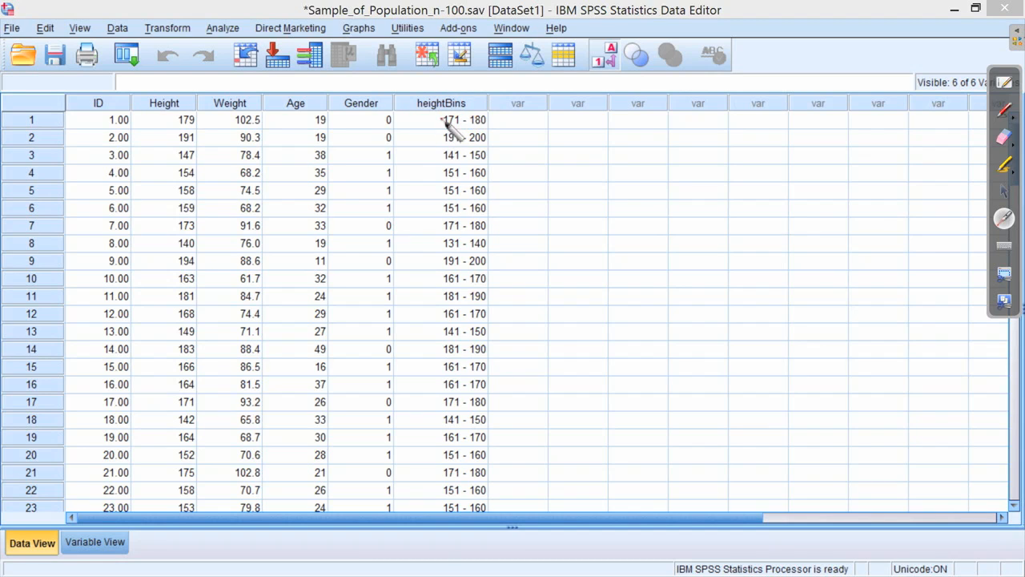
mouse_move(184, 141)
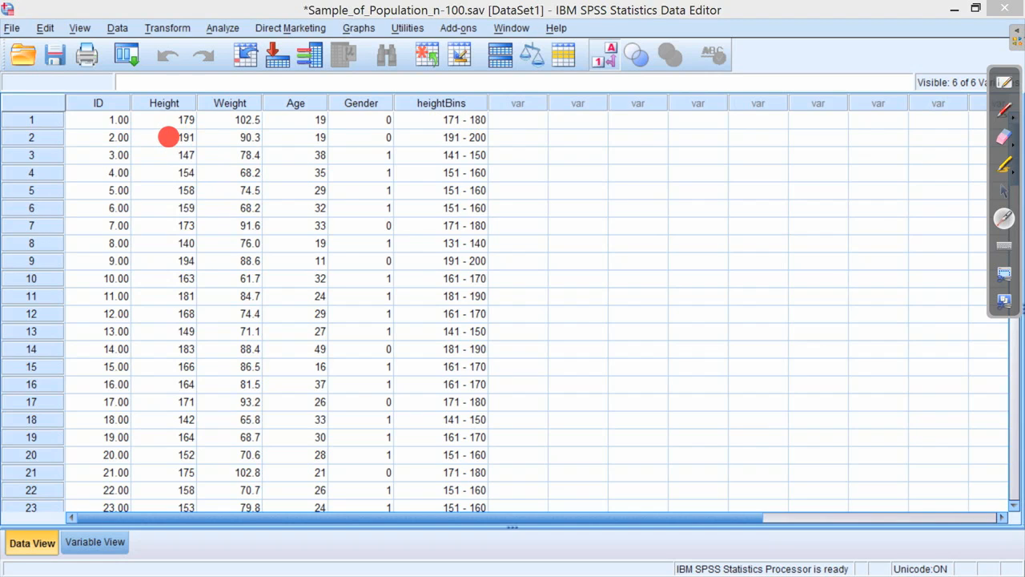
mouse_move(425, 152)
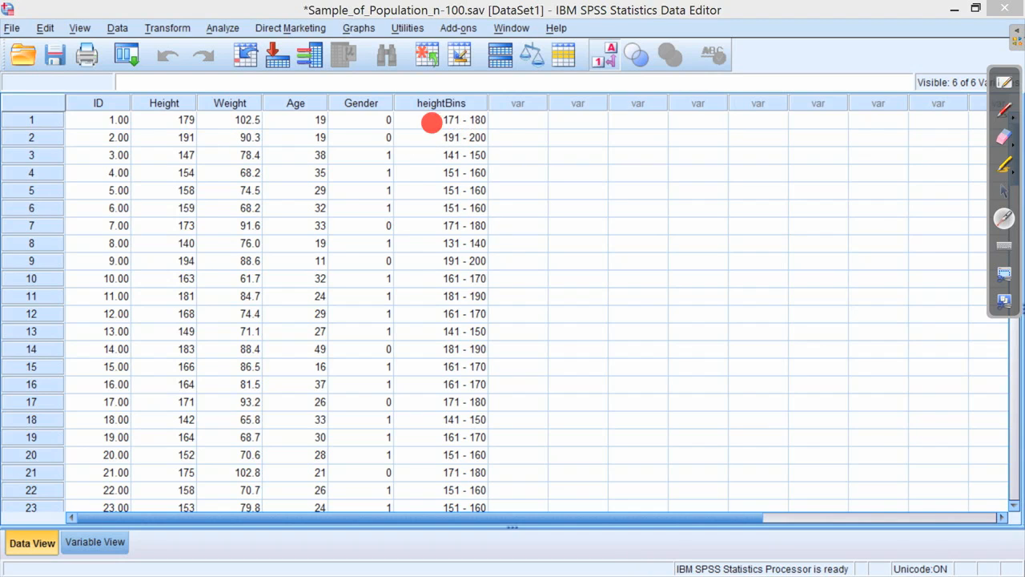
mouse_move(420, 128)
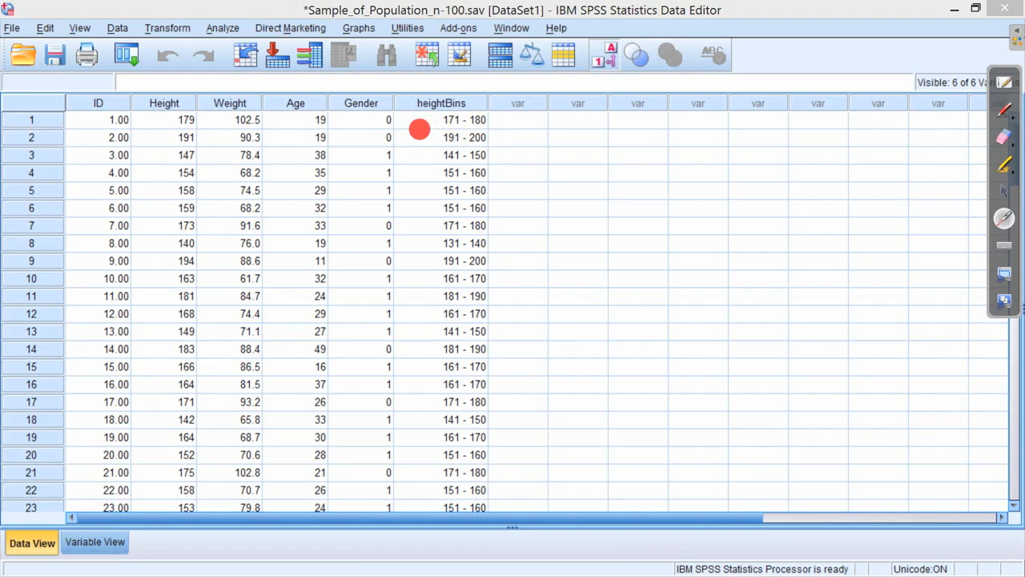
mouse_move(430, 215)
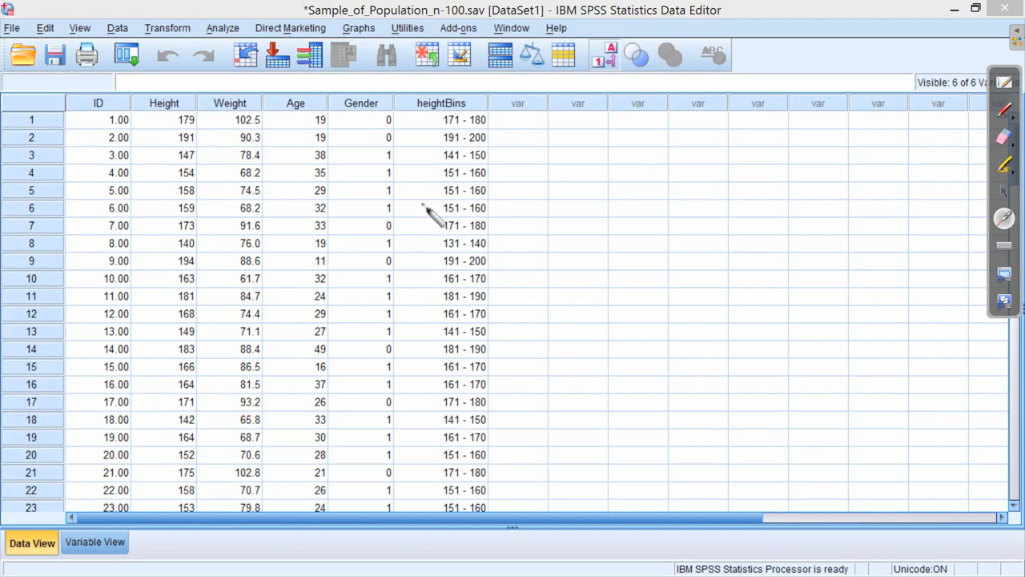
mouse_move(419, 304)
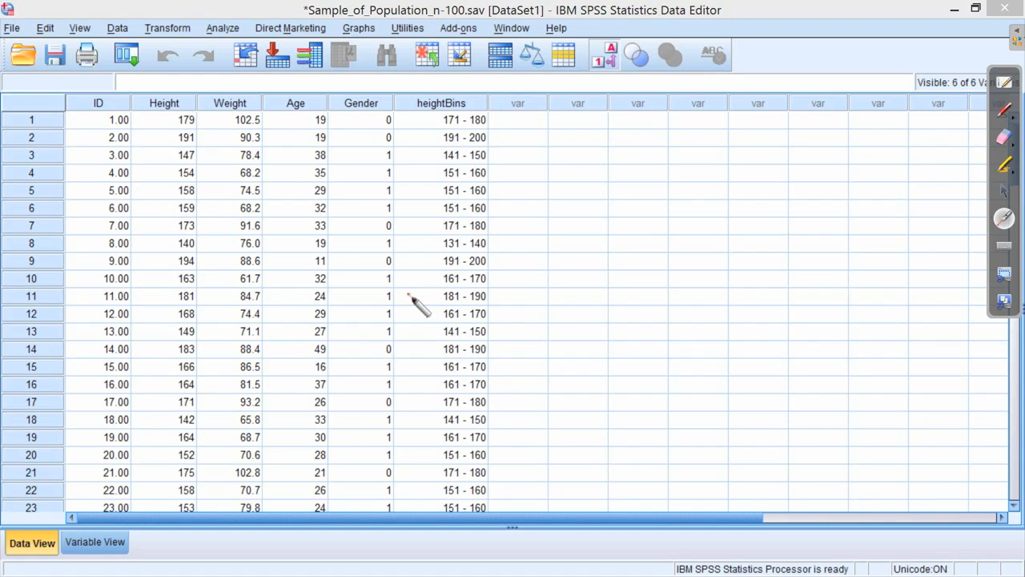
mouse_move(513, 157)
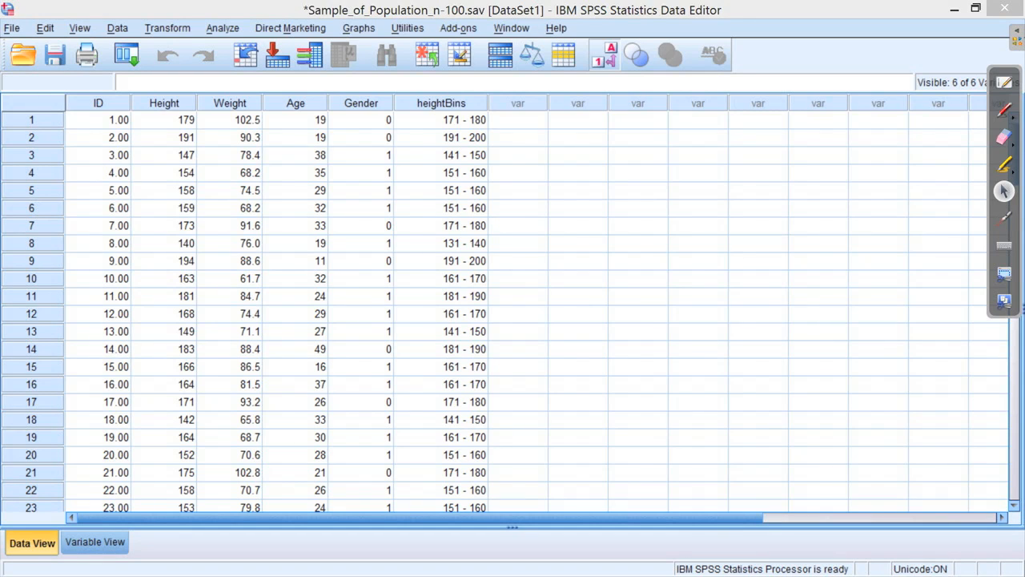
Start the Chart Builder from the Graphs menu and add a simple bar chart from the Bar gallery
click(359, 29)
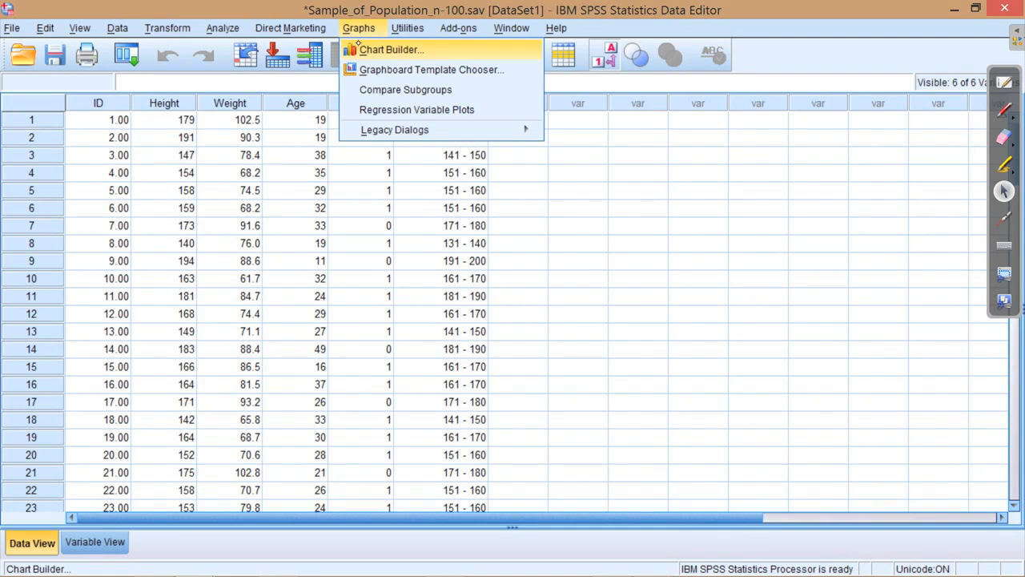
click(390, 48)
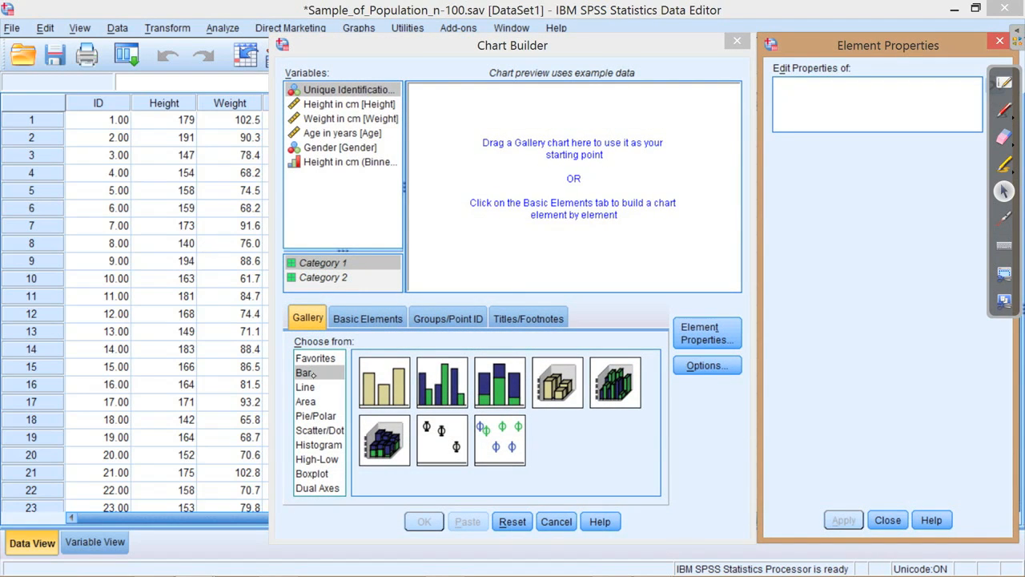
click(308, 371)
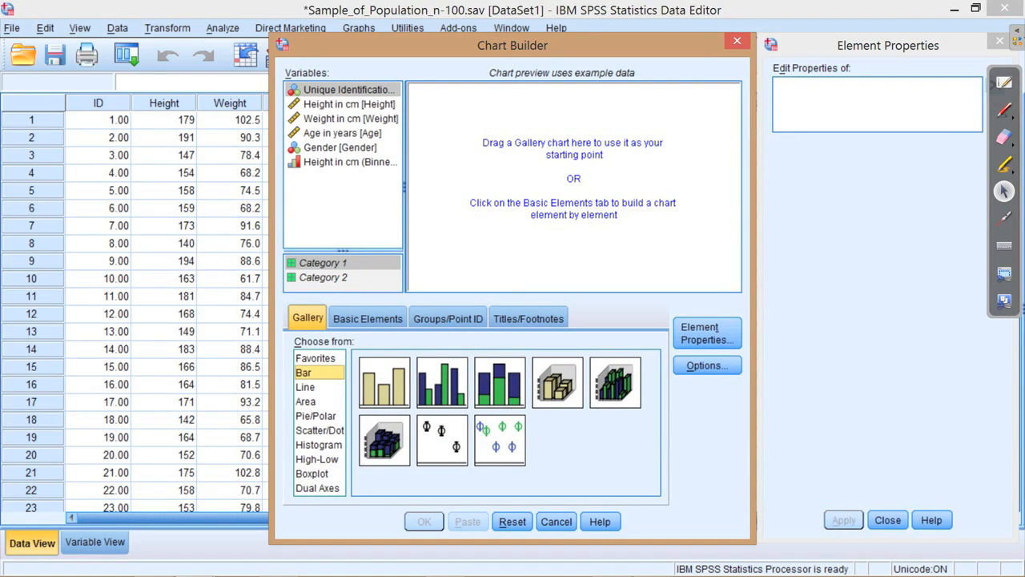
click(383, 381)
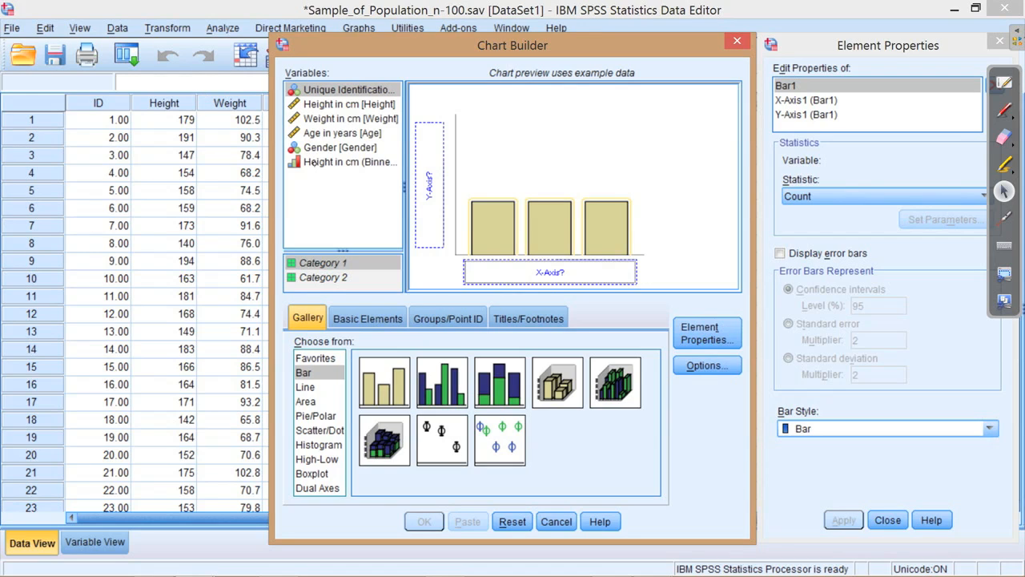
Select the Height in cm (Binned) variable in the Variables list, after glancing at the unbinned one
click(346, 162)
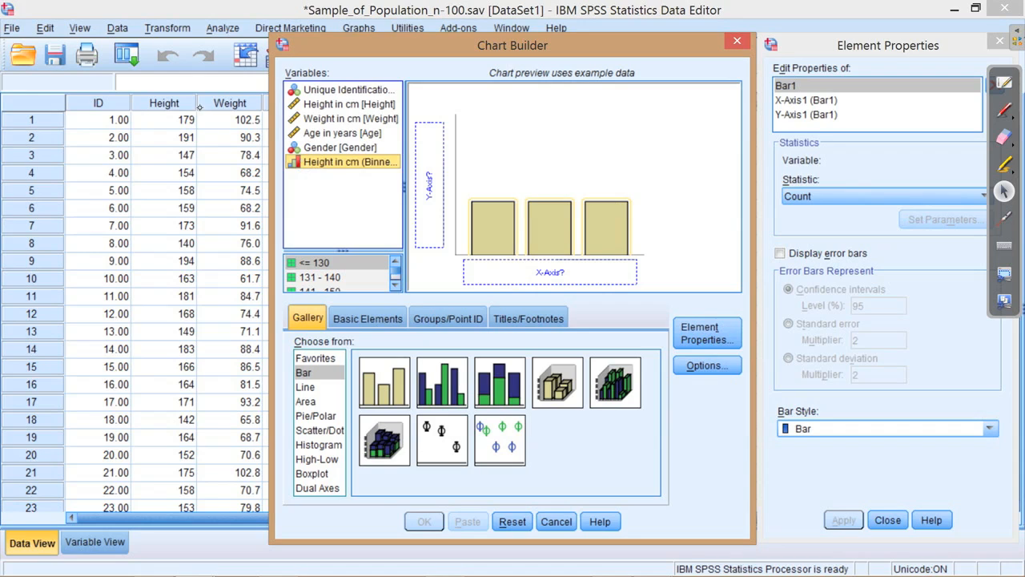
click(345, 104)
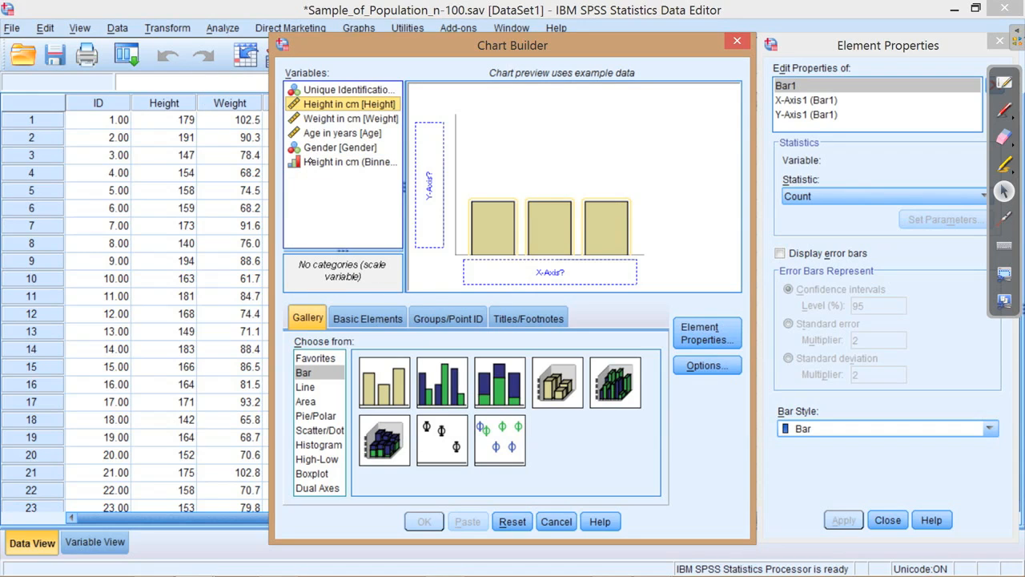
click(350, 162)
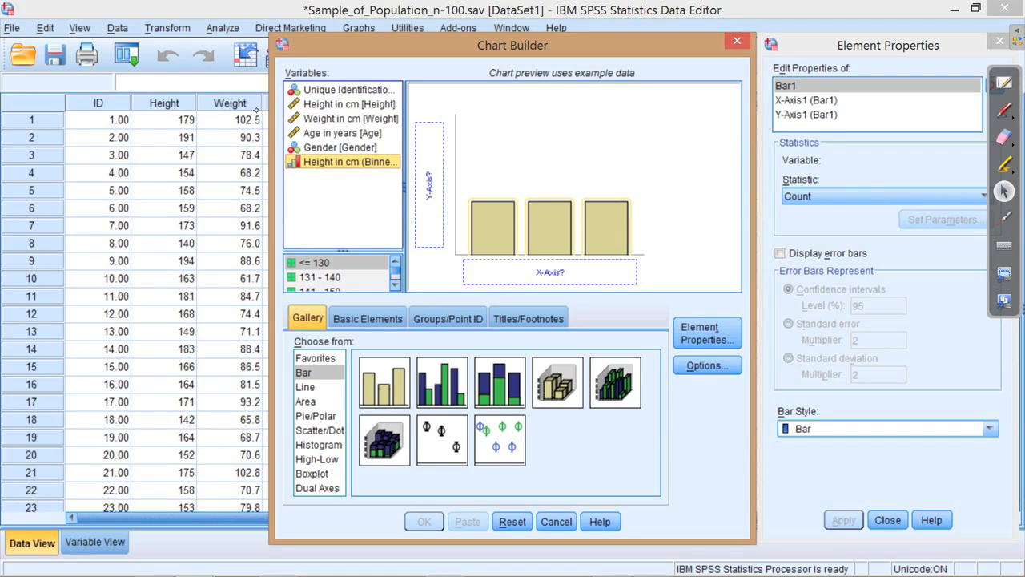
Place Height in cm (Binned) on the X-Axis drop zone, with Count on the Y-Axis
drag(349, 162, 551, 273)
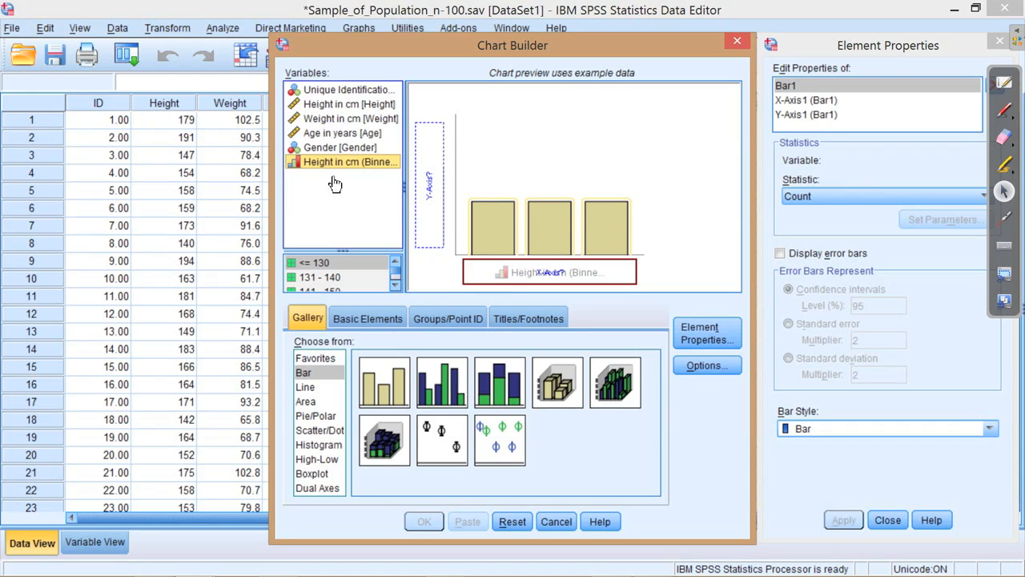
drag(345, 160, 549, 273)
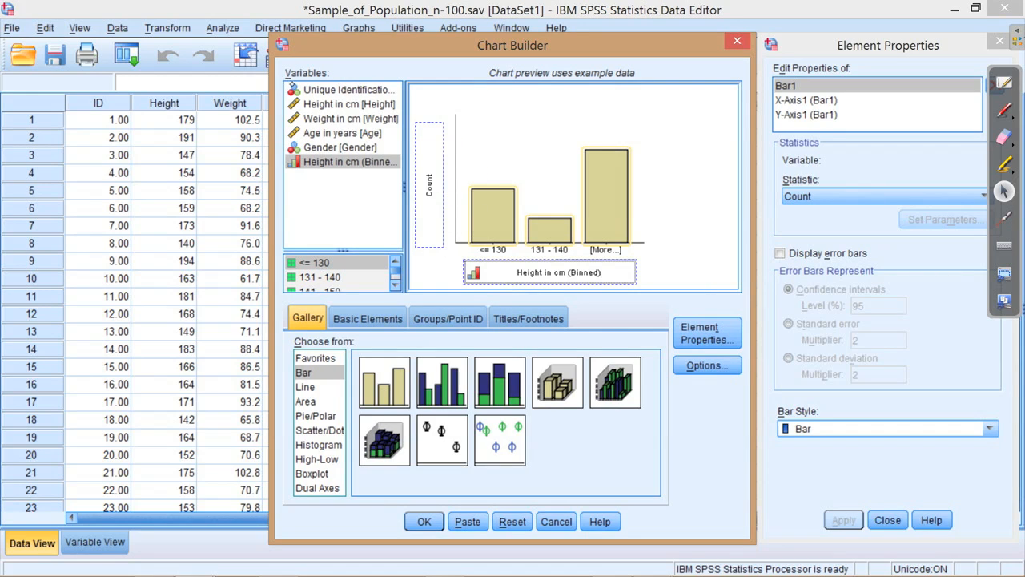
mouse_move(423, 194)
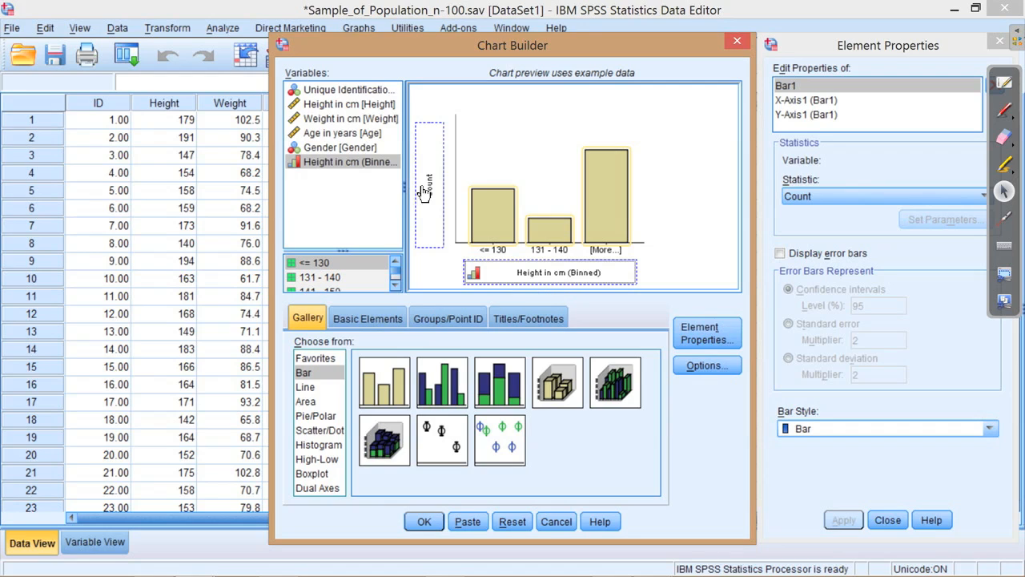
mouse_move(335, 195)
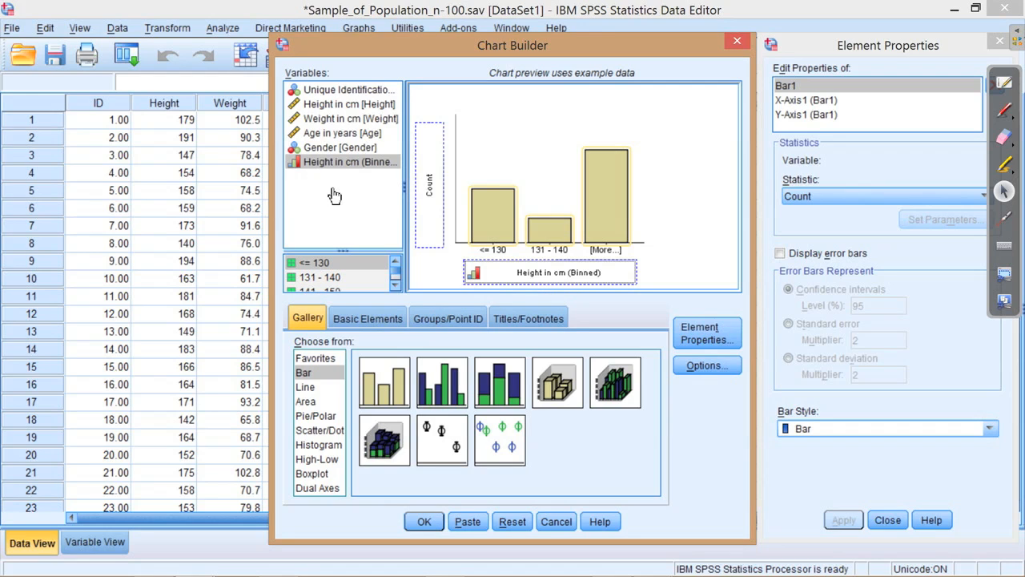
mouse_move(473, 290)
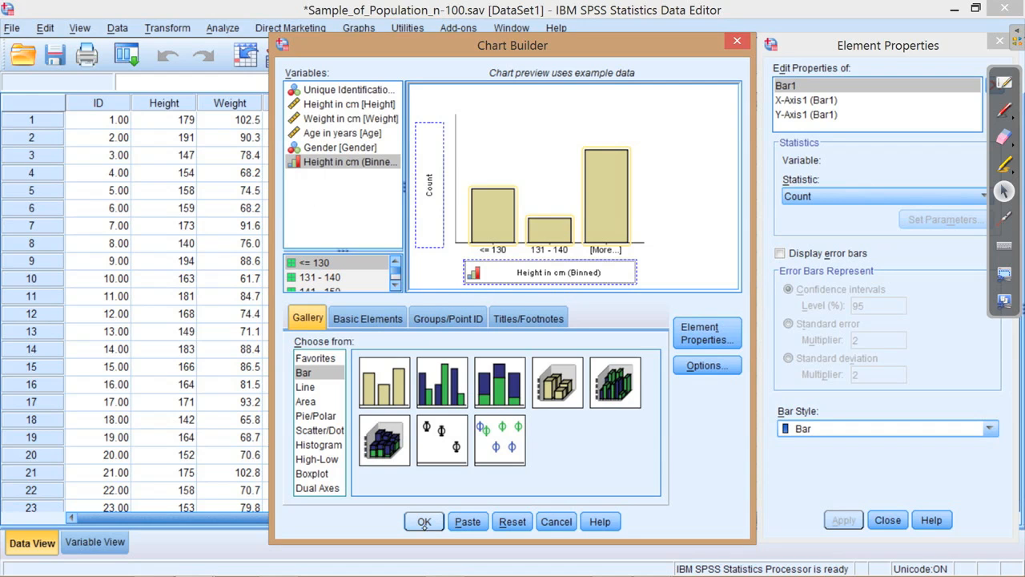
Confirm Chart Builder to generate the bar chart of counts per 10 cm height bin
click(424, 522)
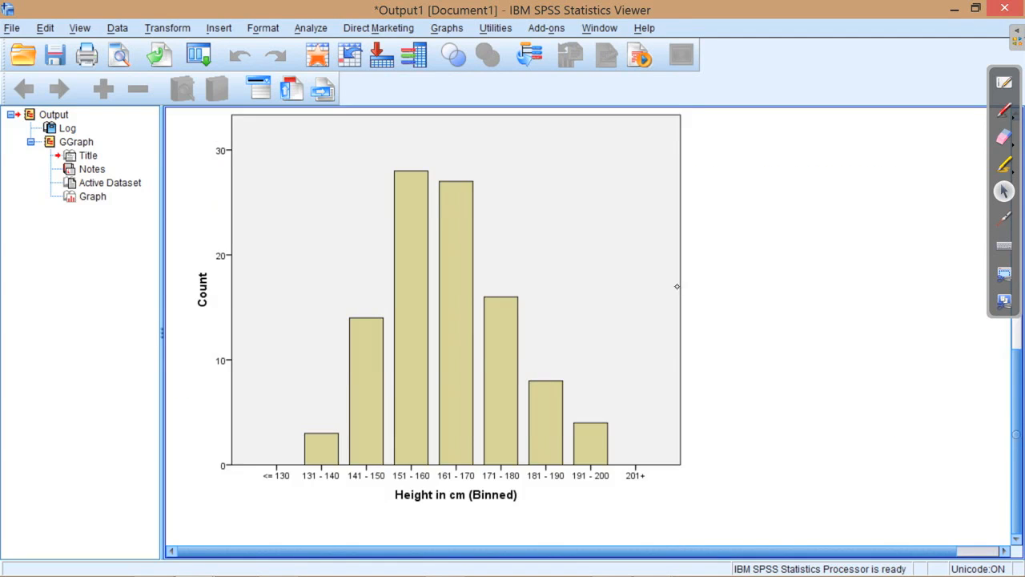
mouse_move(676, 285)
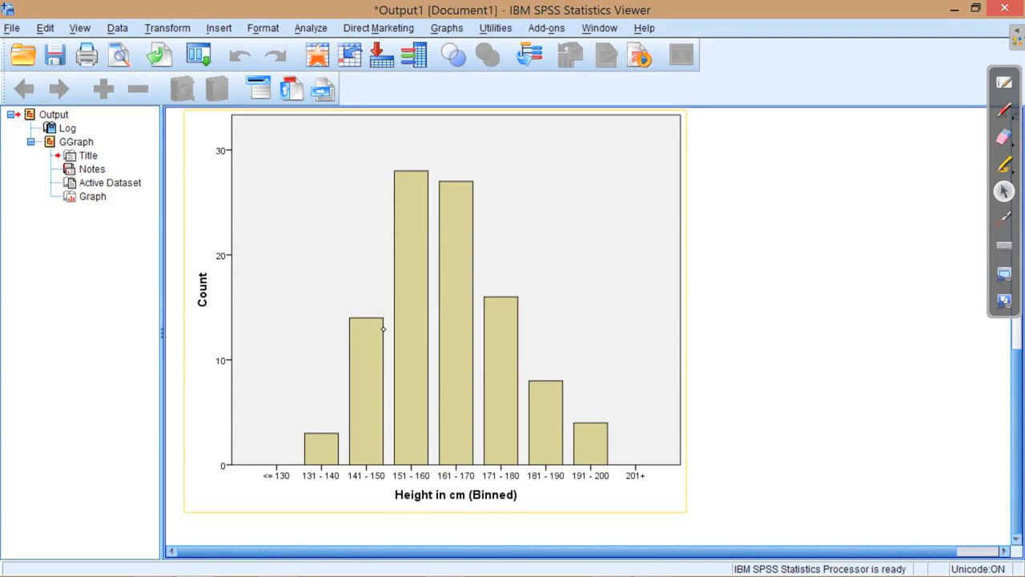
mouse_move(313, 324)
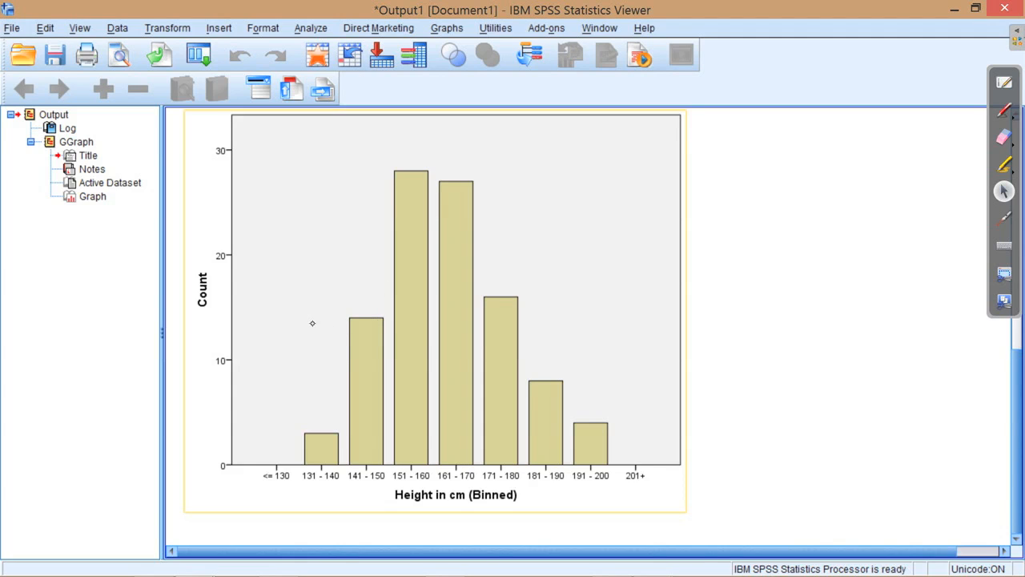
mouse_move(387, 291)
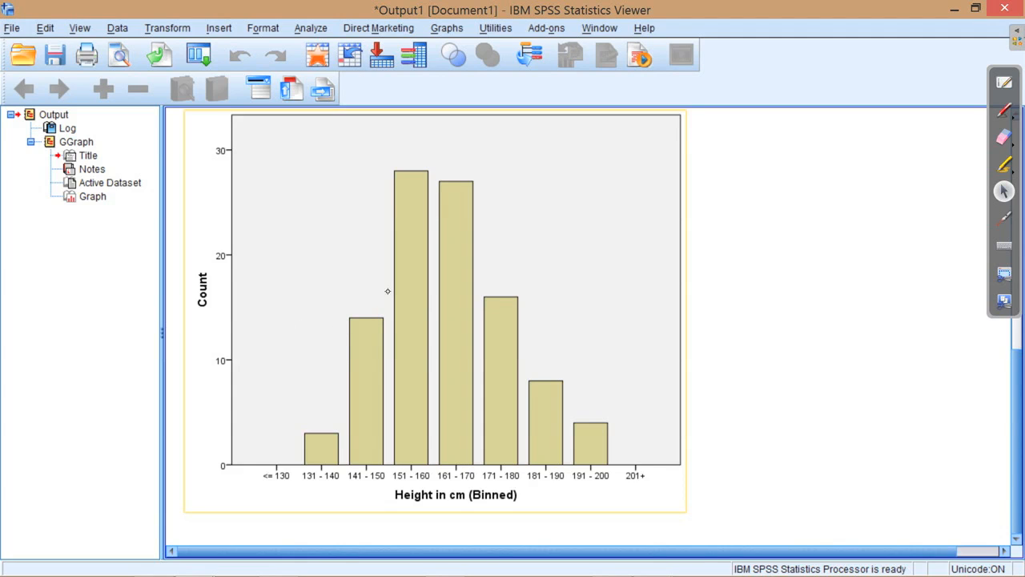